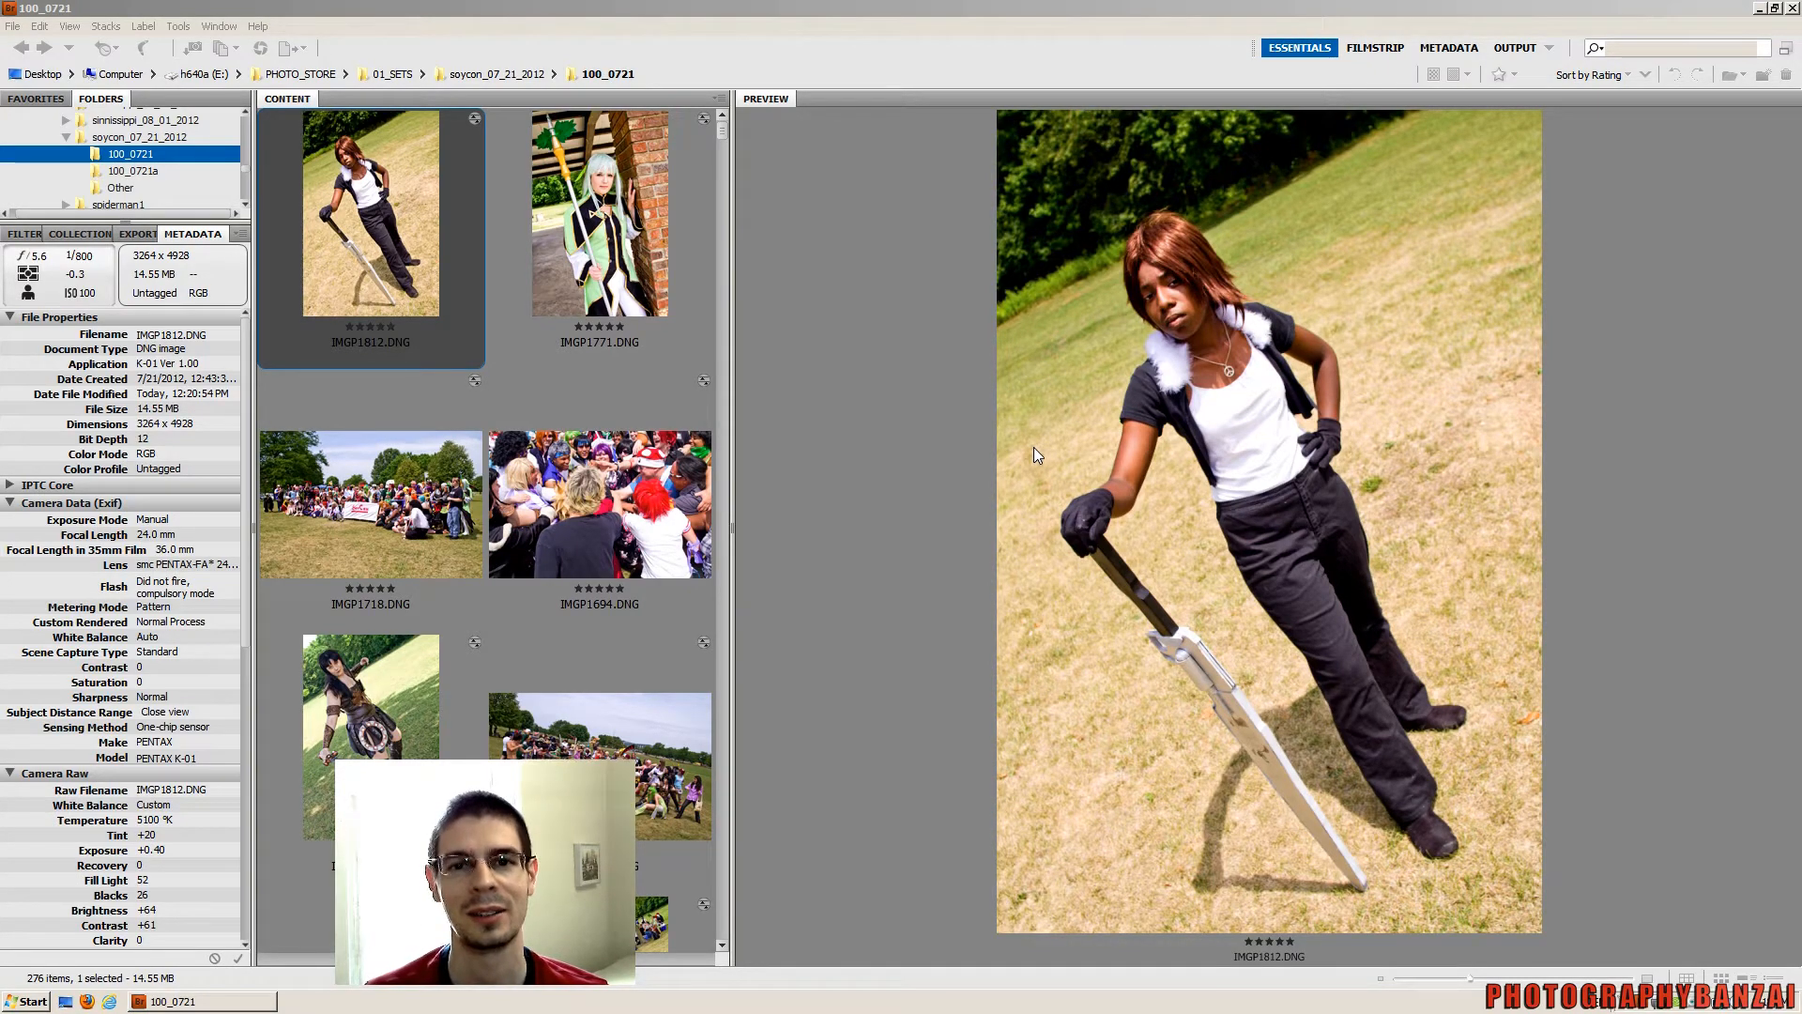
mouse_move(1020, 460)
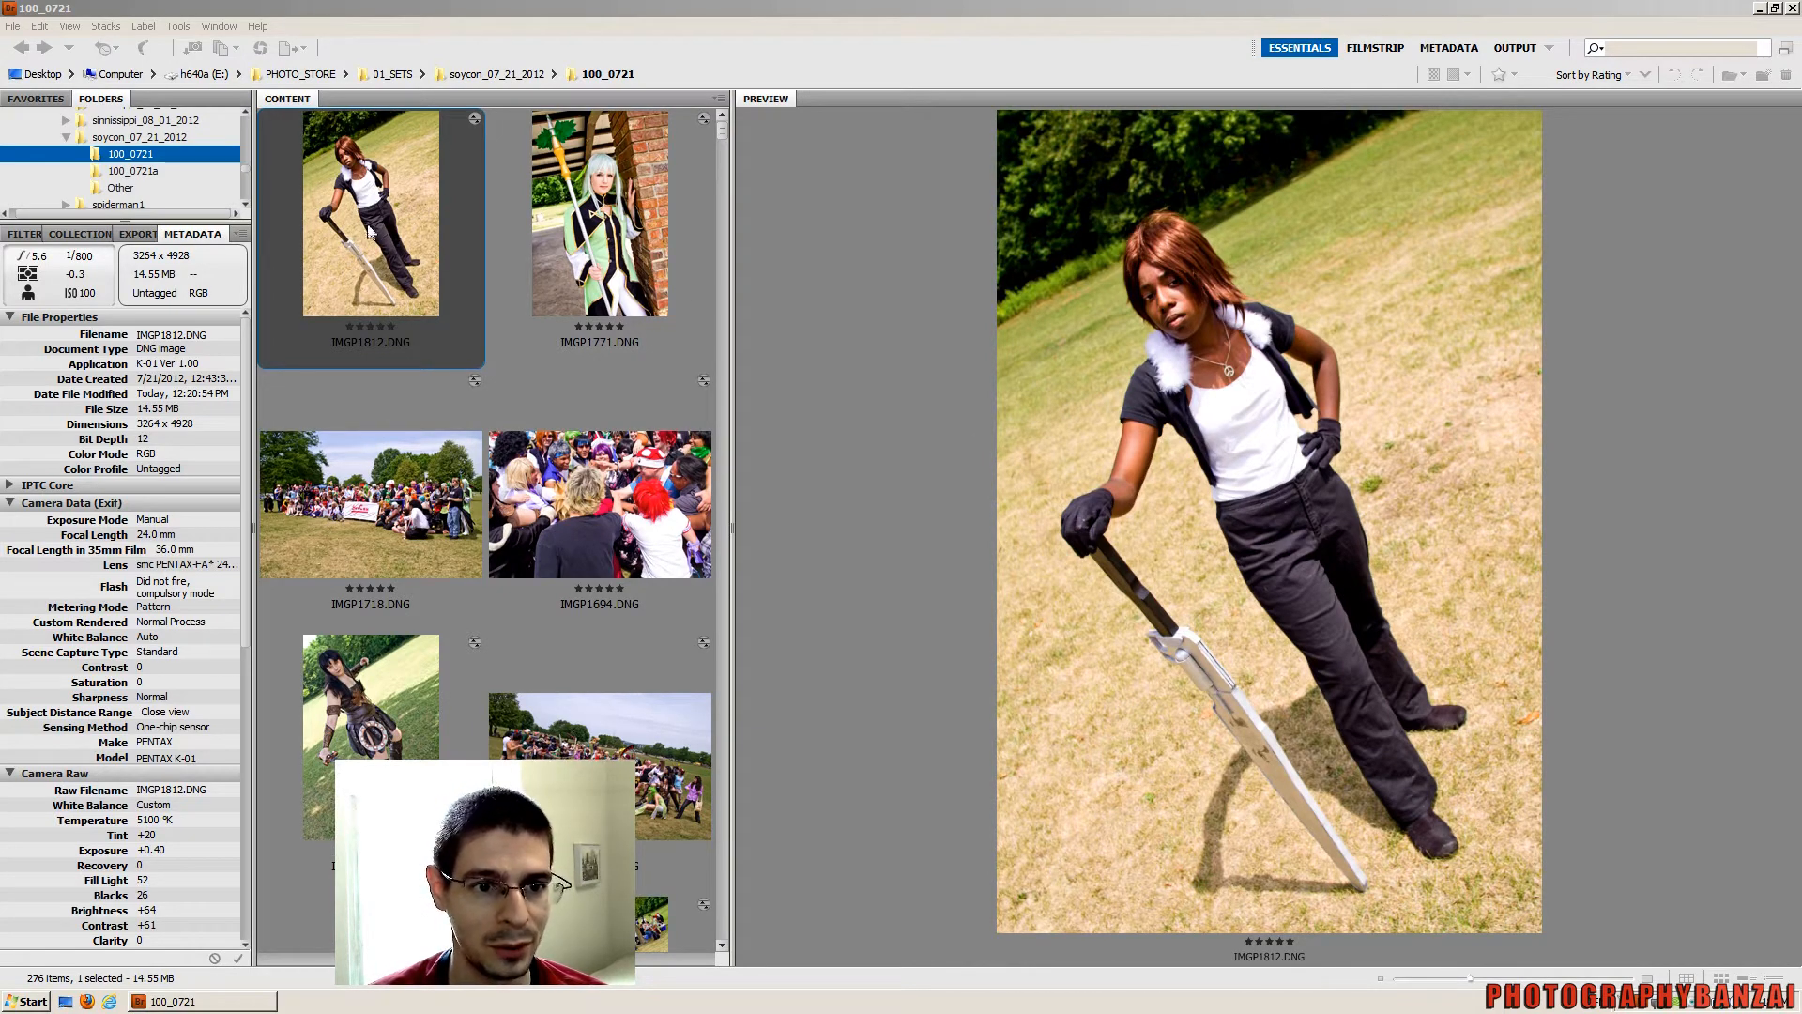
mouse_move(825, 497)
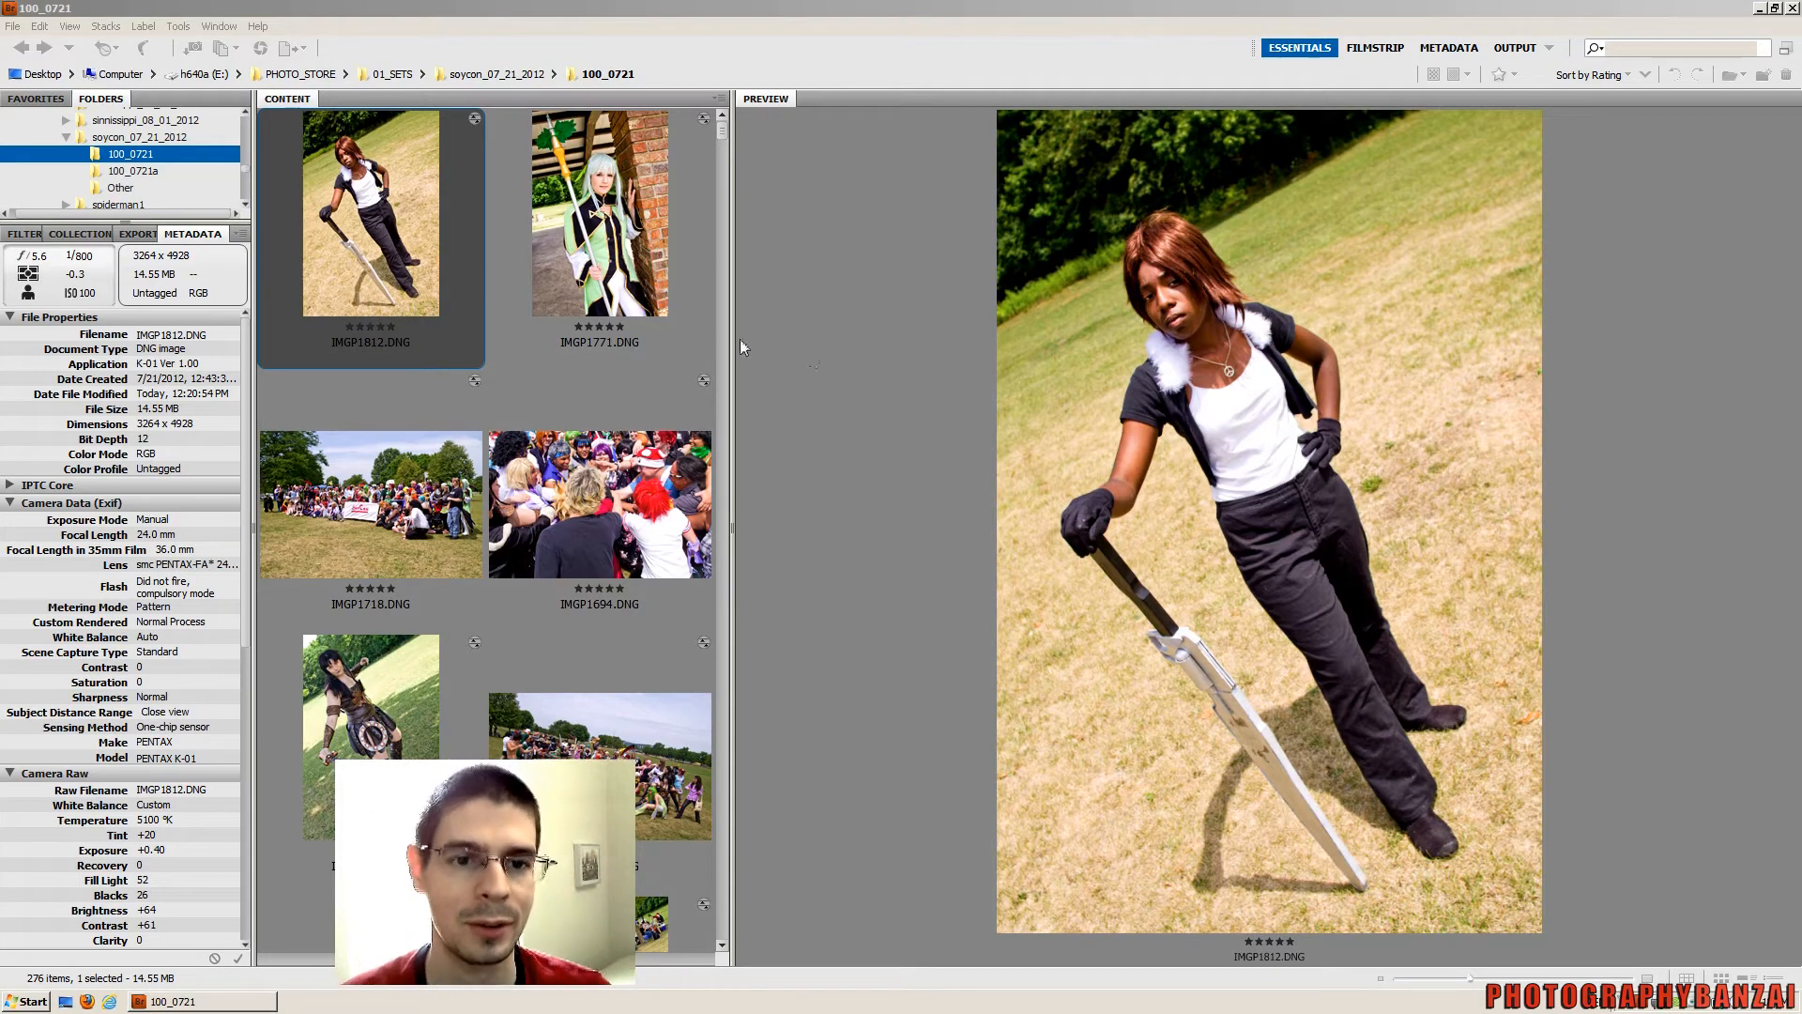
Load IMGP1771.DNG in the preview, showing +0.90 exposure and +18 clarity
click(599, 213)
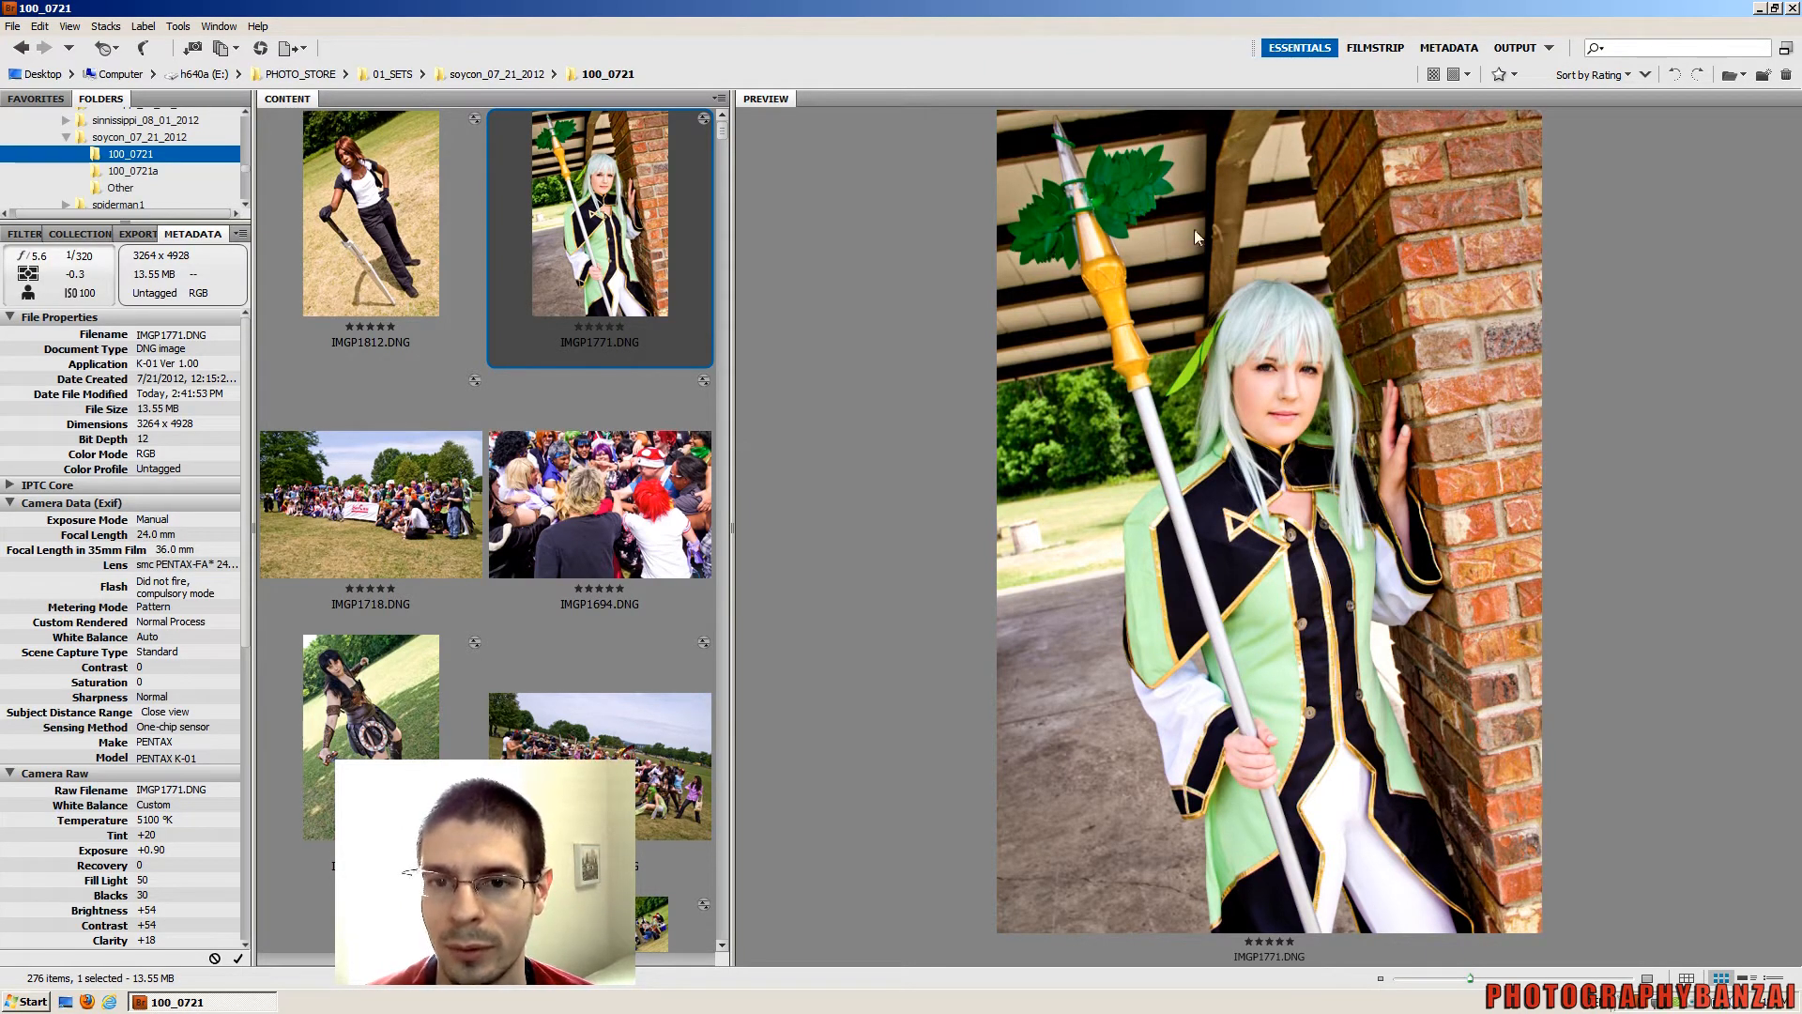
mouse_move(1483, 247)
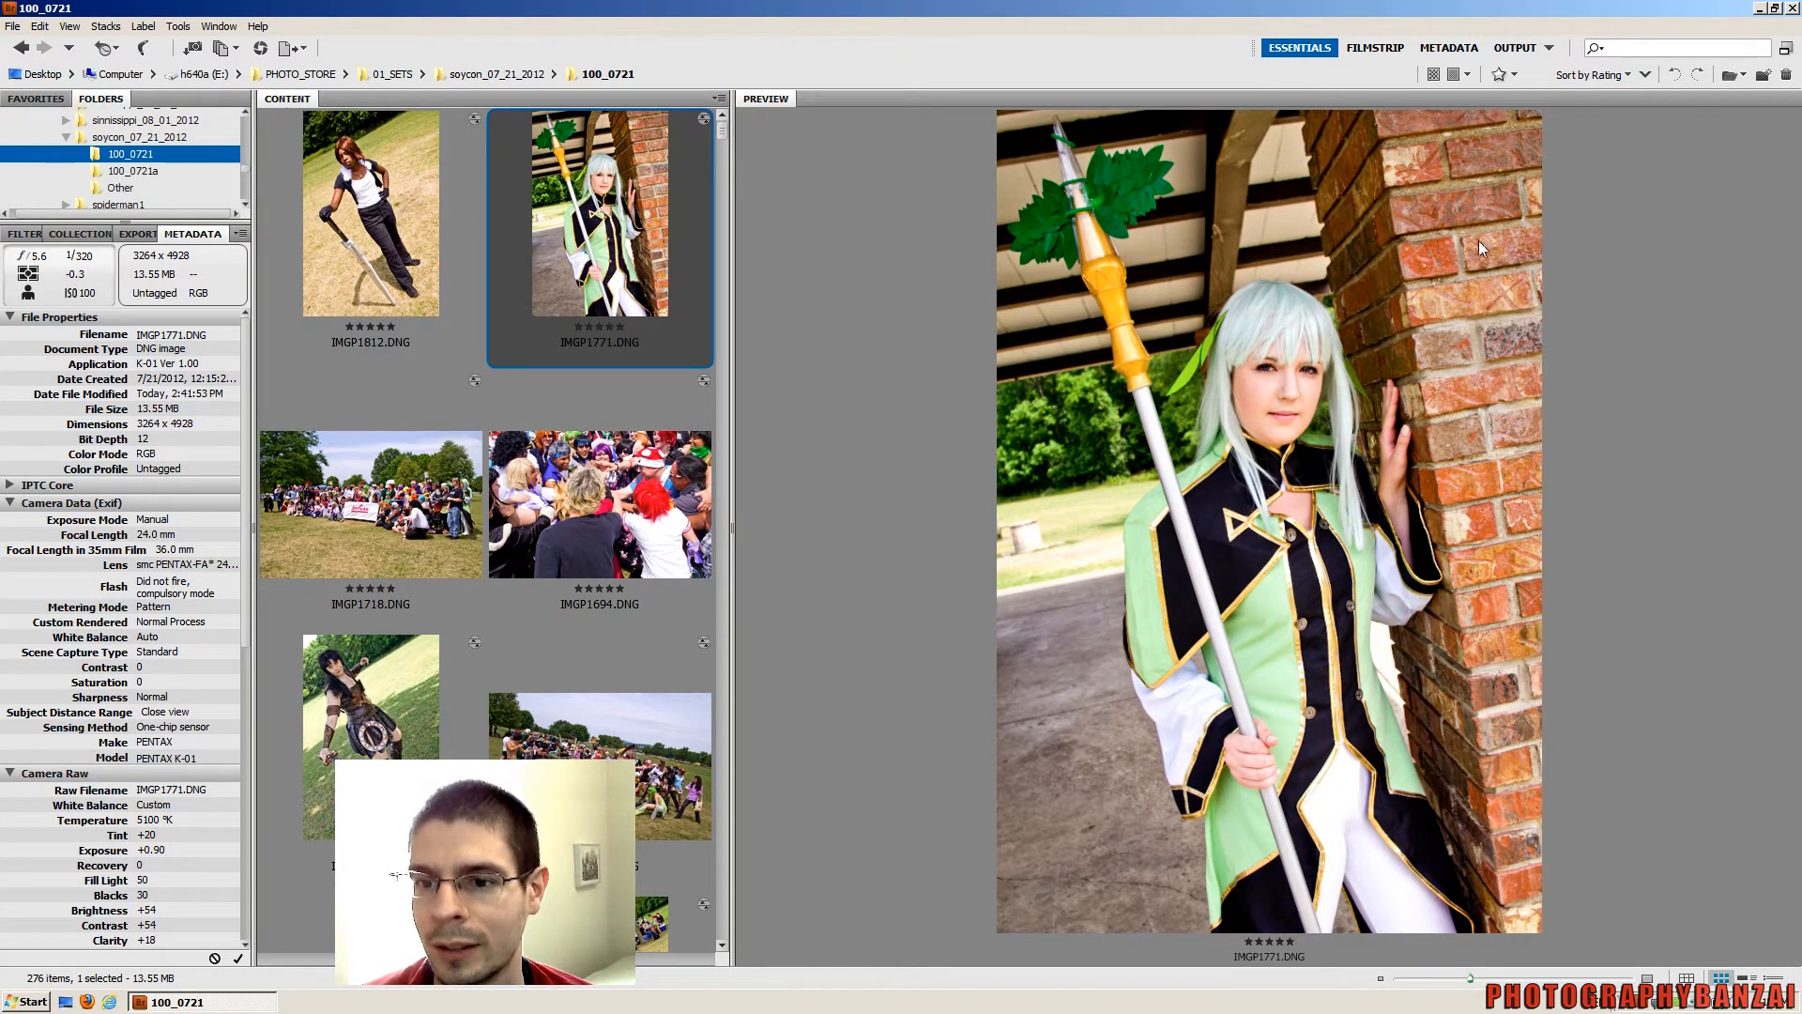
mouse_move(1486, 411)
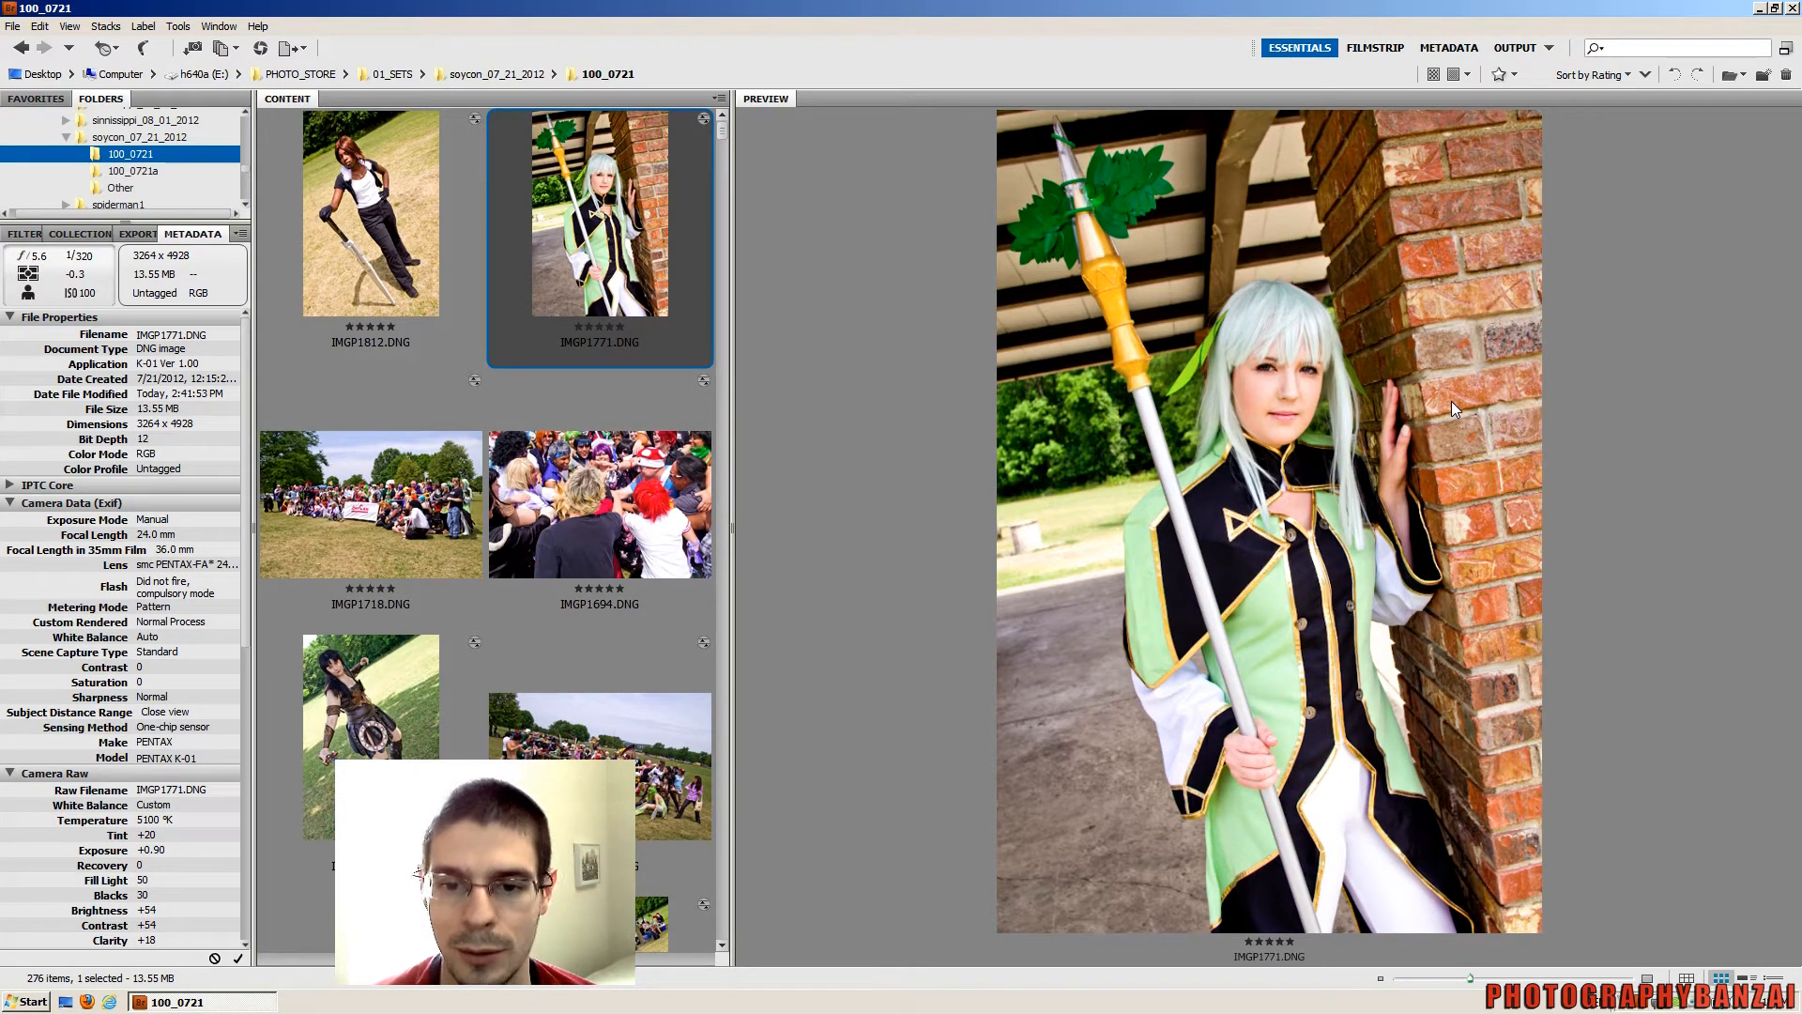
mouse_move(1055, 425)
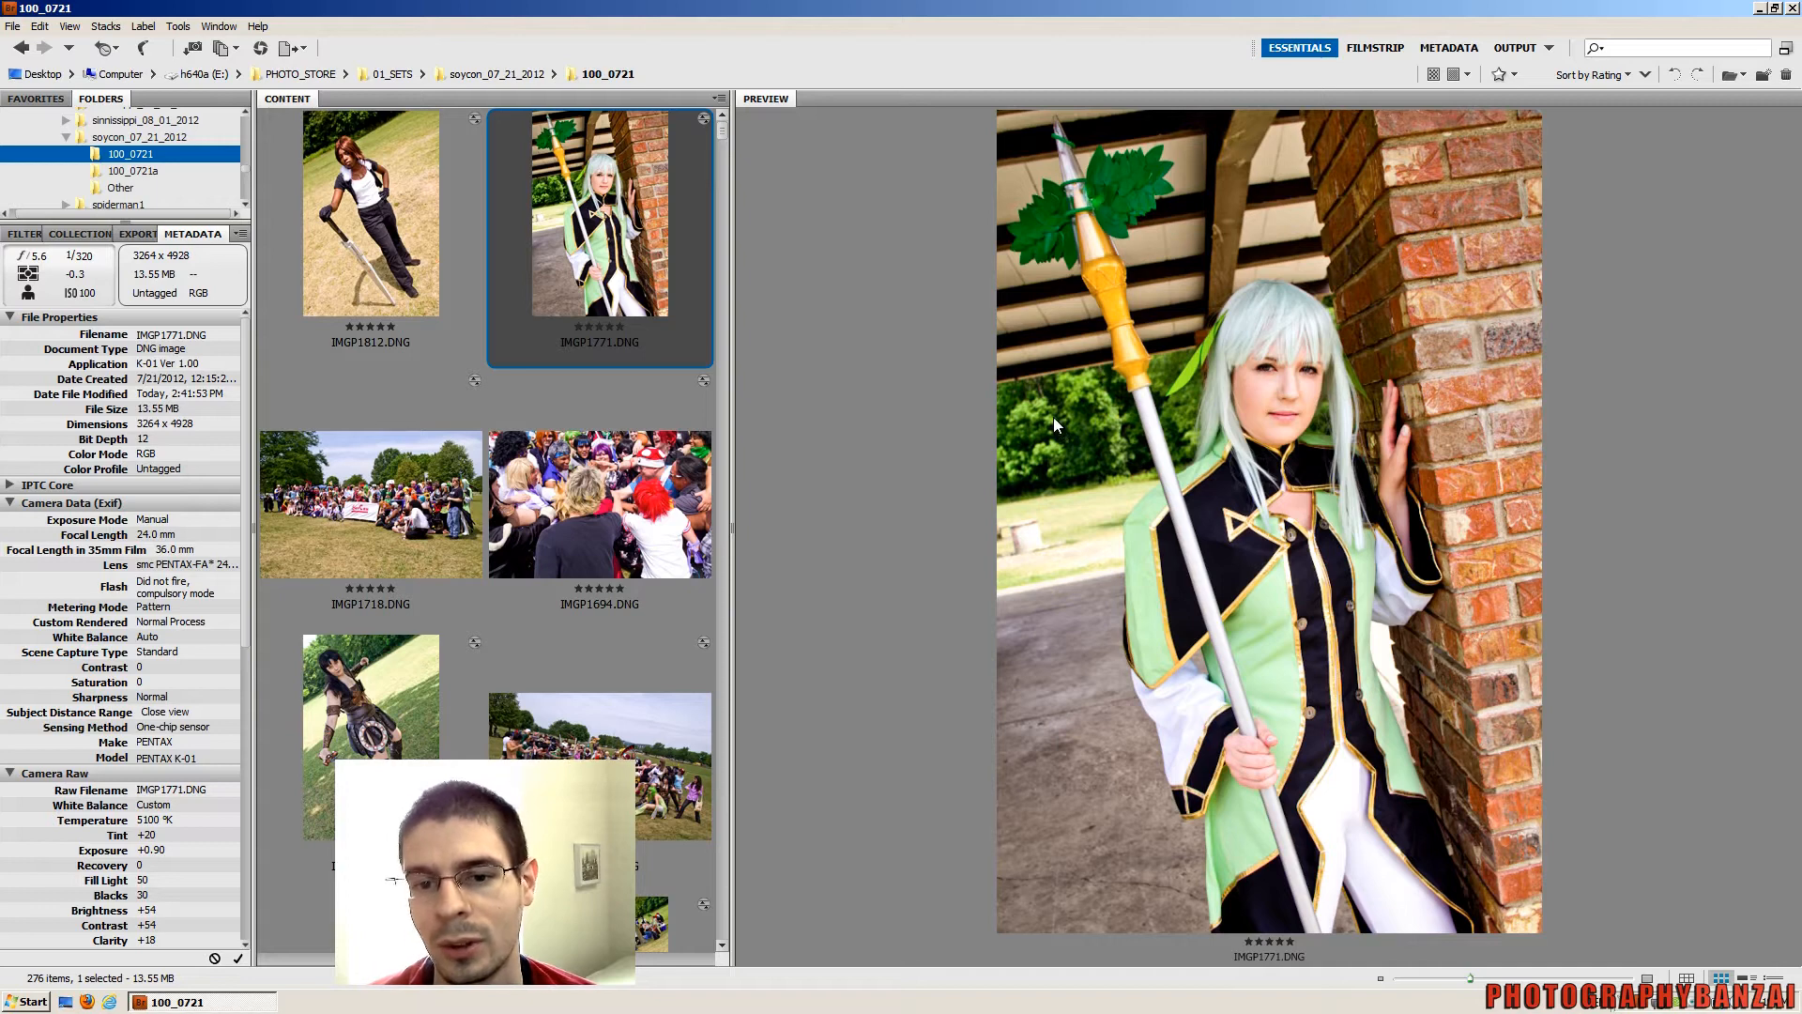
mouse_move(1192, 421)
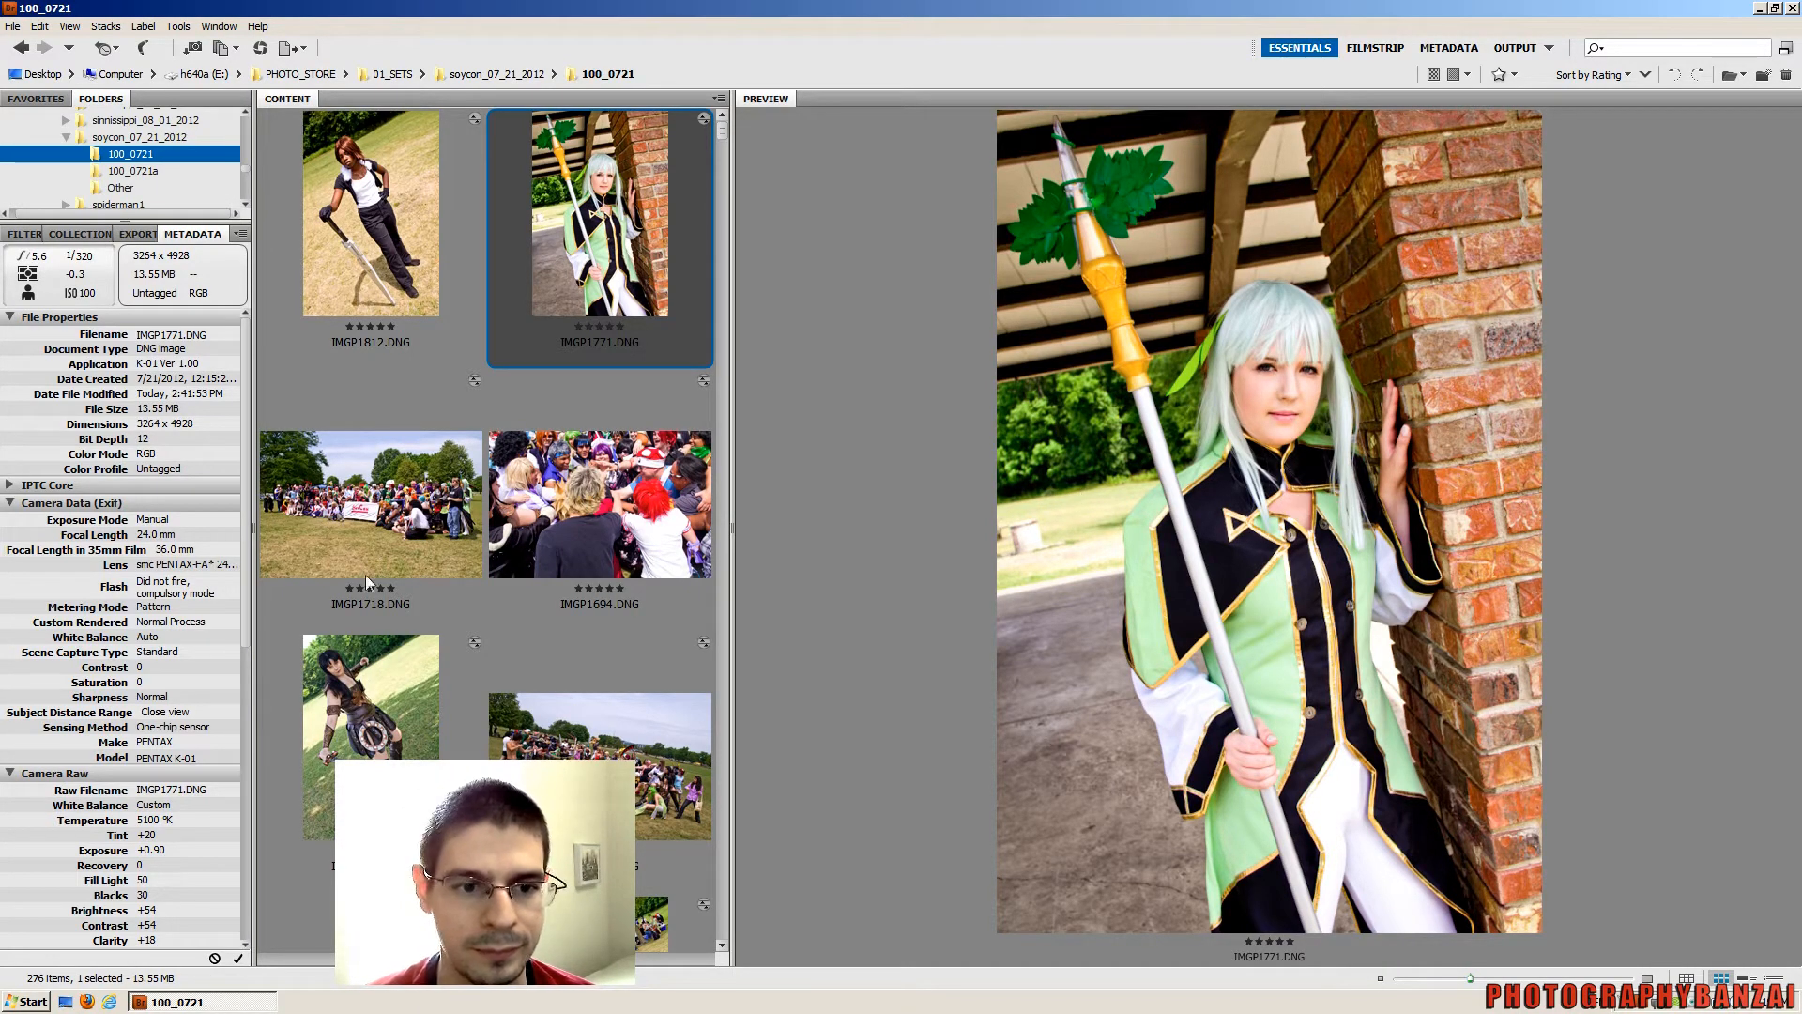
Preview group photo IMGP1718.DNG, then close-up crowd shot IMGP1694.DNG
click(370, 506)
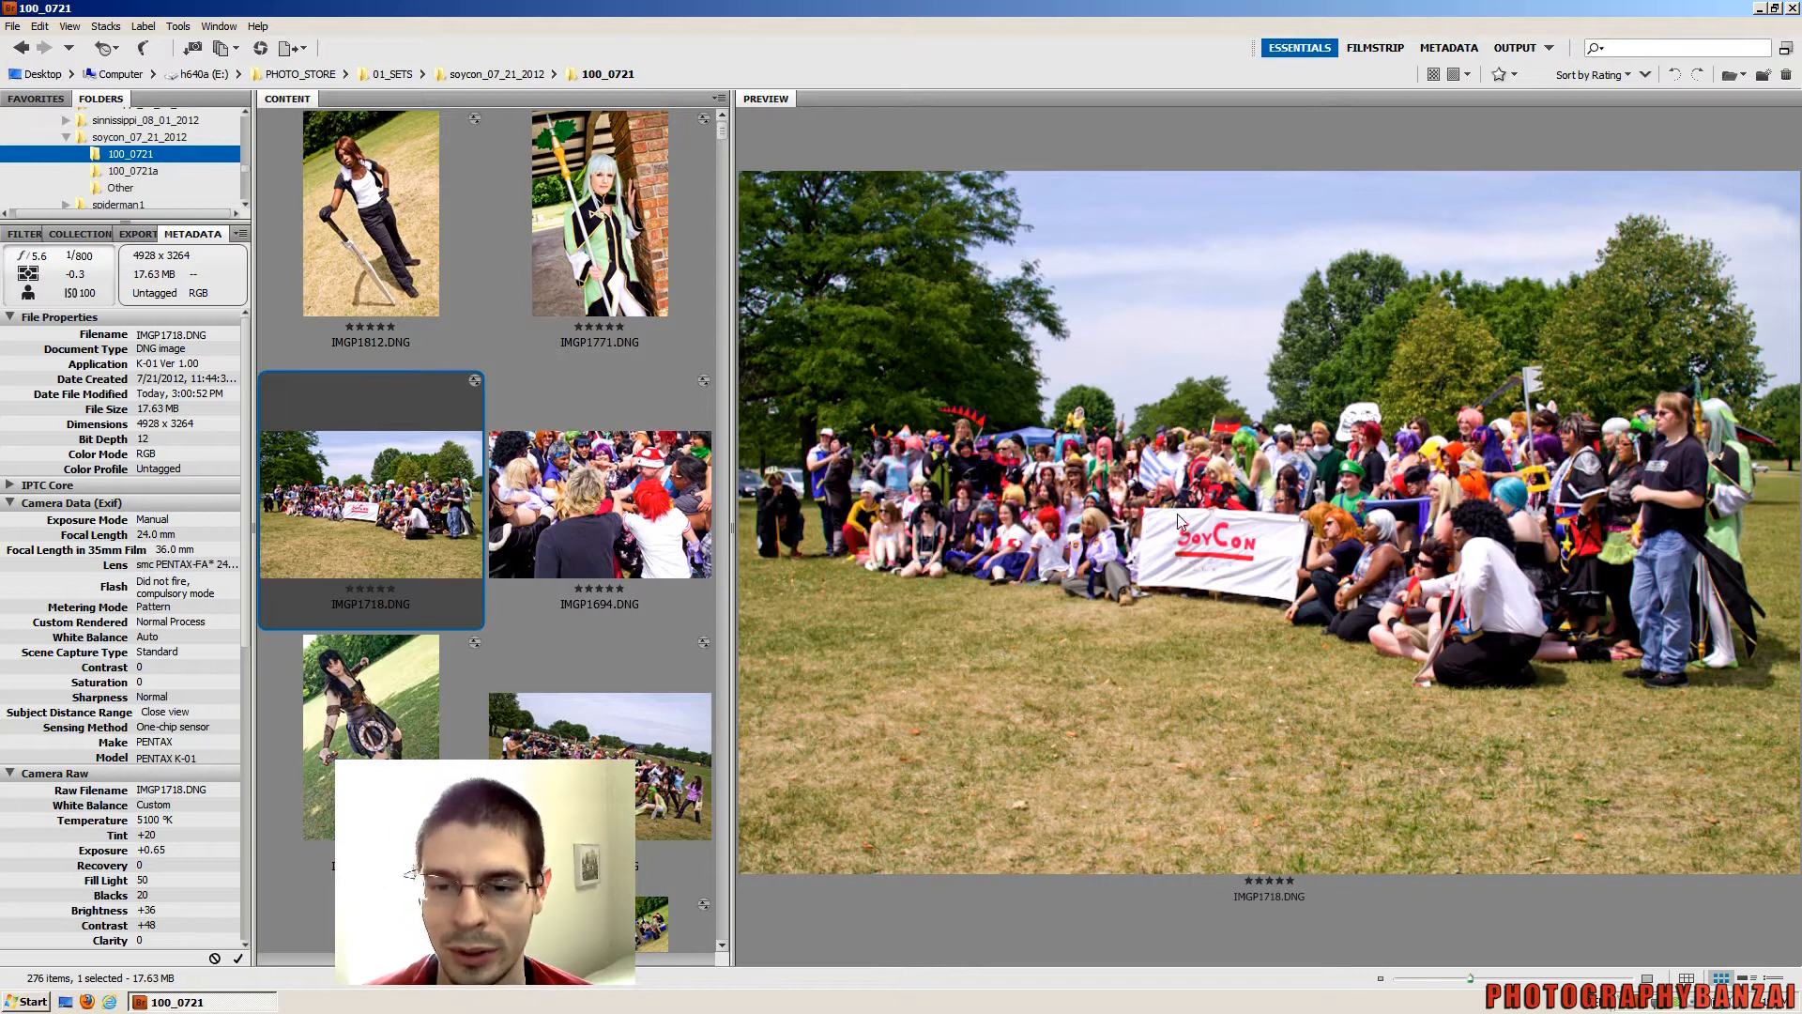
mouse_move(907, 550)
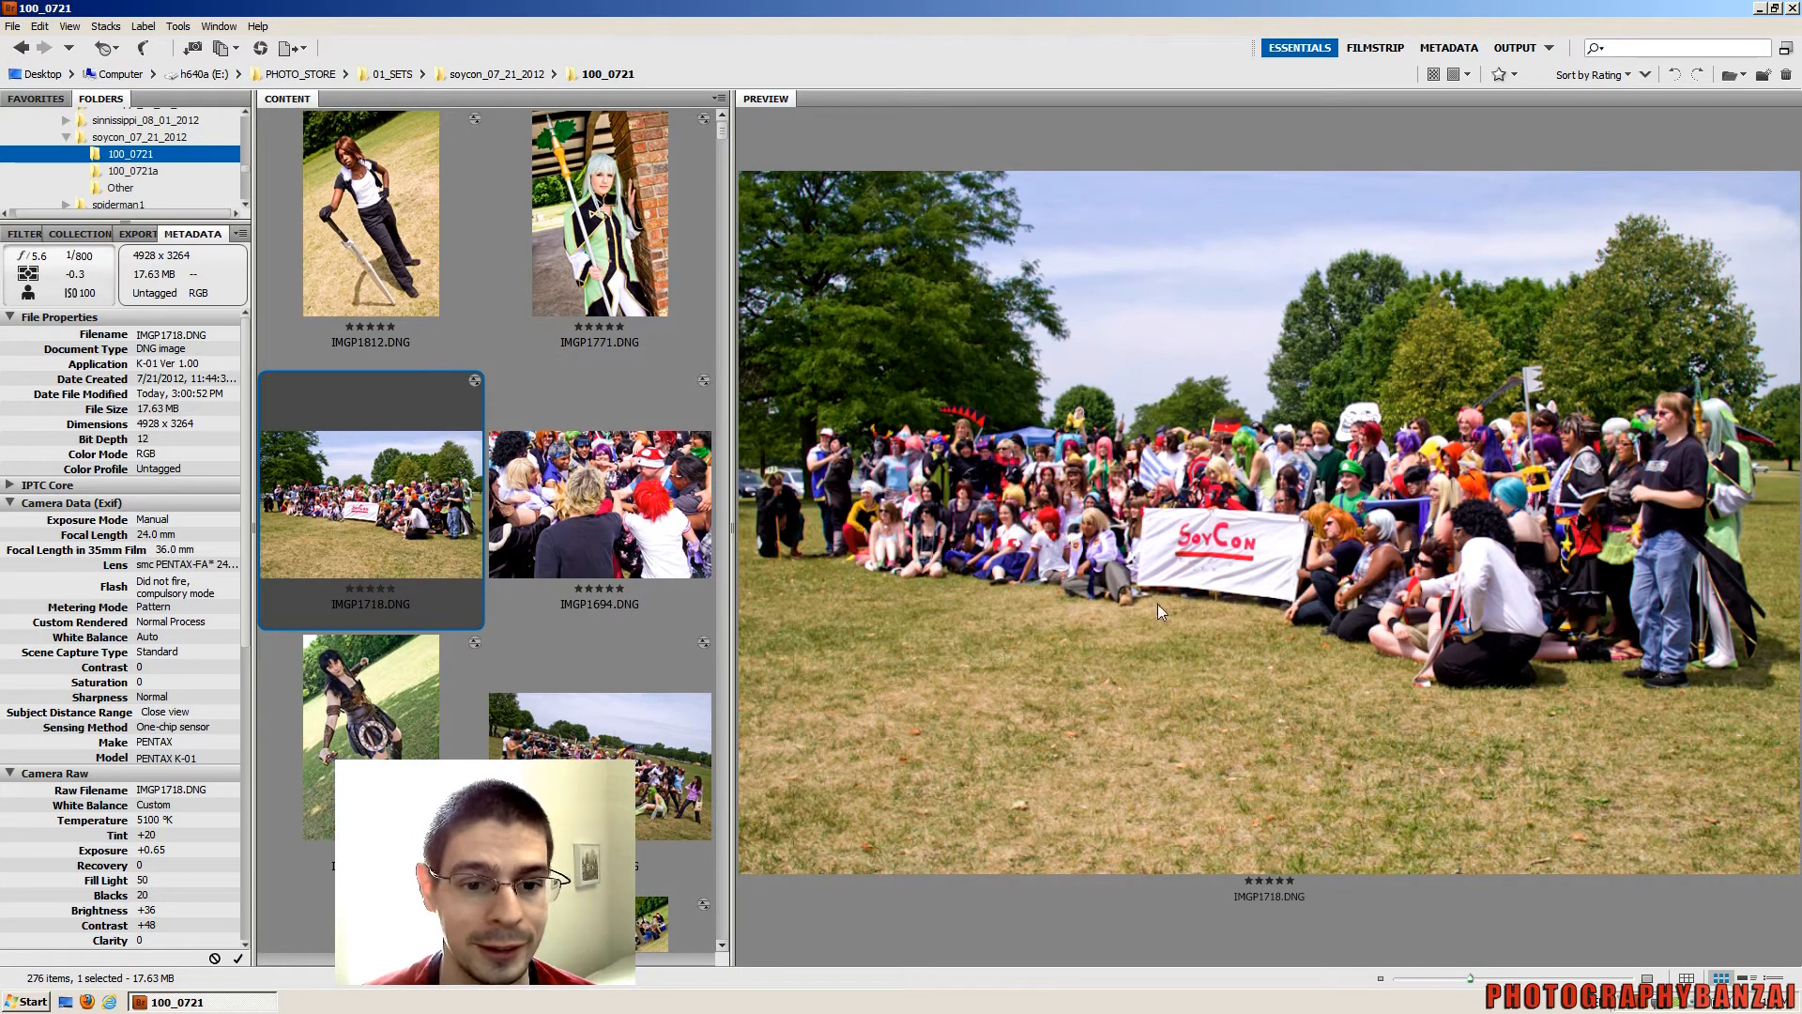
click(598, 502)
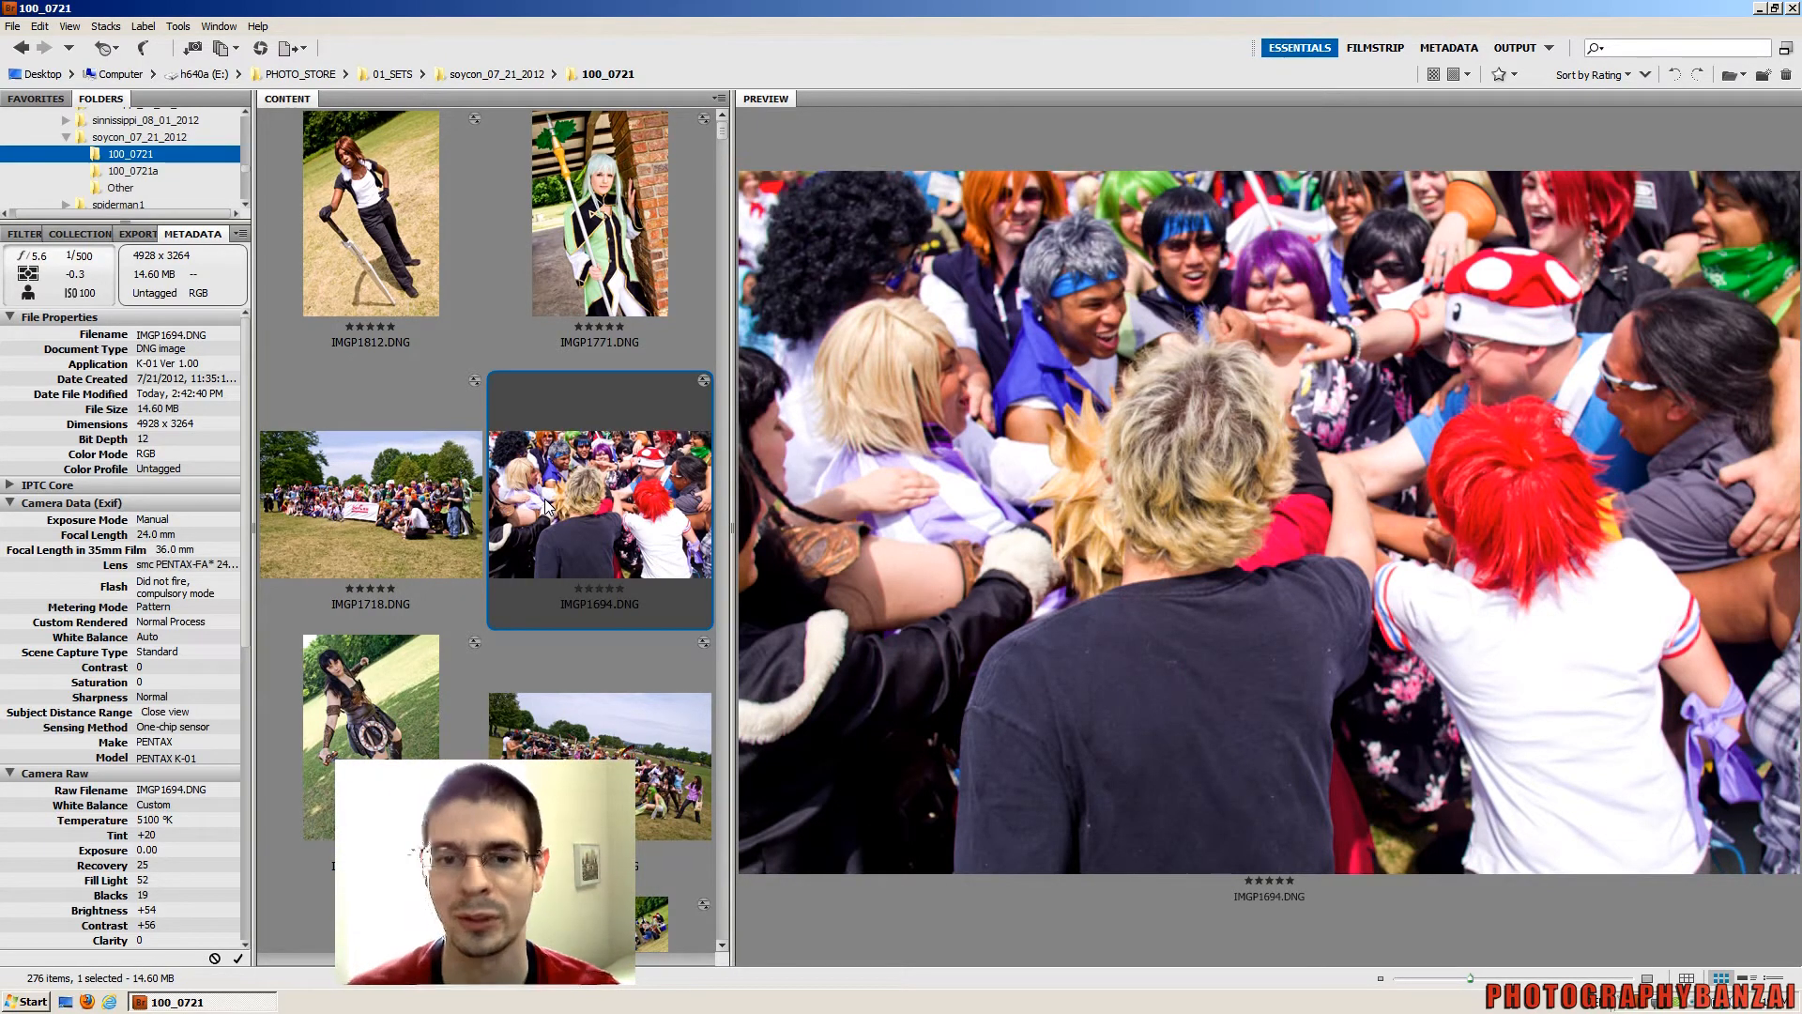
Preview warrior shot IMGP1572.DNG, then three-star battle-line photo IMGP1764.DNG
scroll(down, 3)
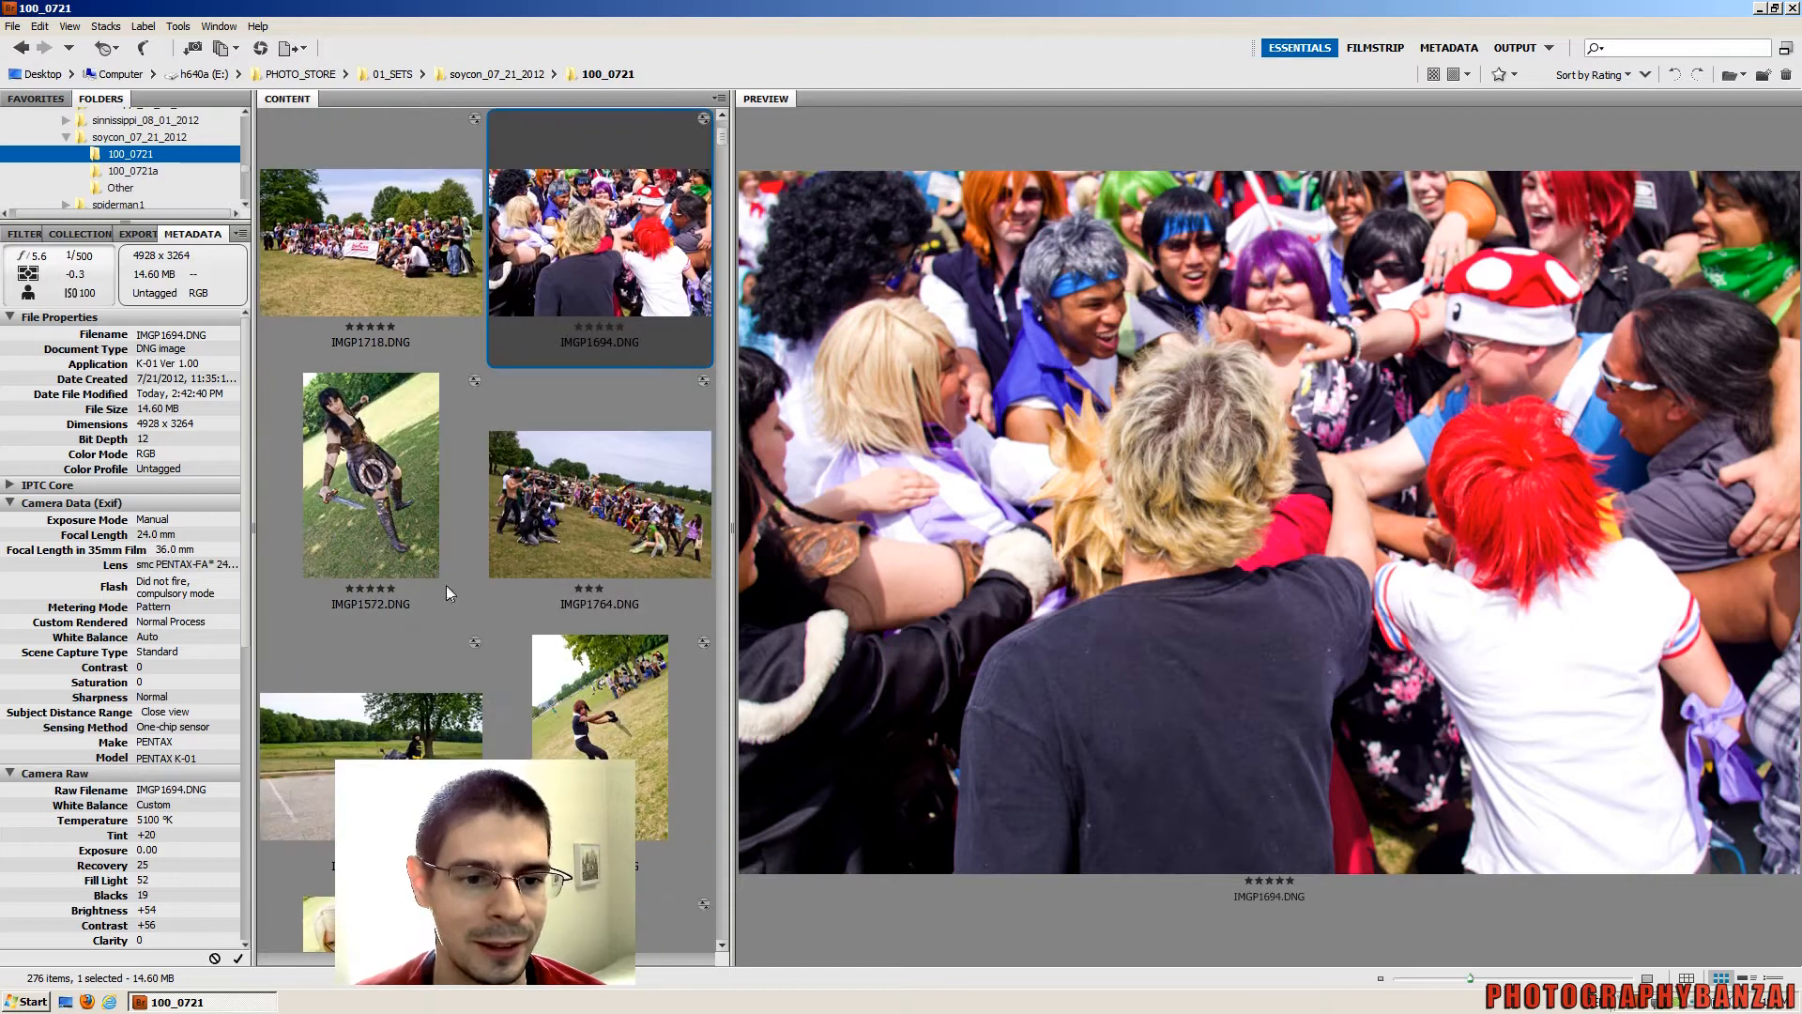
click(369, 475)
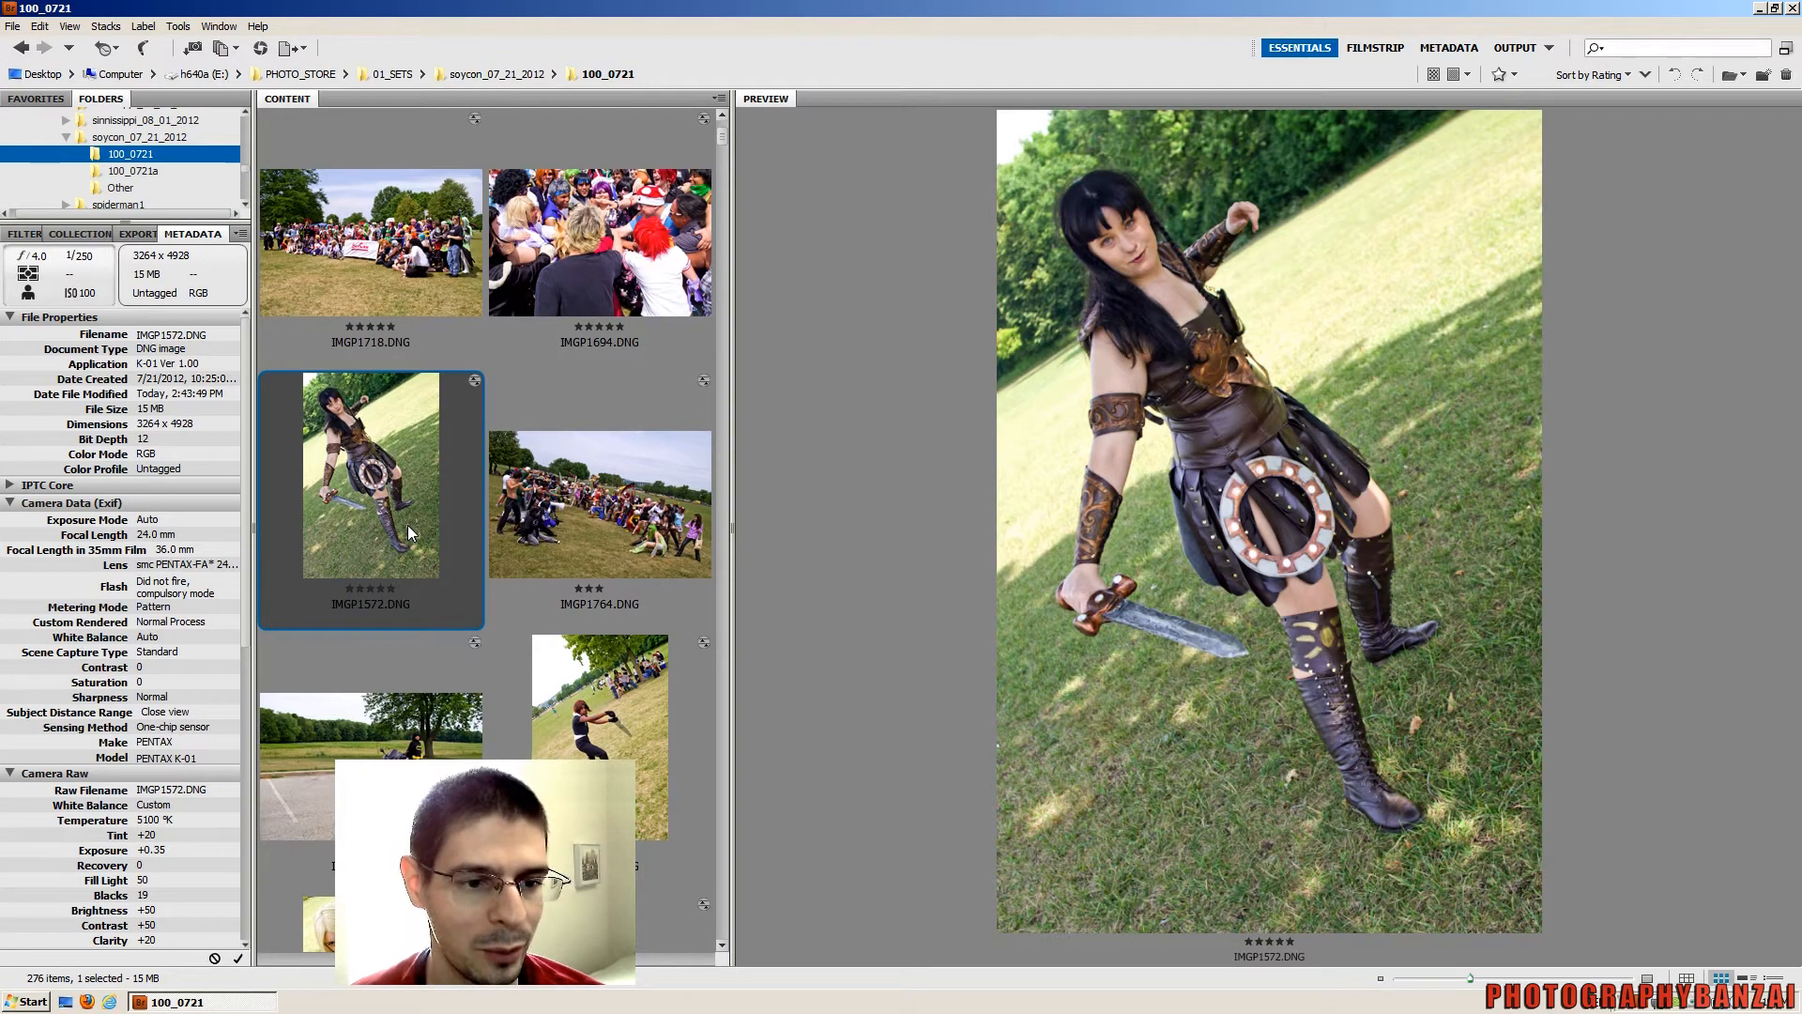
mouse_move(201, 482)
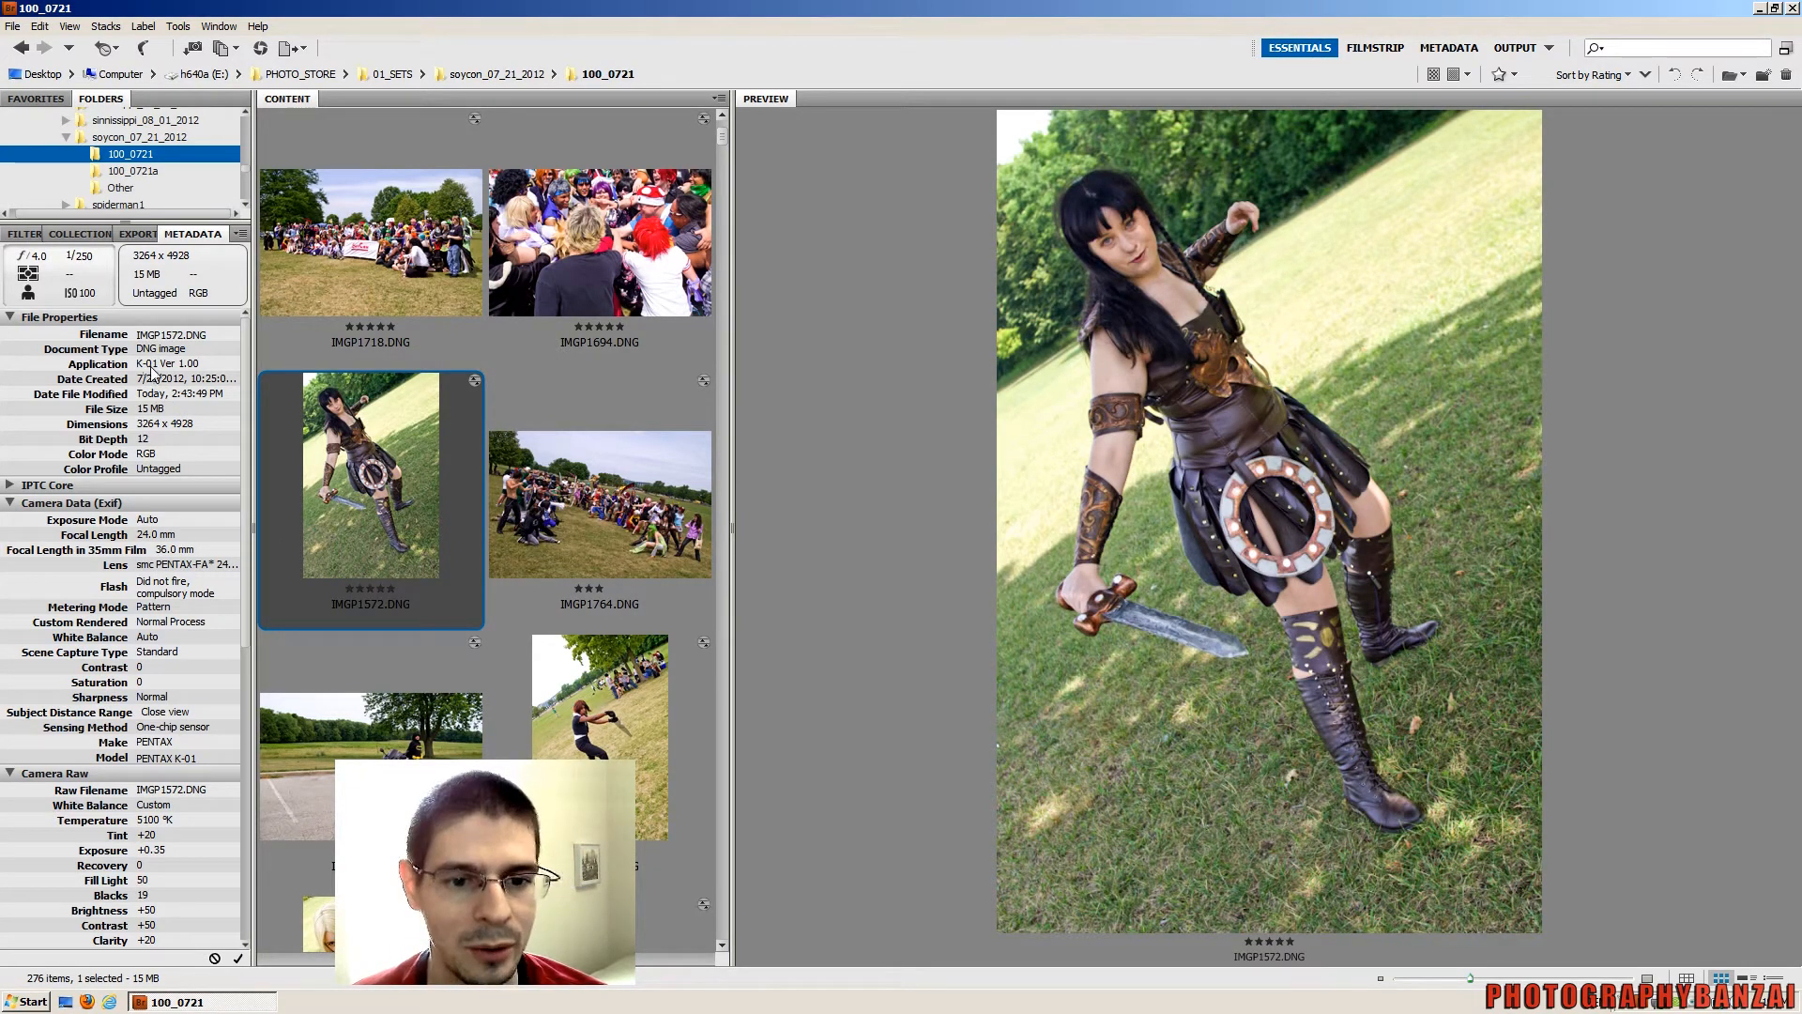
click(599, 503)
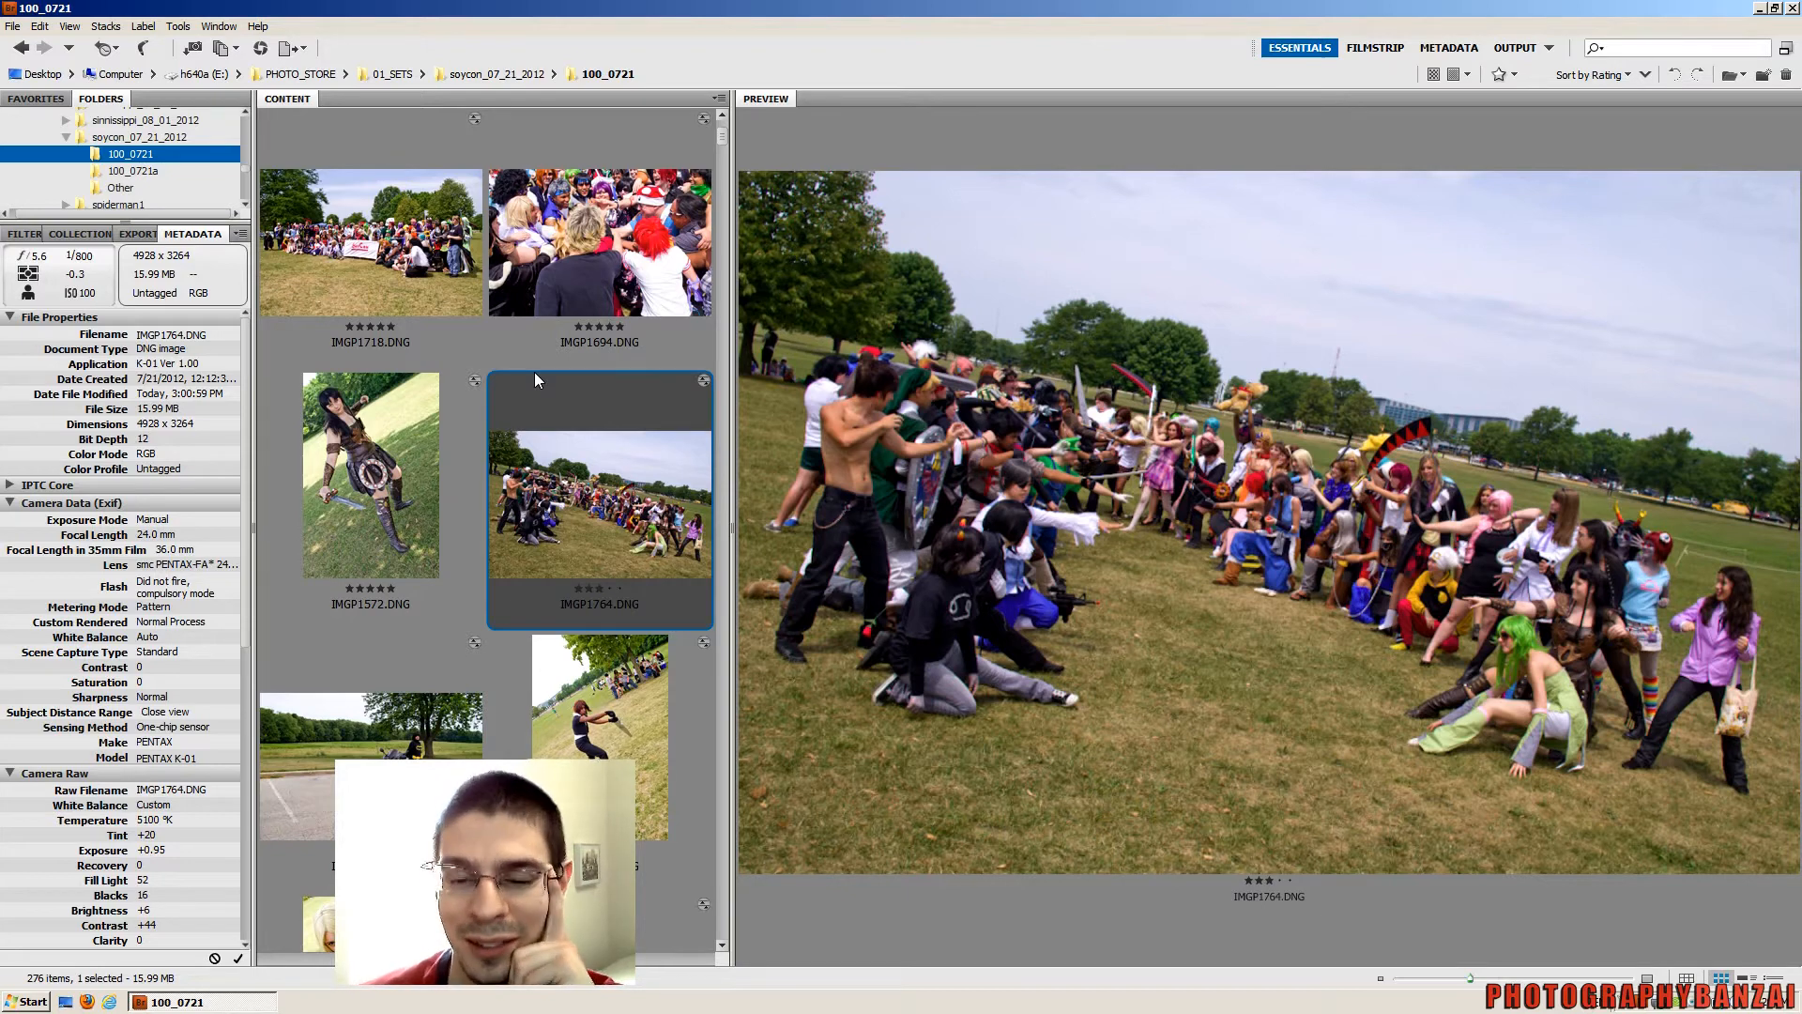
mouse_move(585, 399)
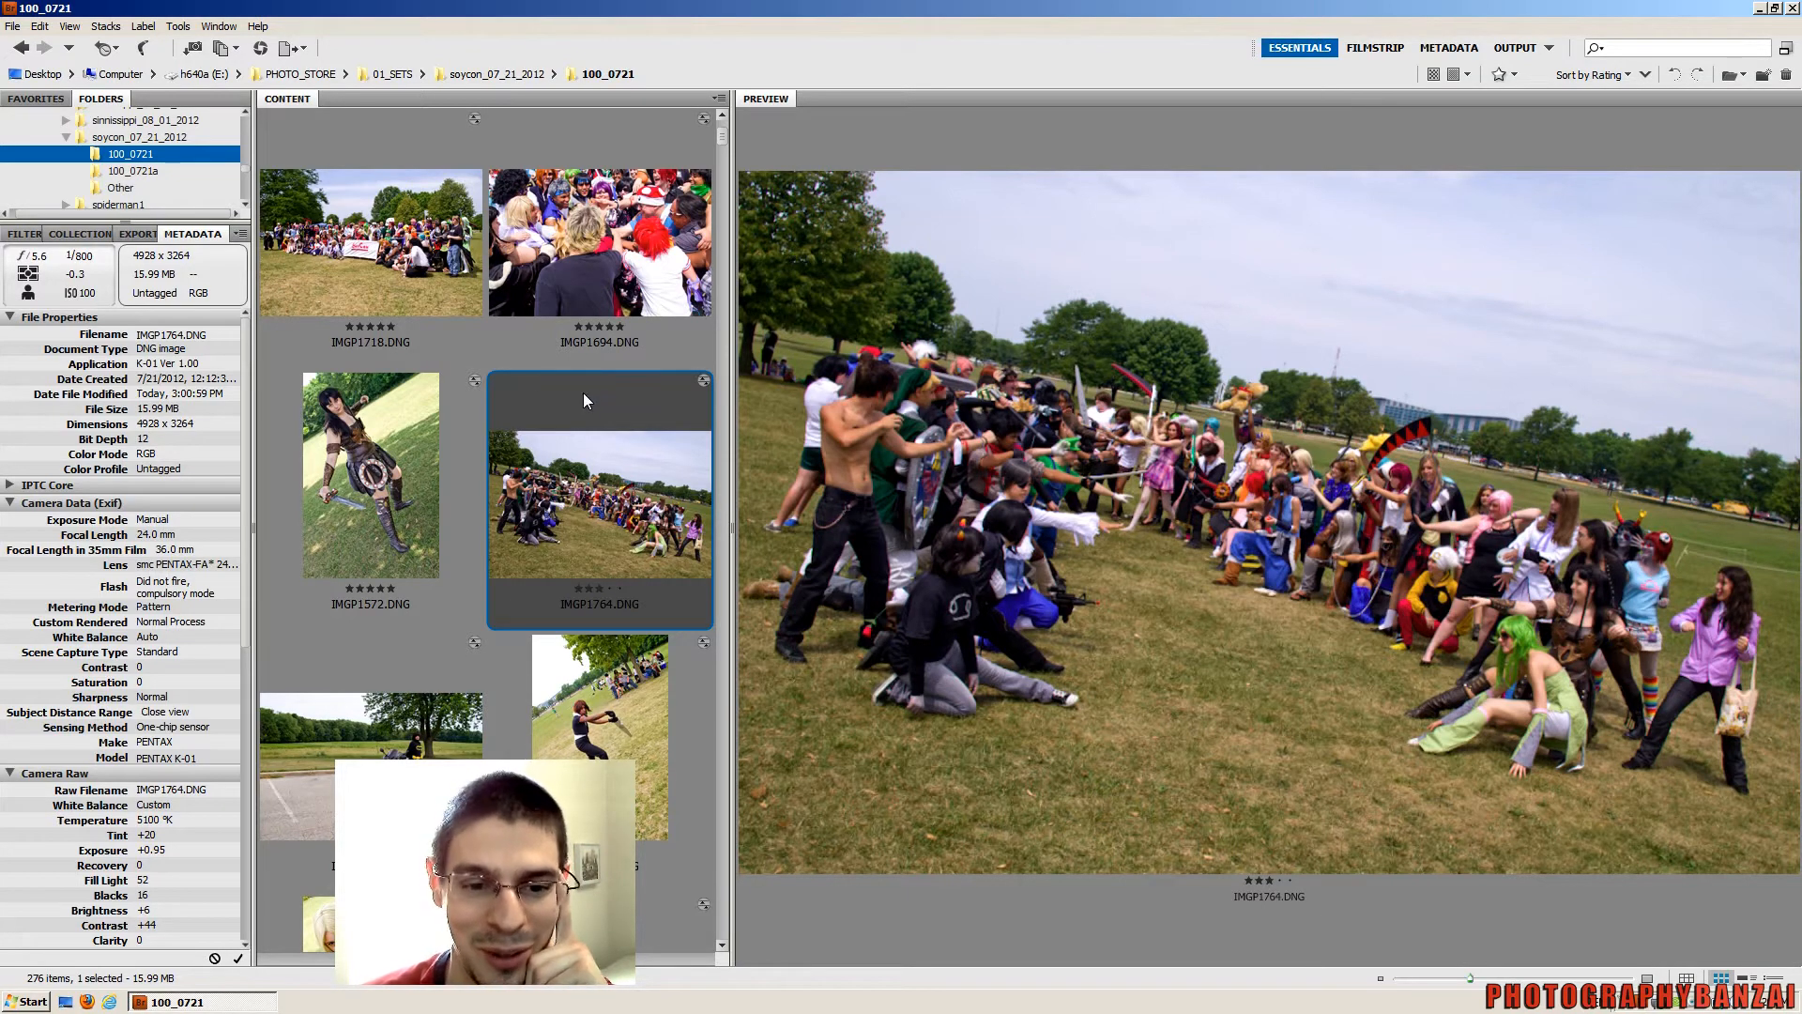
Preview rider shot IMGP1905.DNG, then one-star blonde cosplayer IMGP1856.DNG
scroll(down, 3)
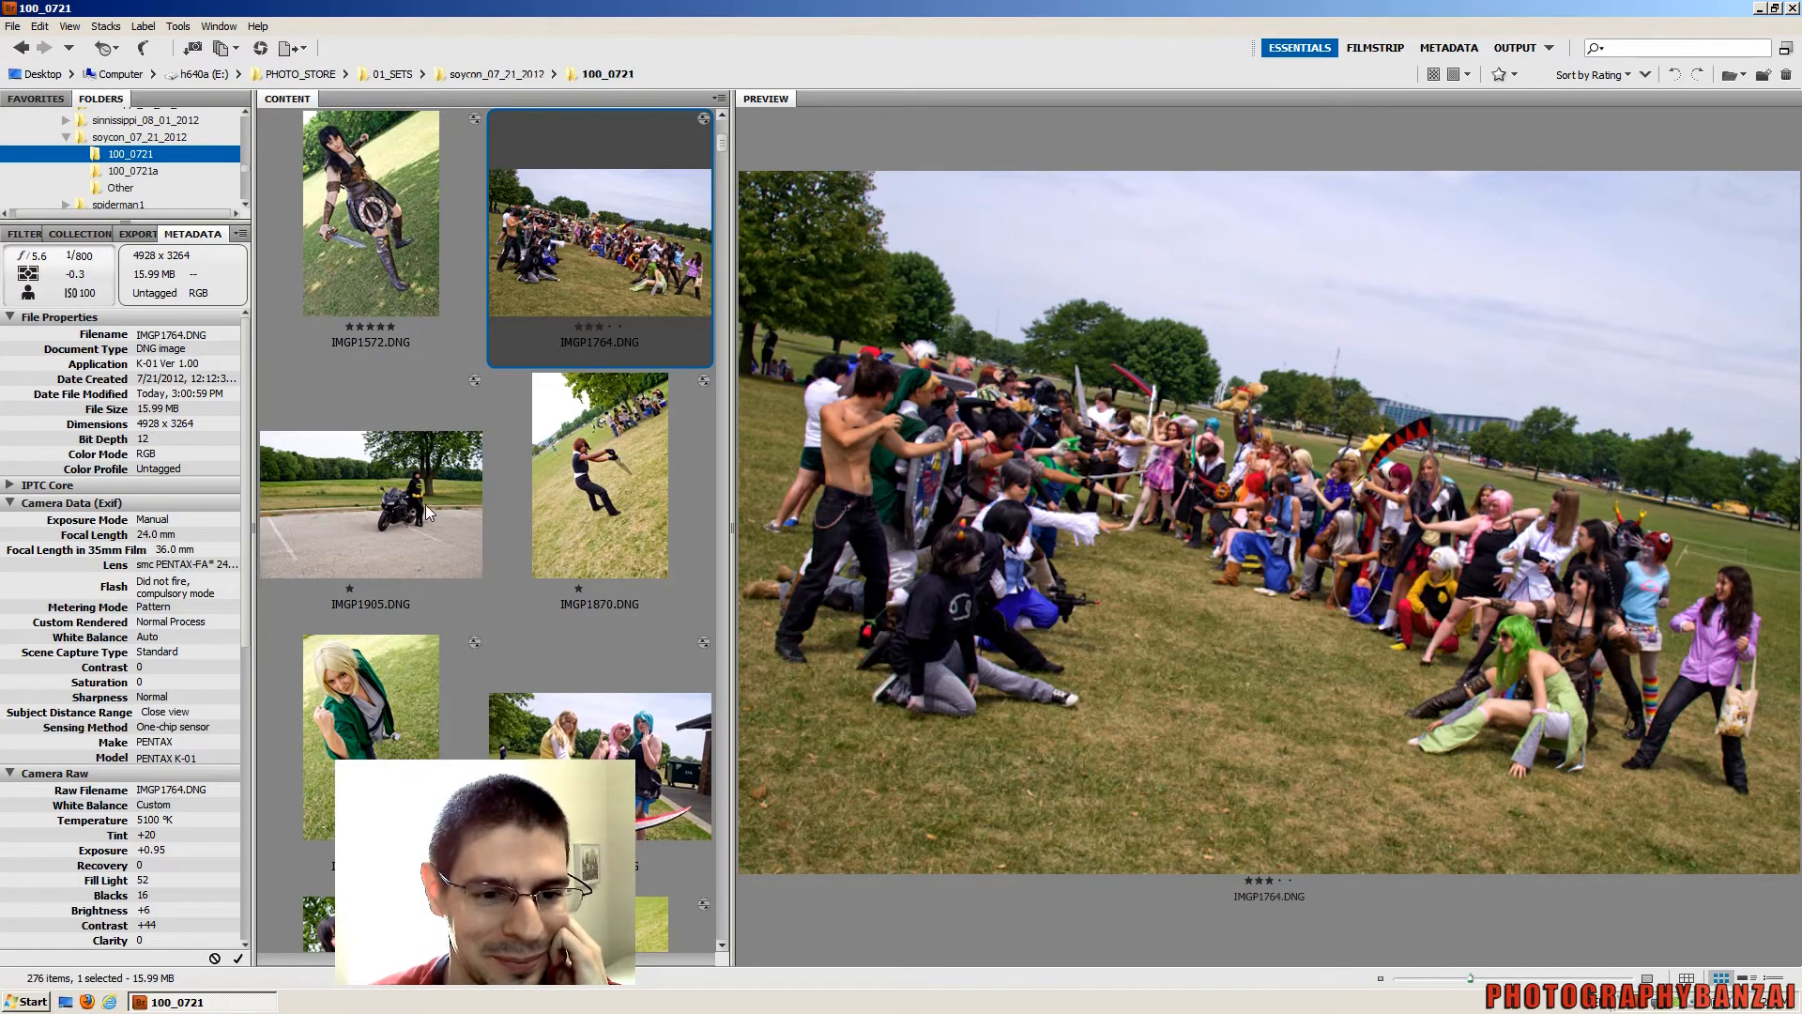
click(370, 506)
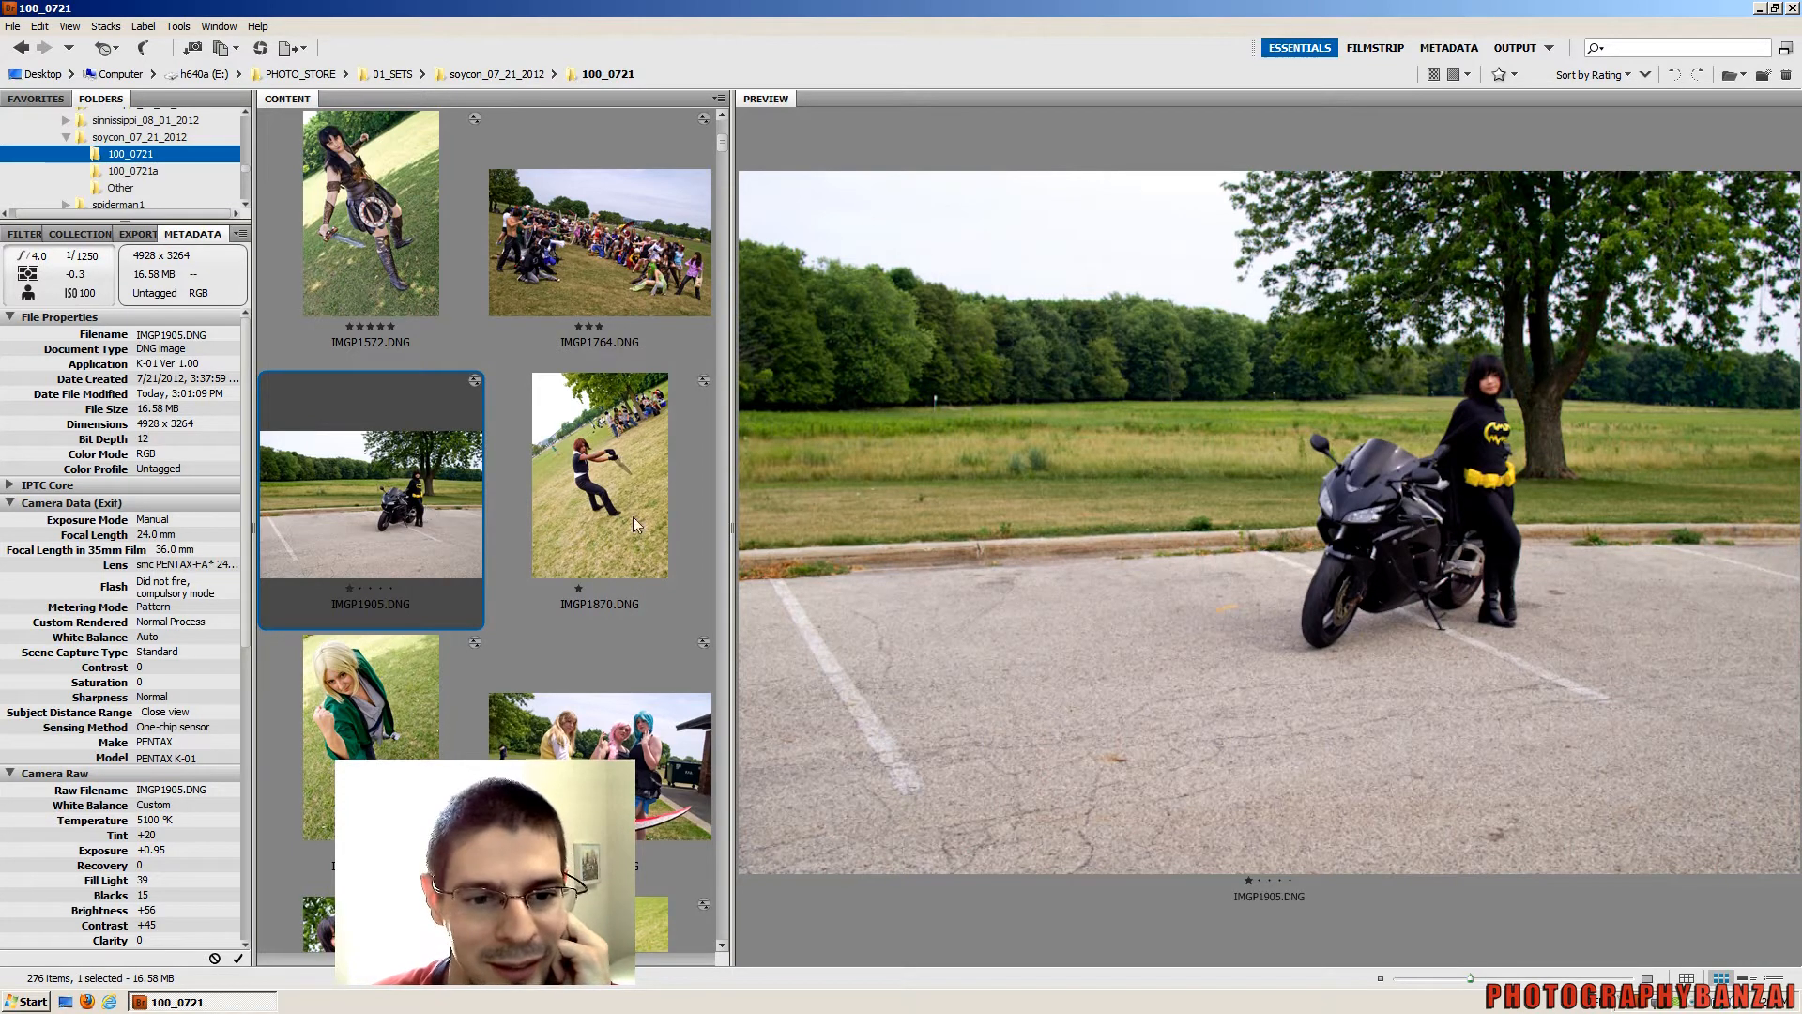
click(599, 473)
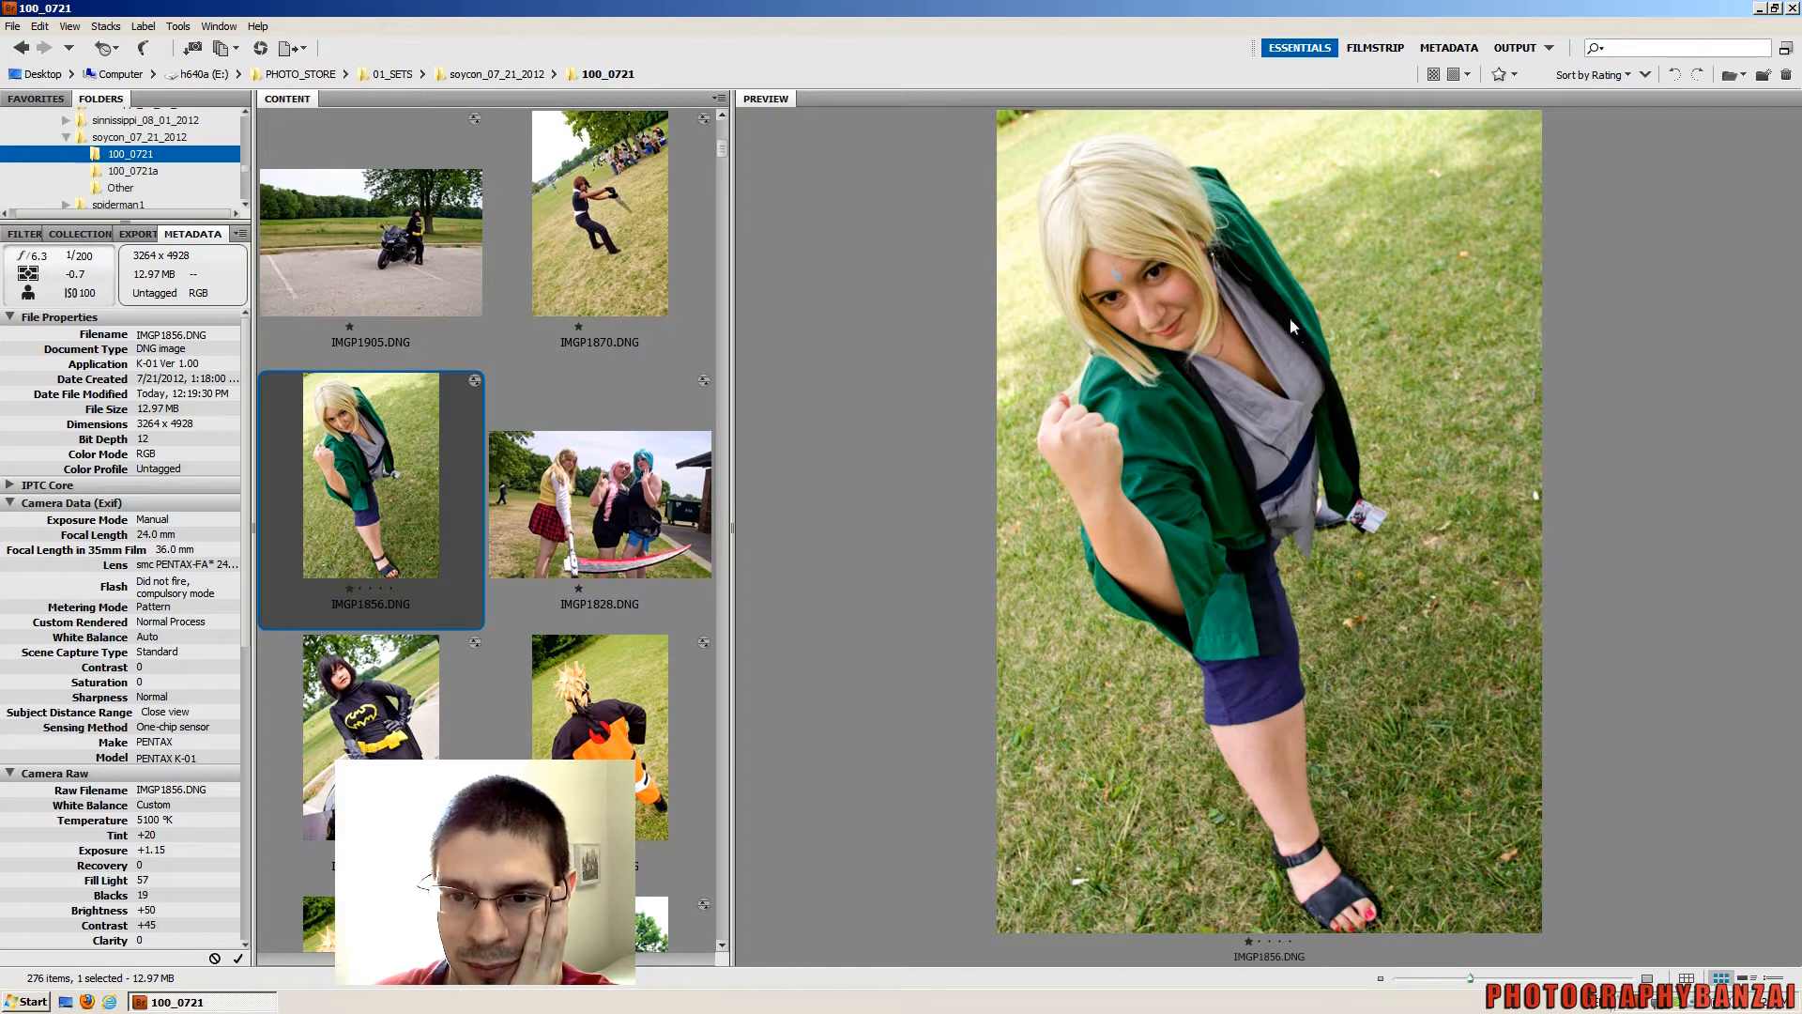
mouse_move(1198, 322)
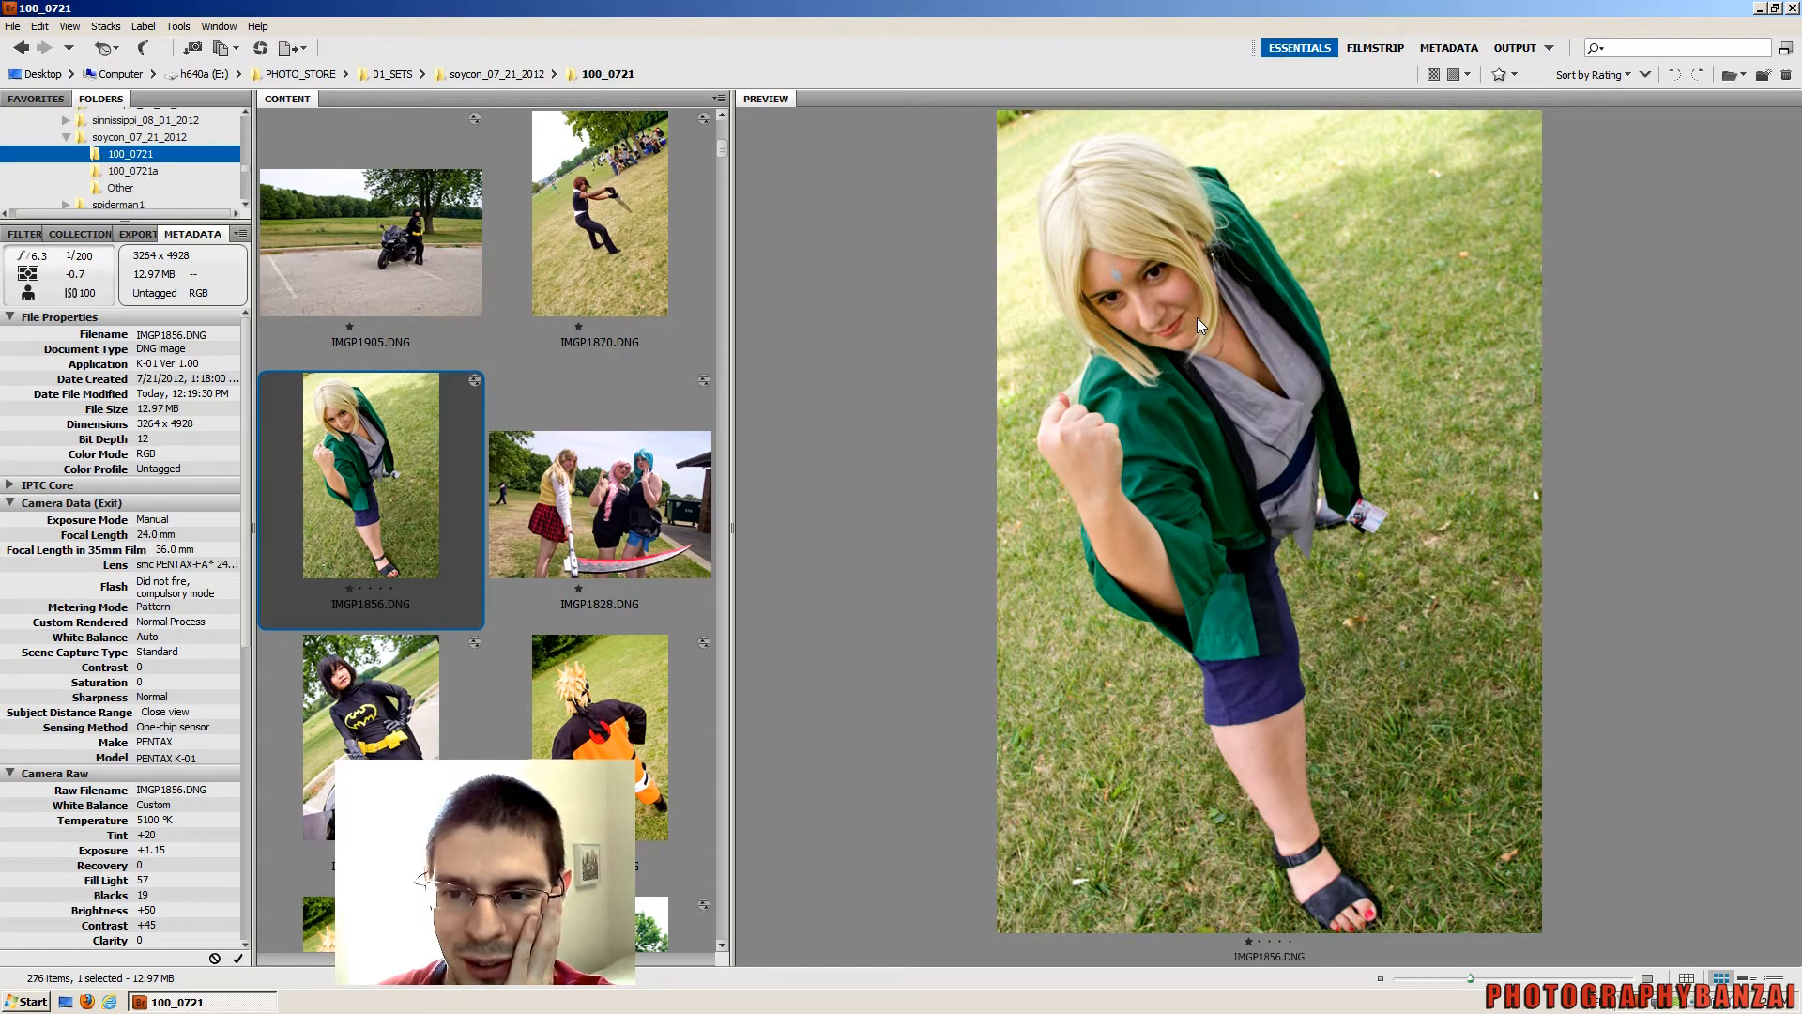
mouse_move(1127, 319)
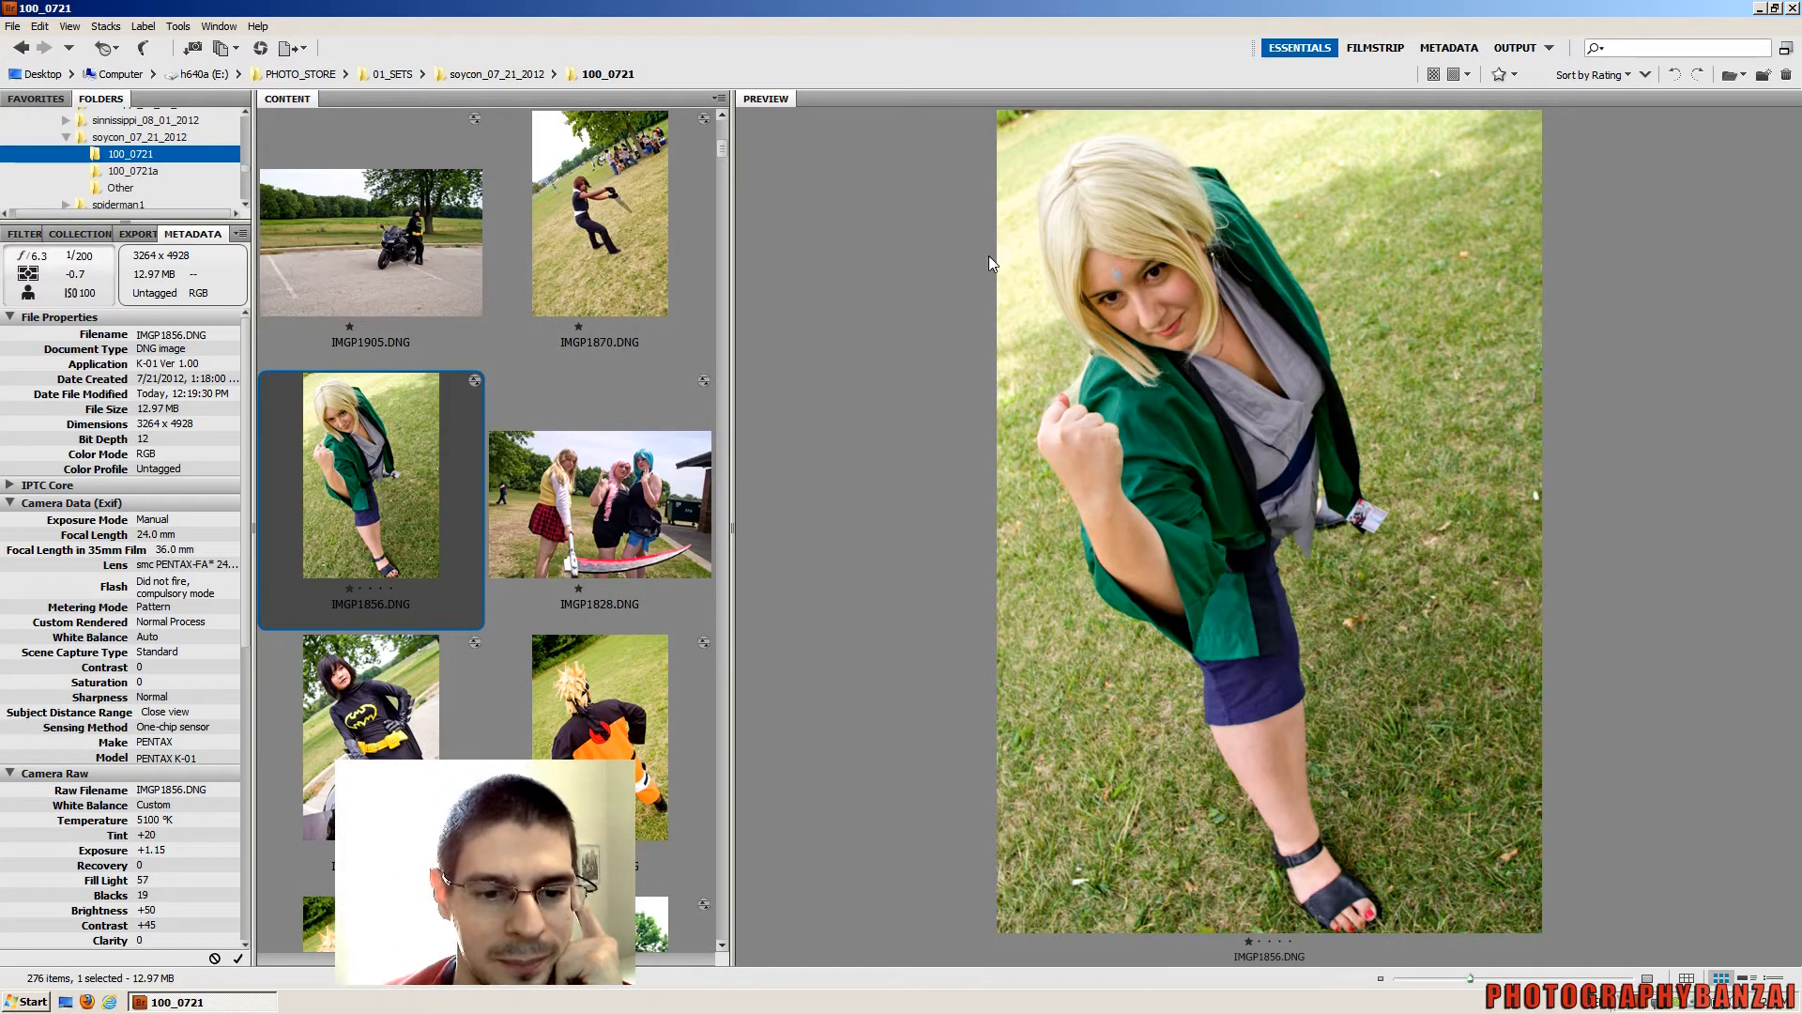
Preview scythe trio IMGP1828.DNG and IMGP1903.DNG, then ninja shot IMGP1899.DNG
click(599, 501)
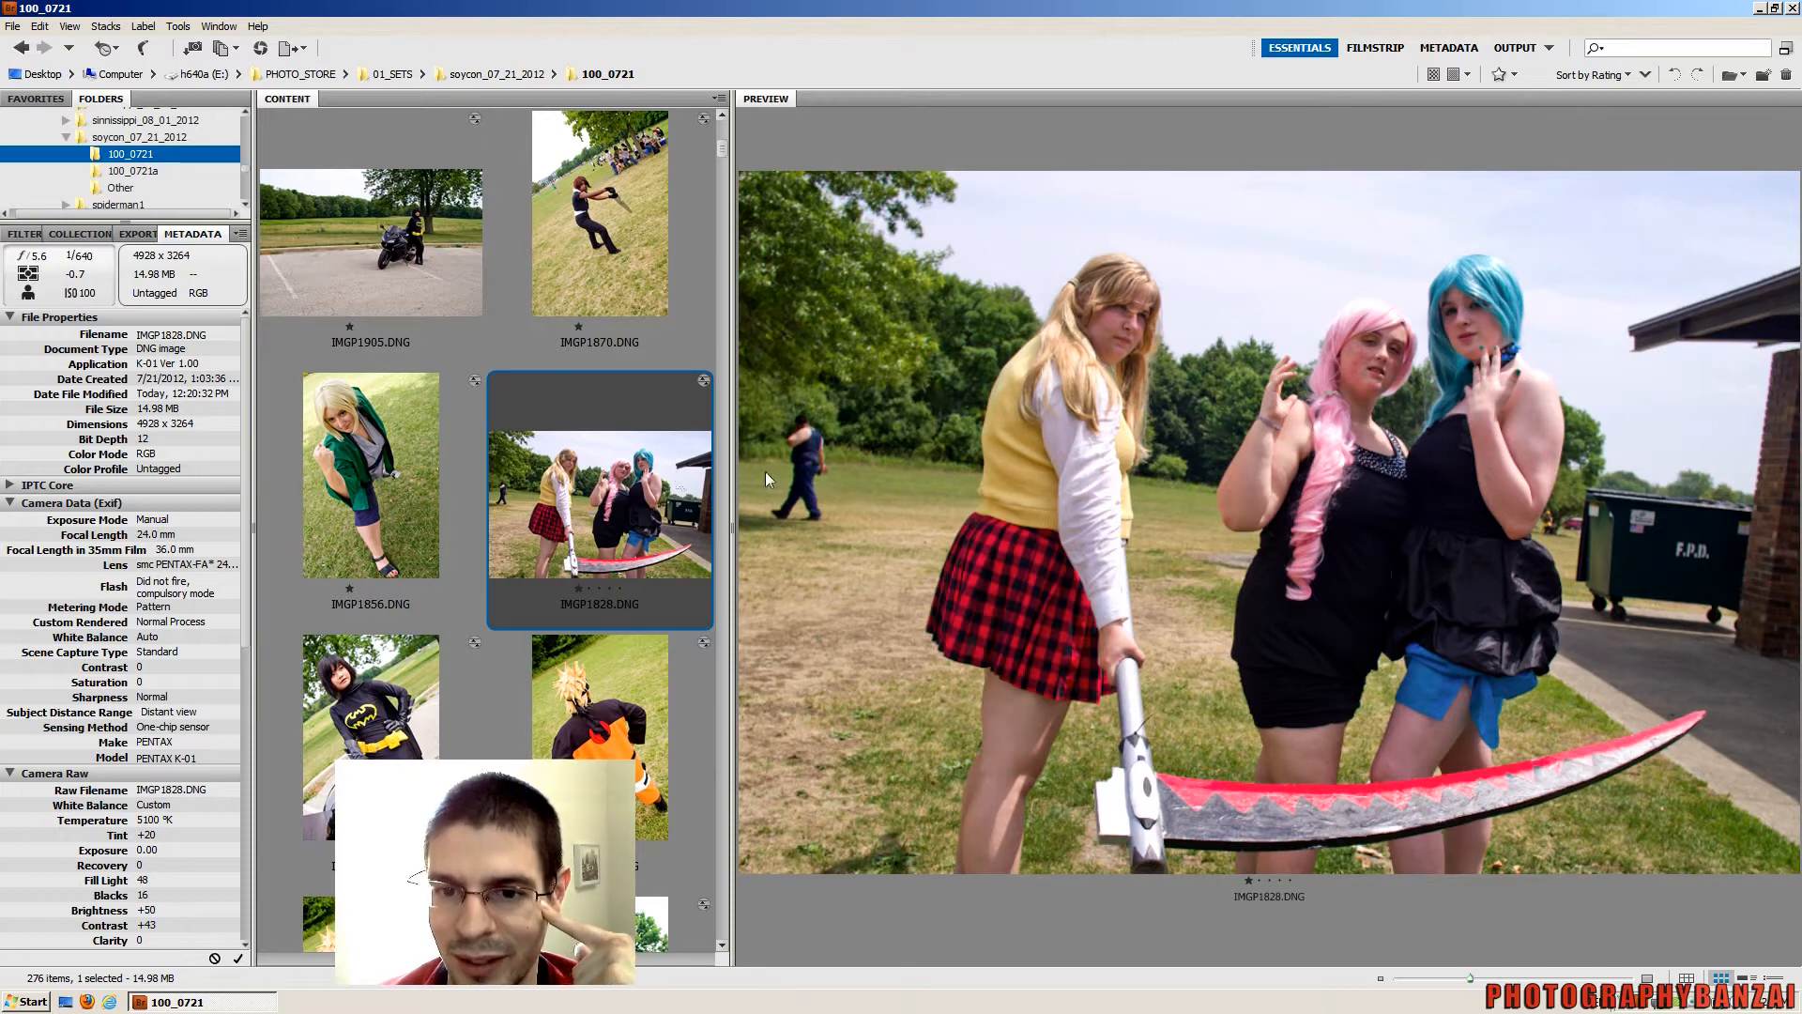
mouse_move(1121, 326)
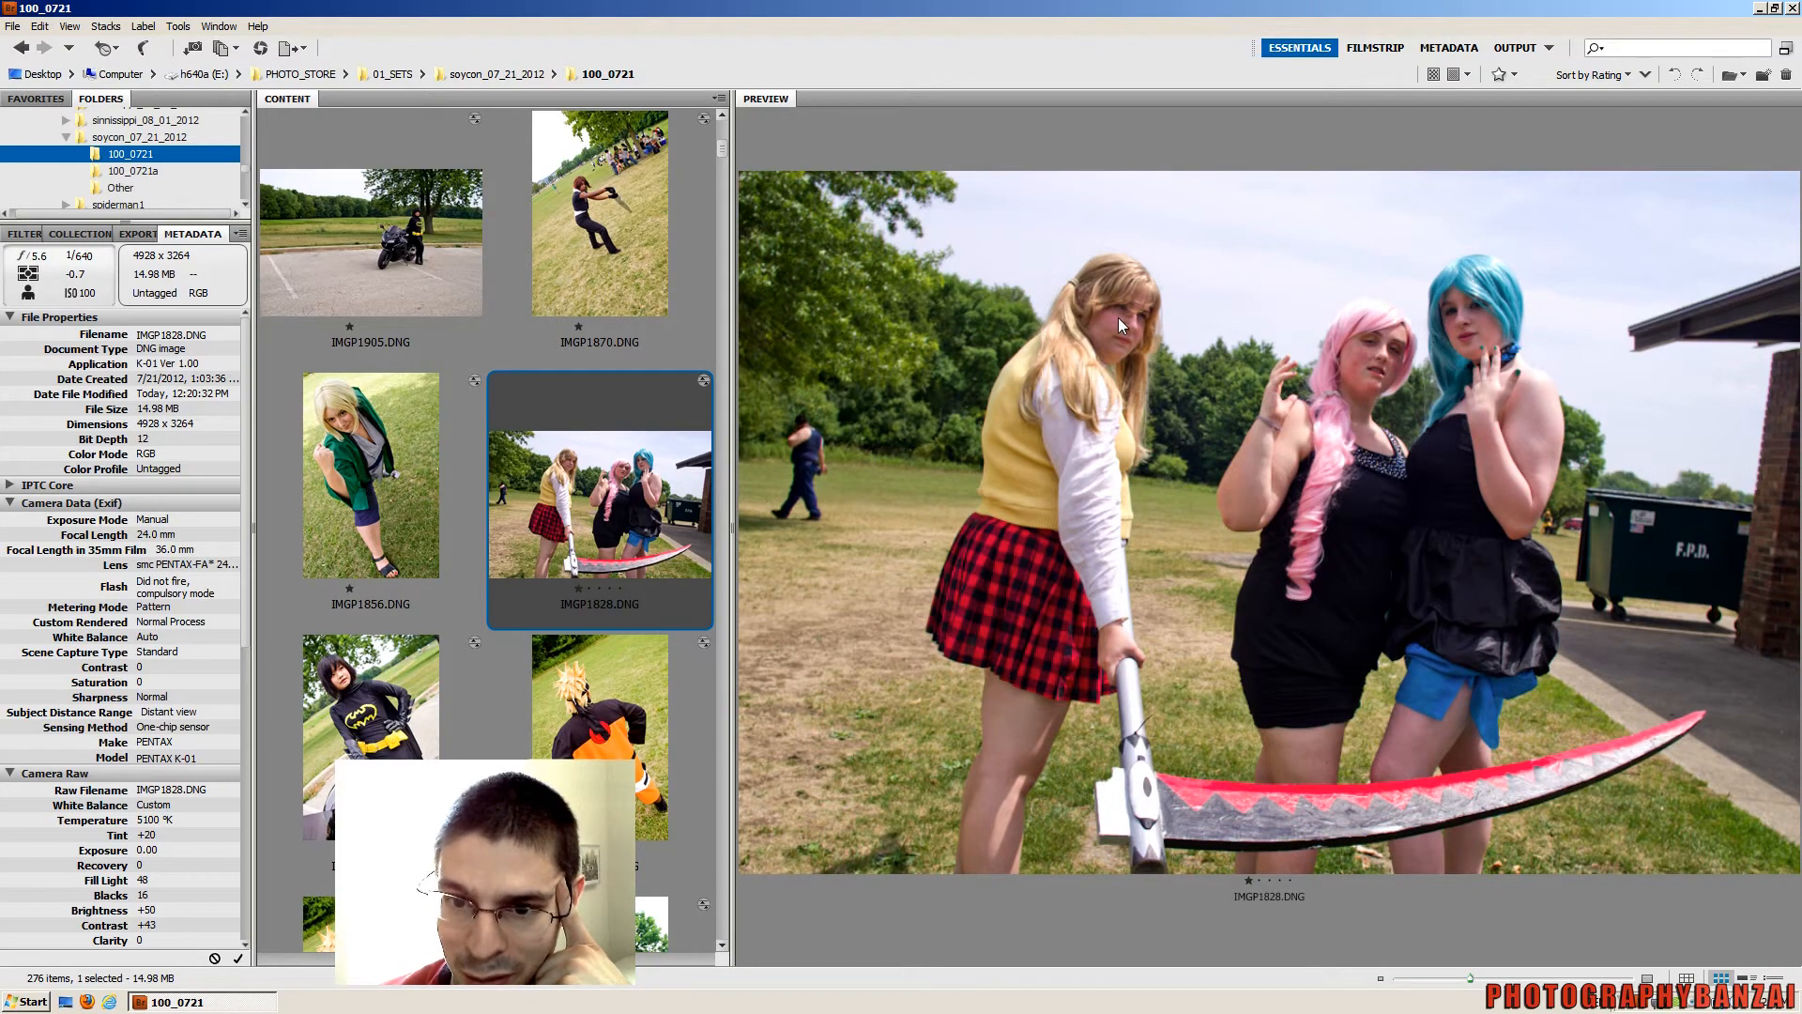
mouse_move(1532, 375)
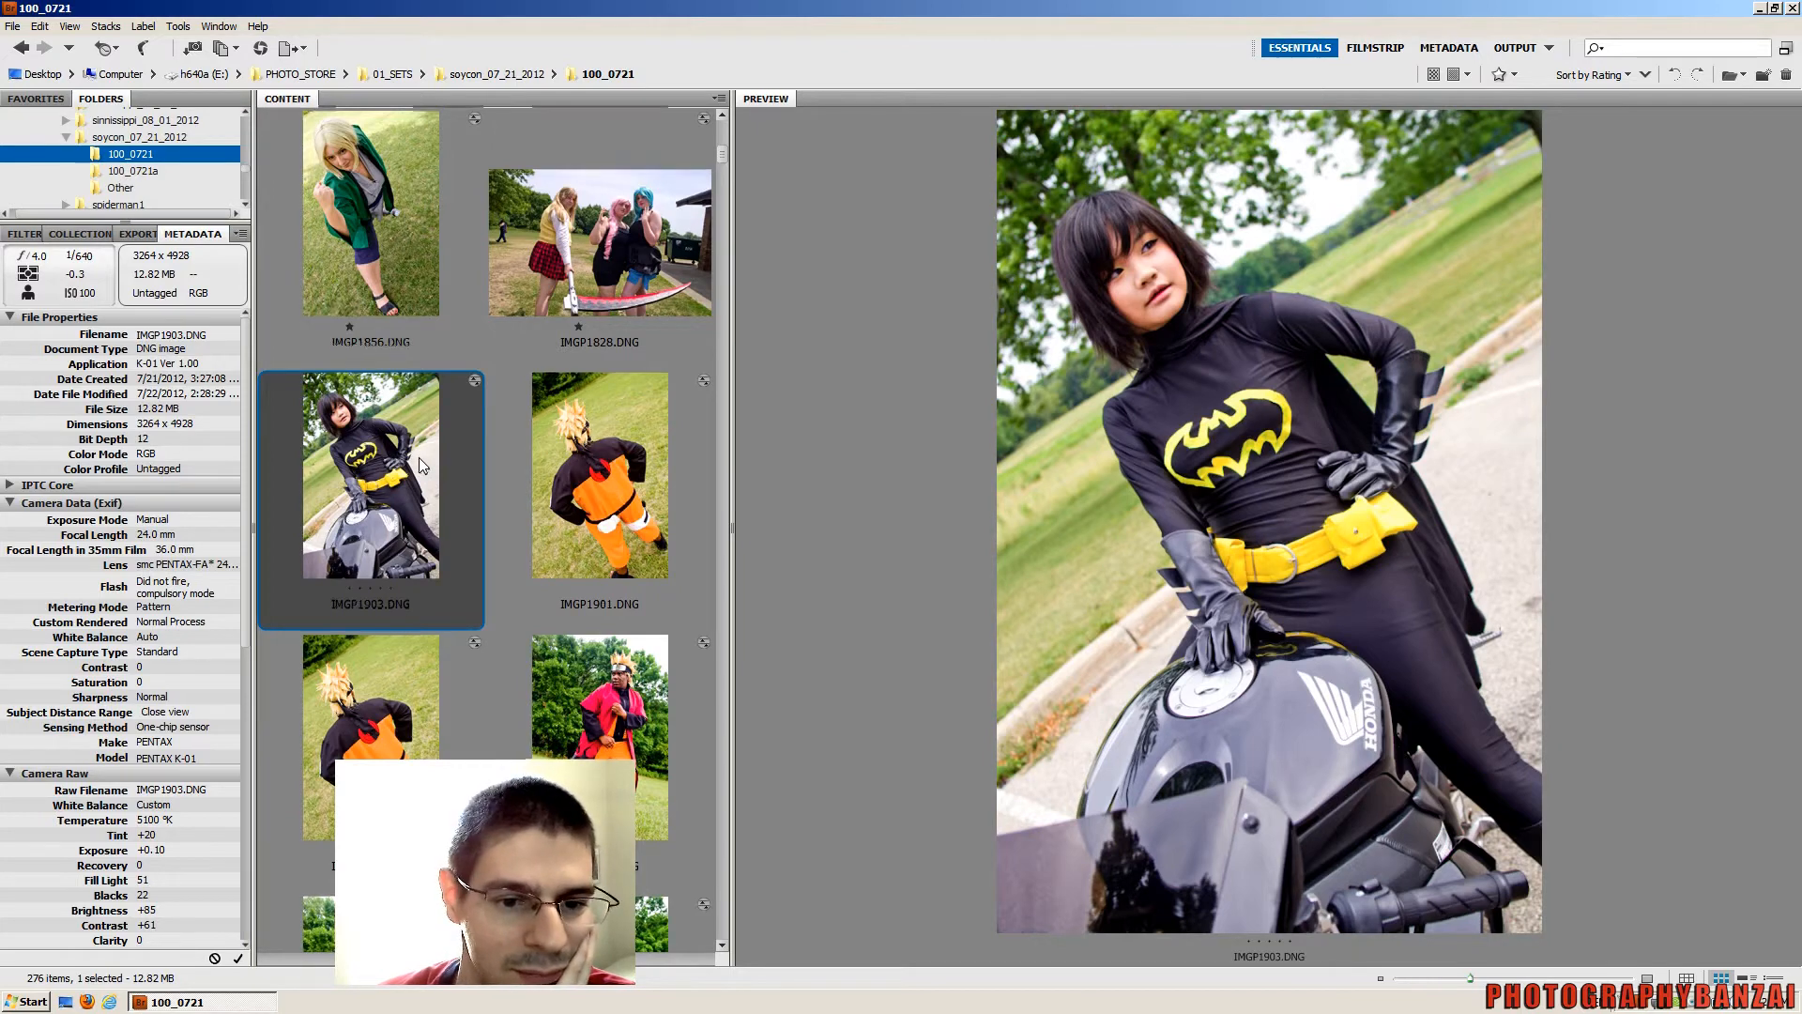
scroll(down, 3)
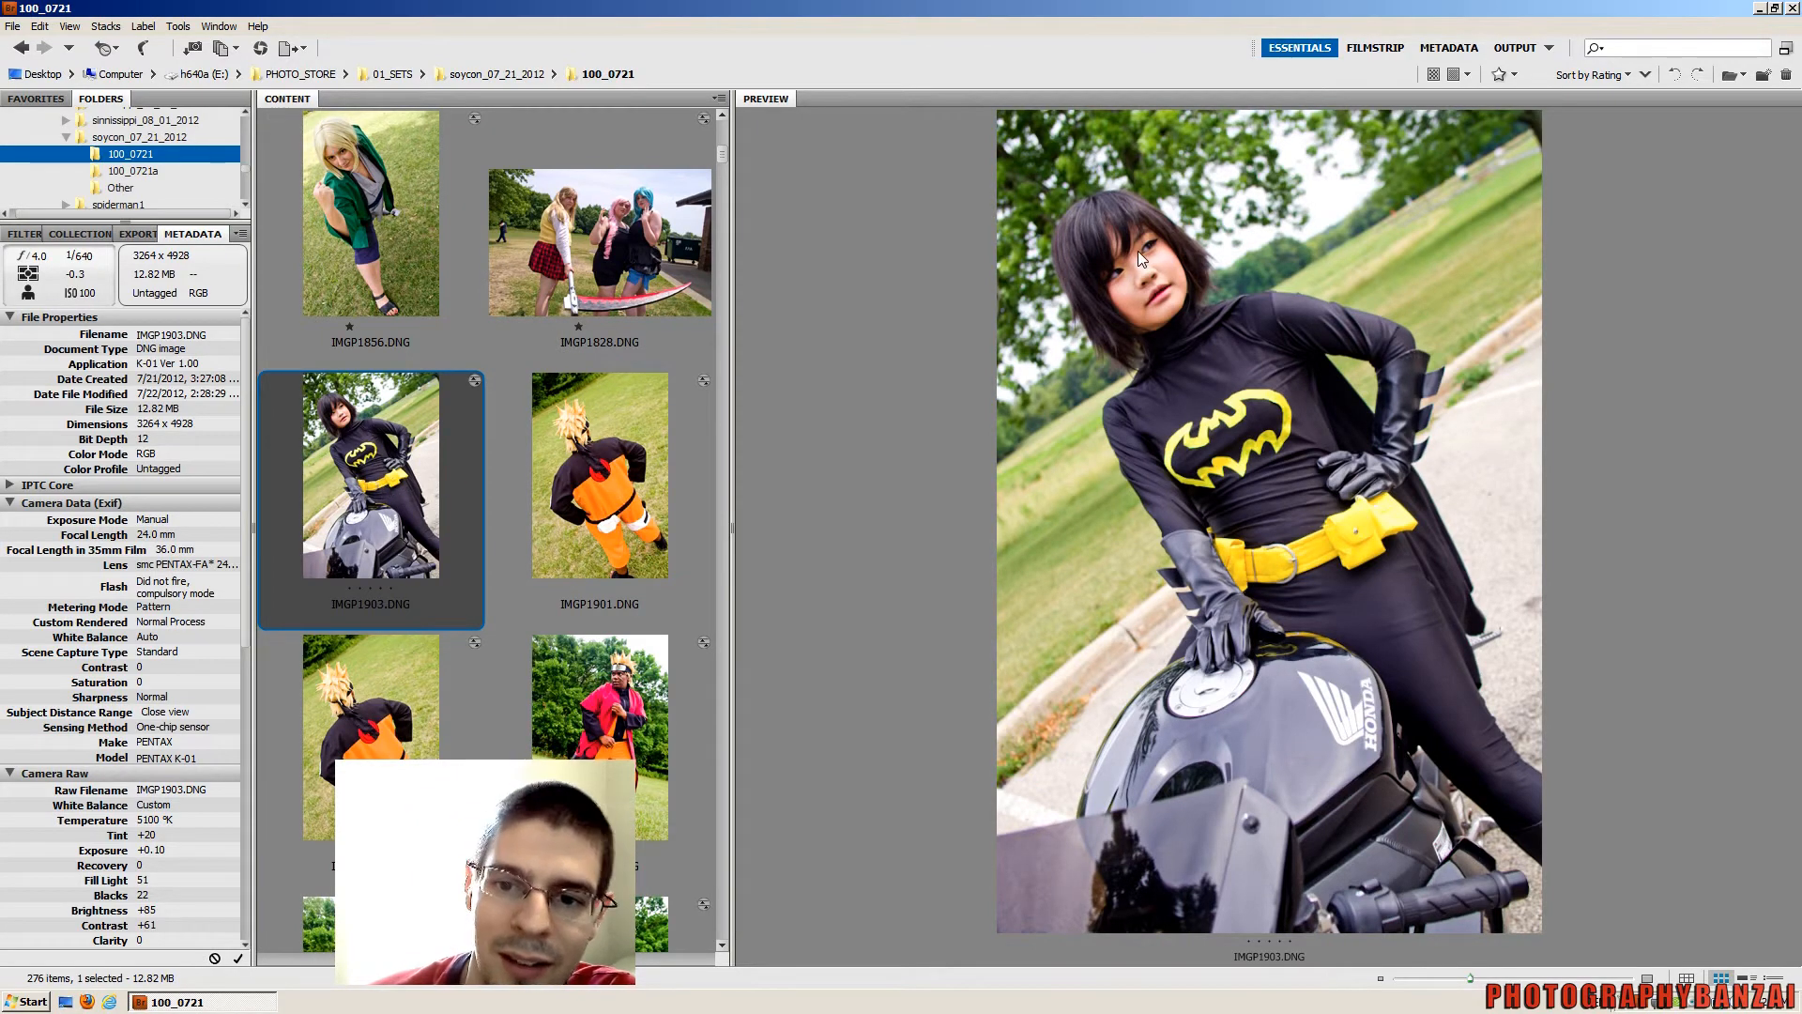
mouse_move(1551, 127)
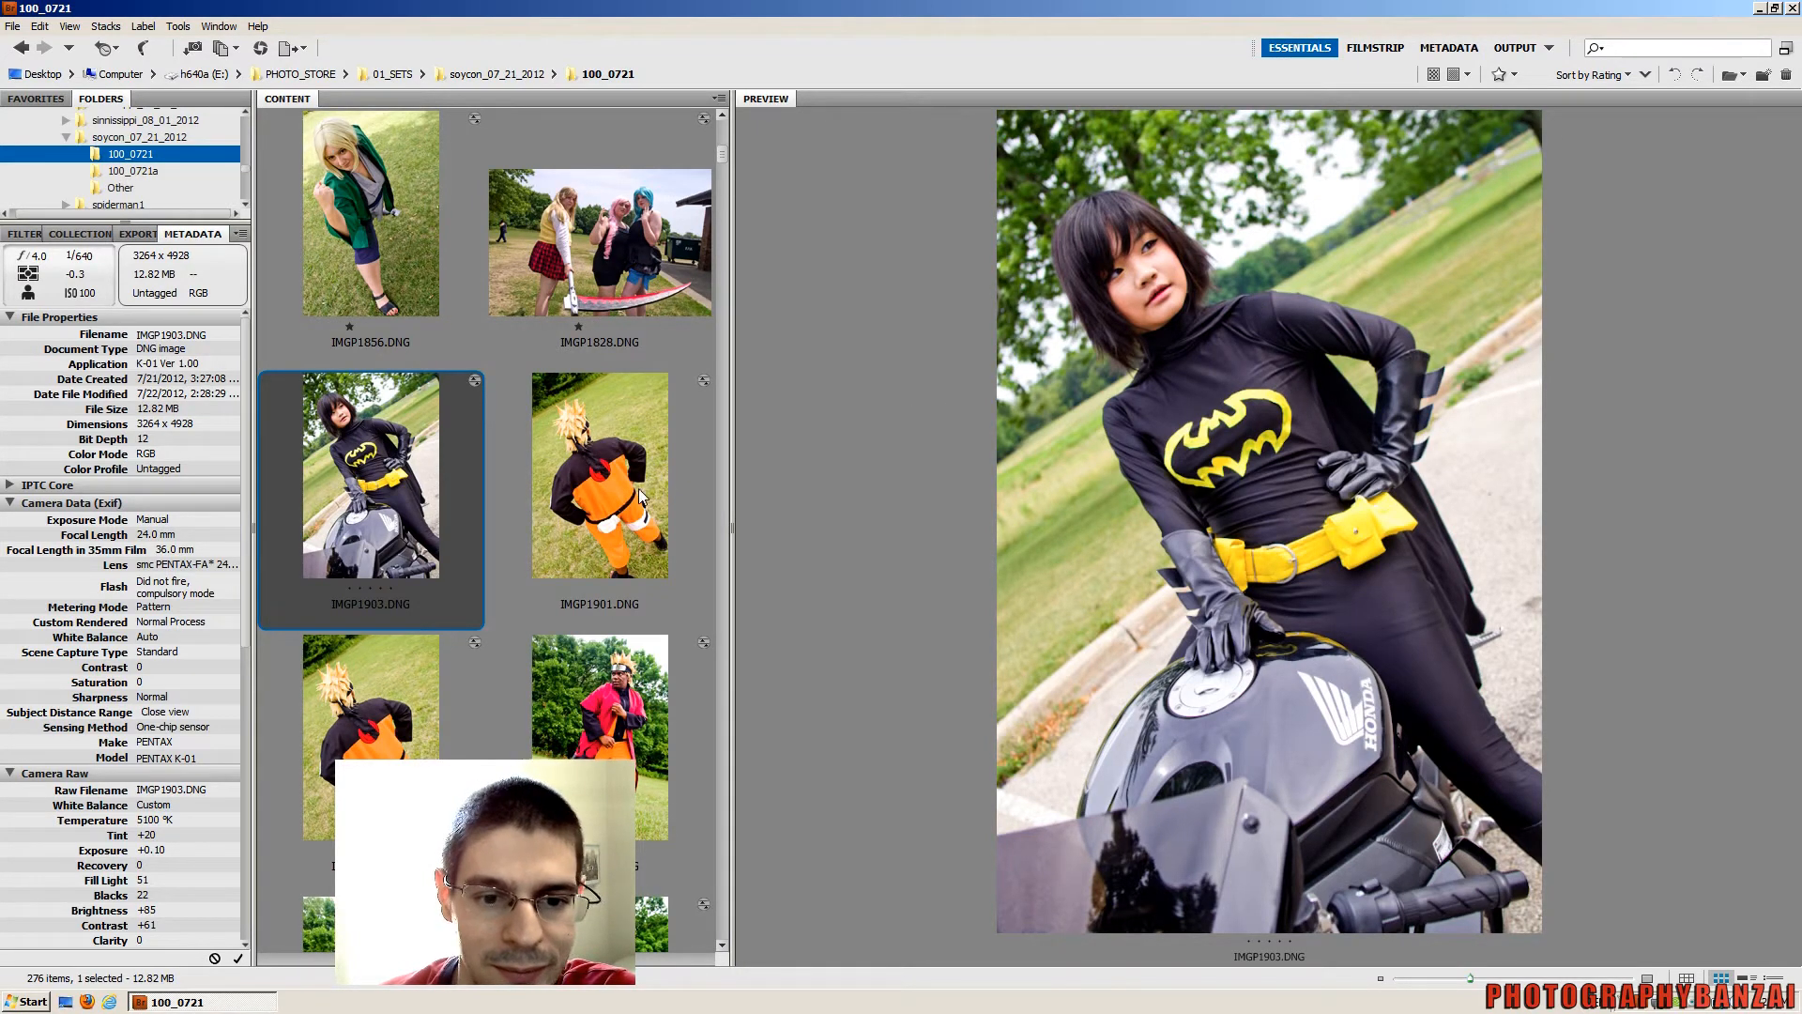
scroll(down, 3)
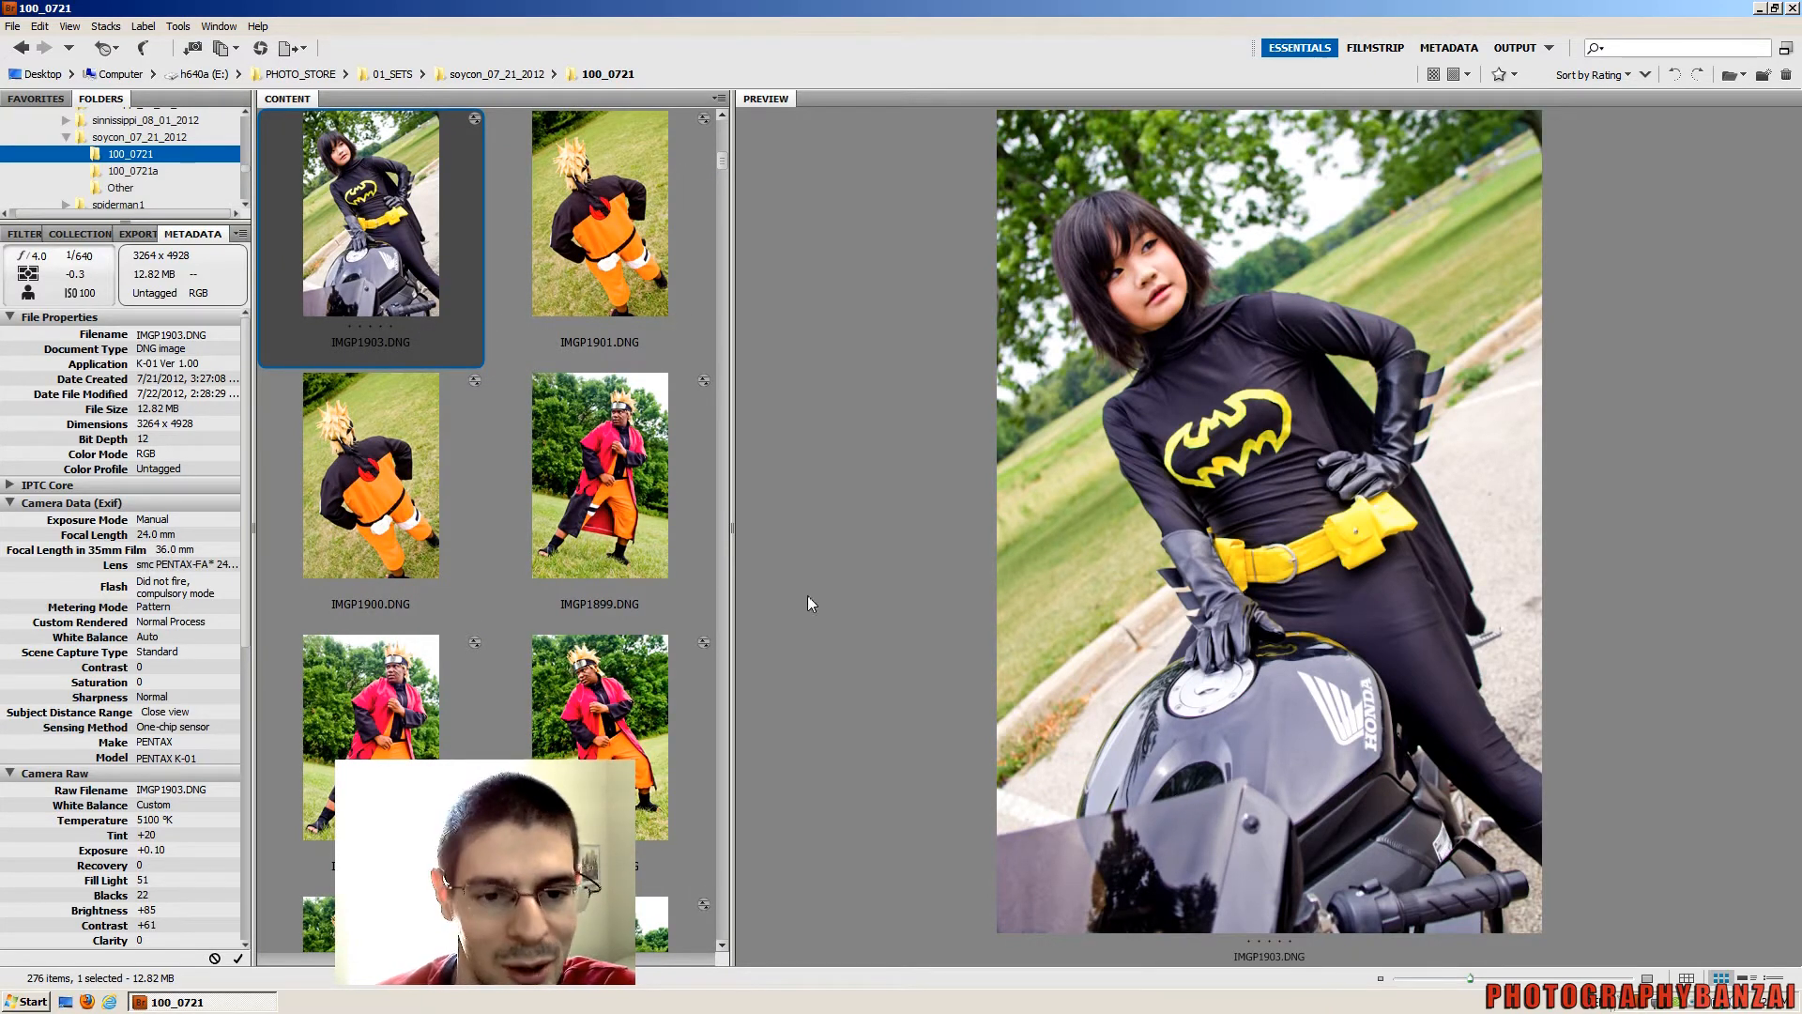
click(599, 475)
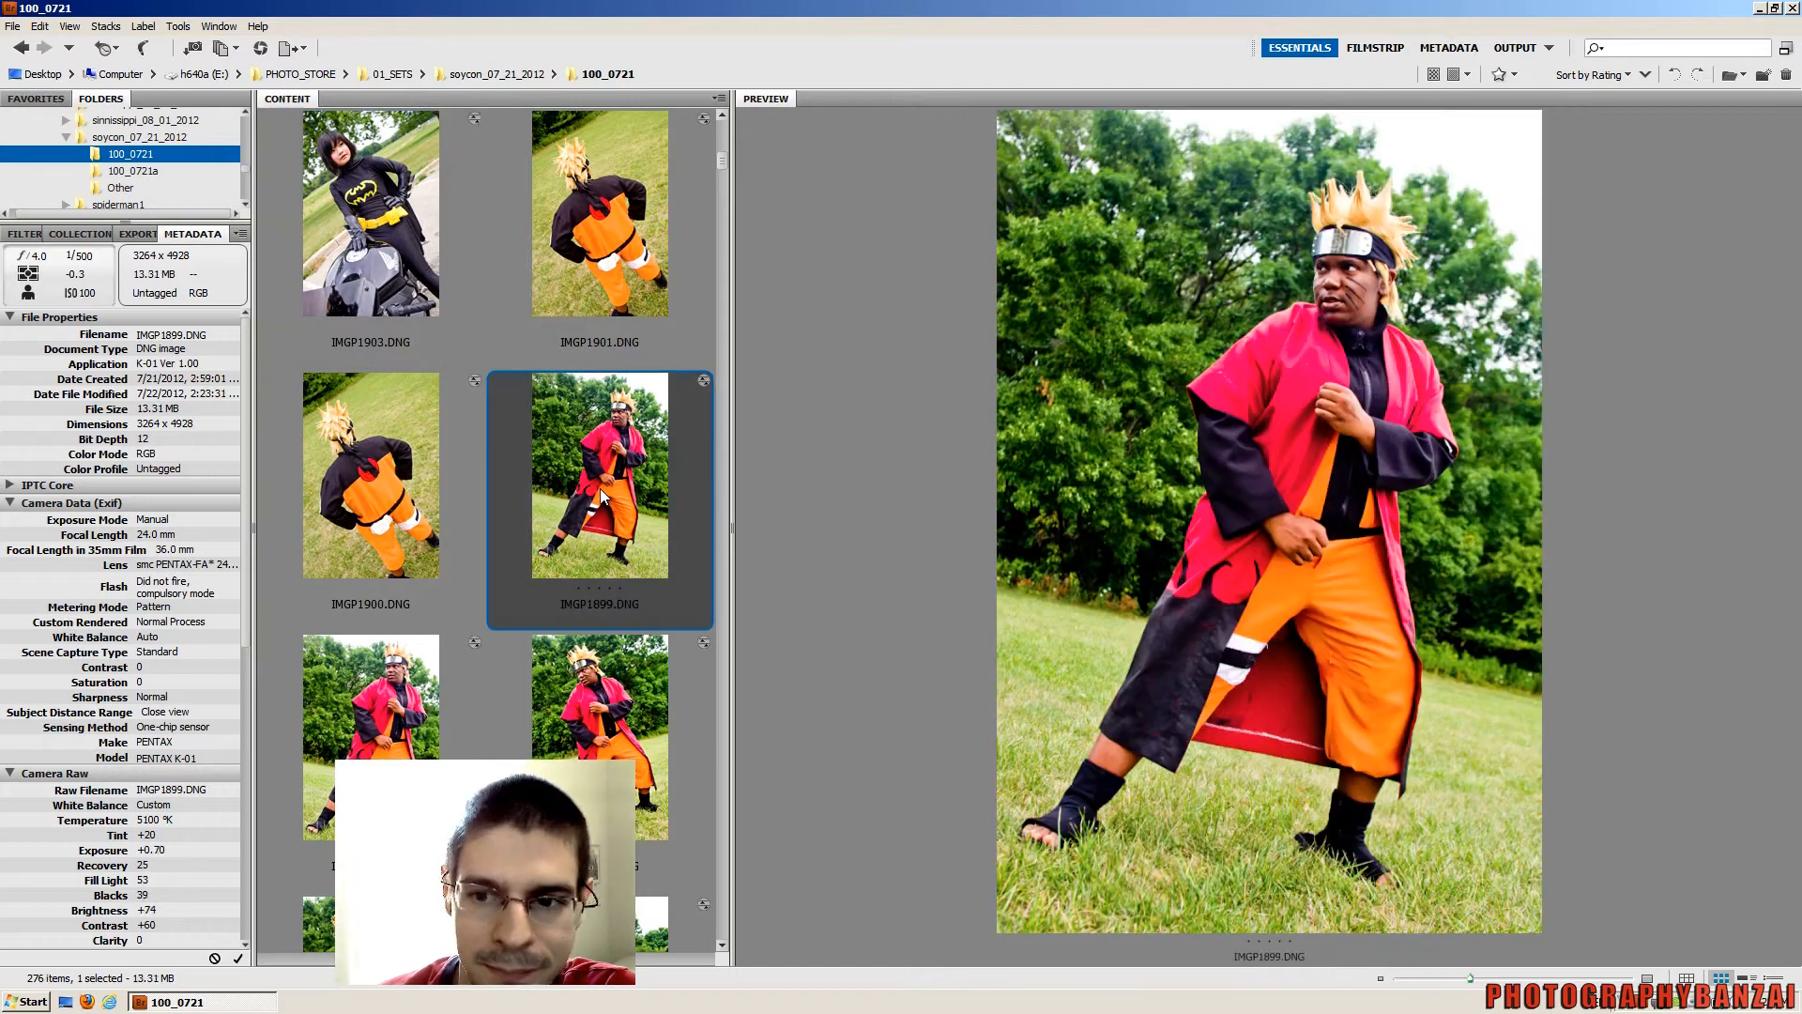
mouse_move(1204, 236)
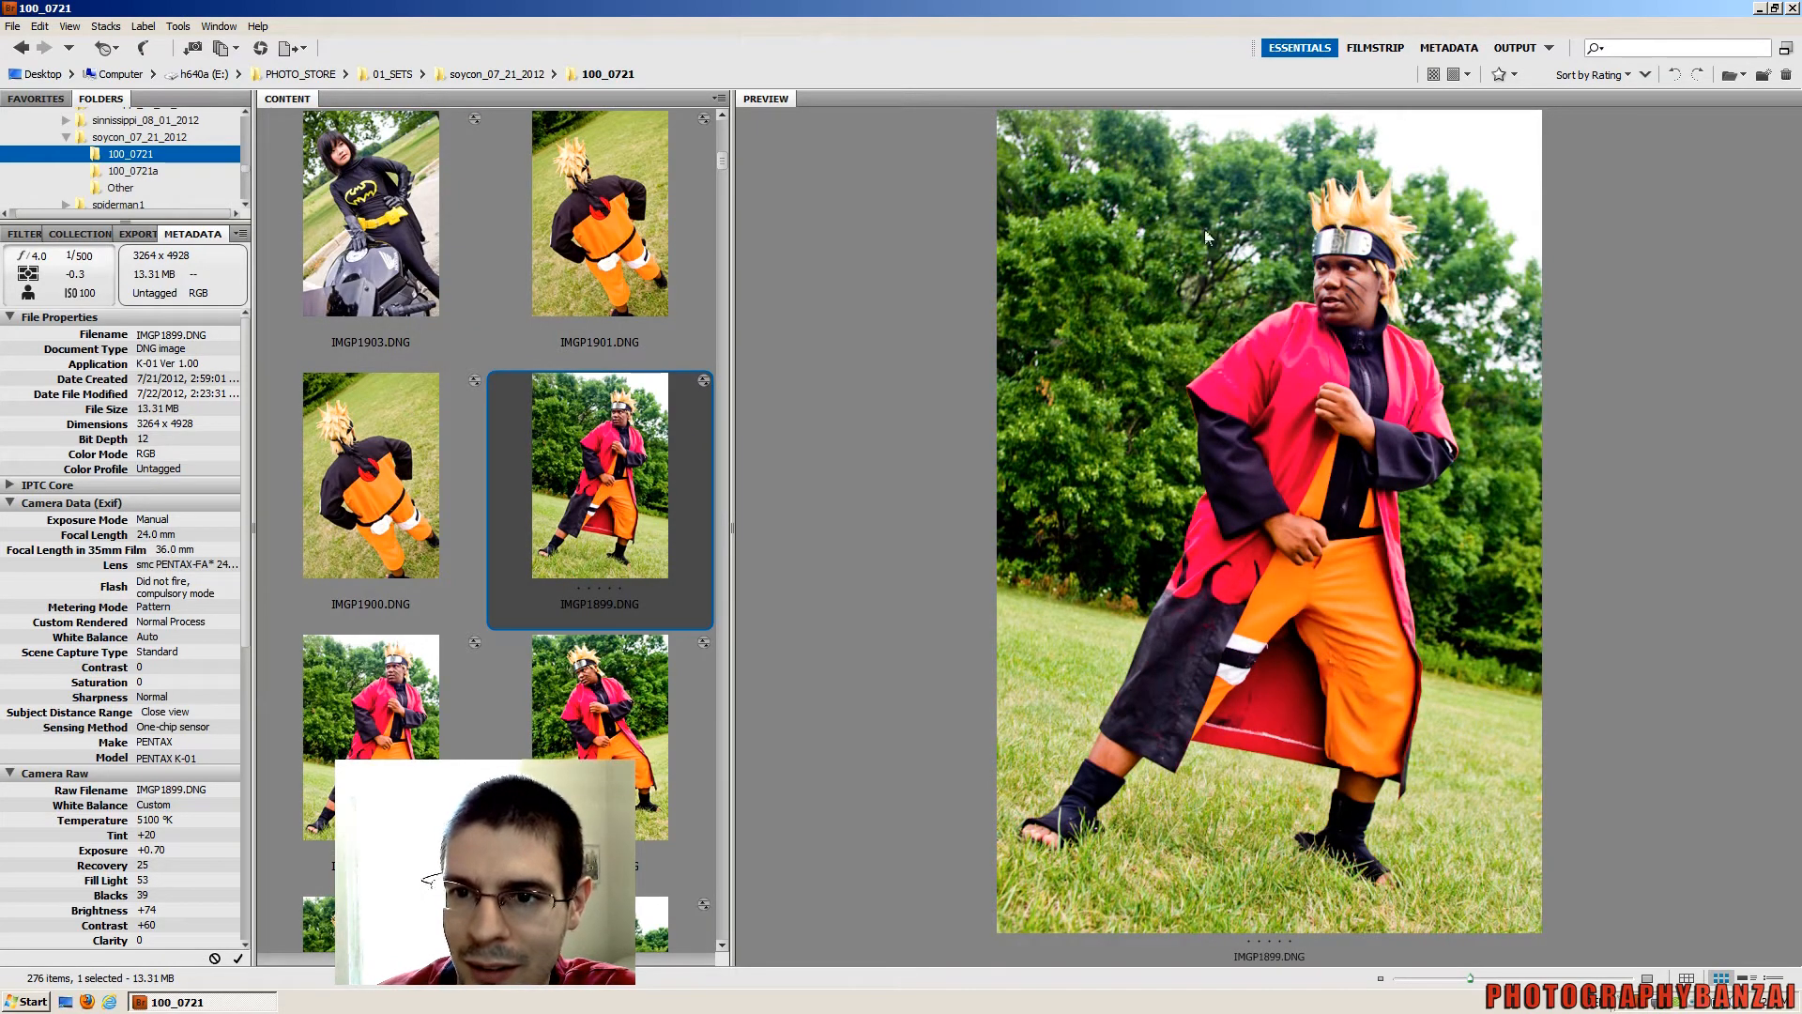
mouse_move(1511, 147)
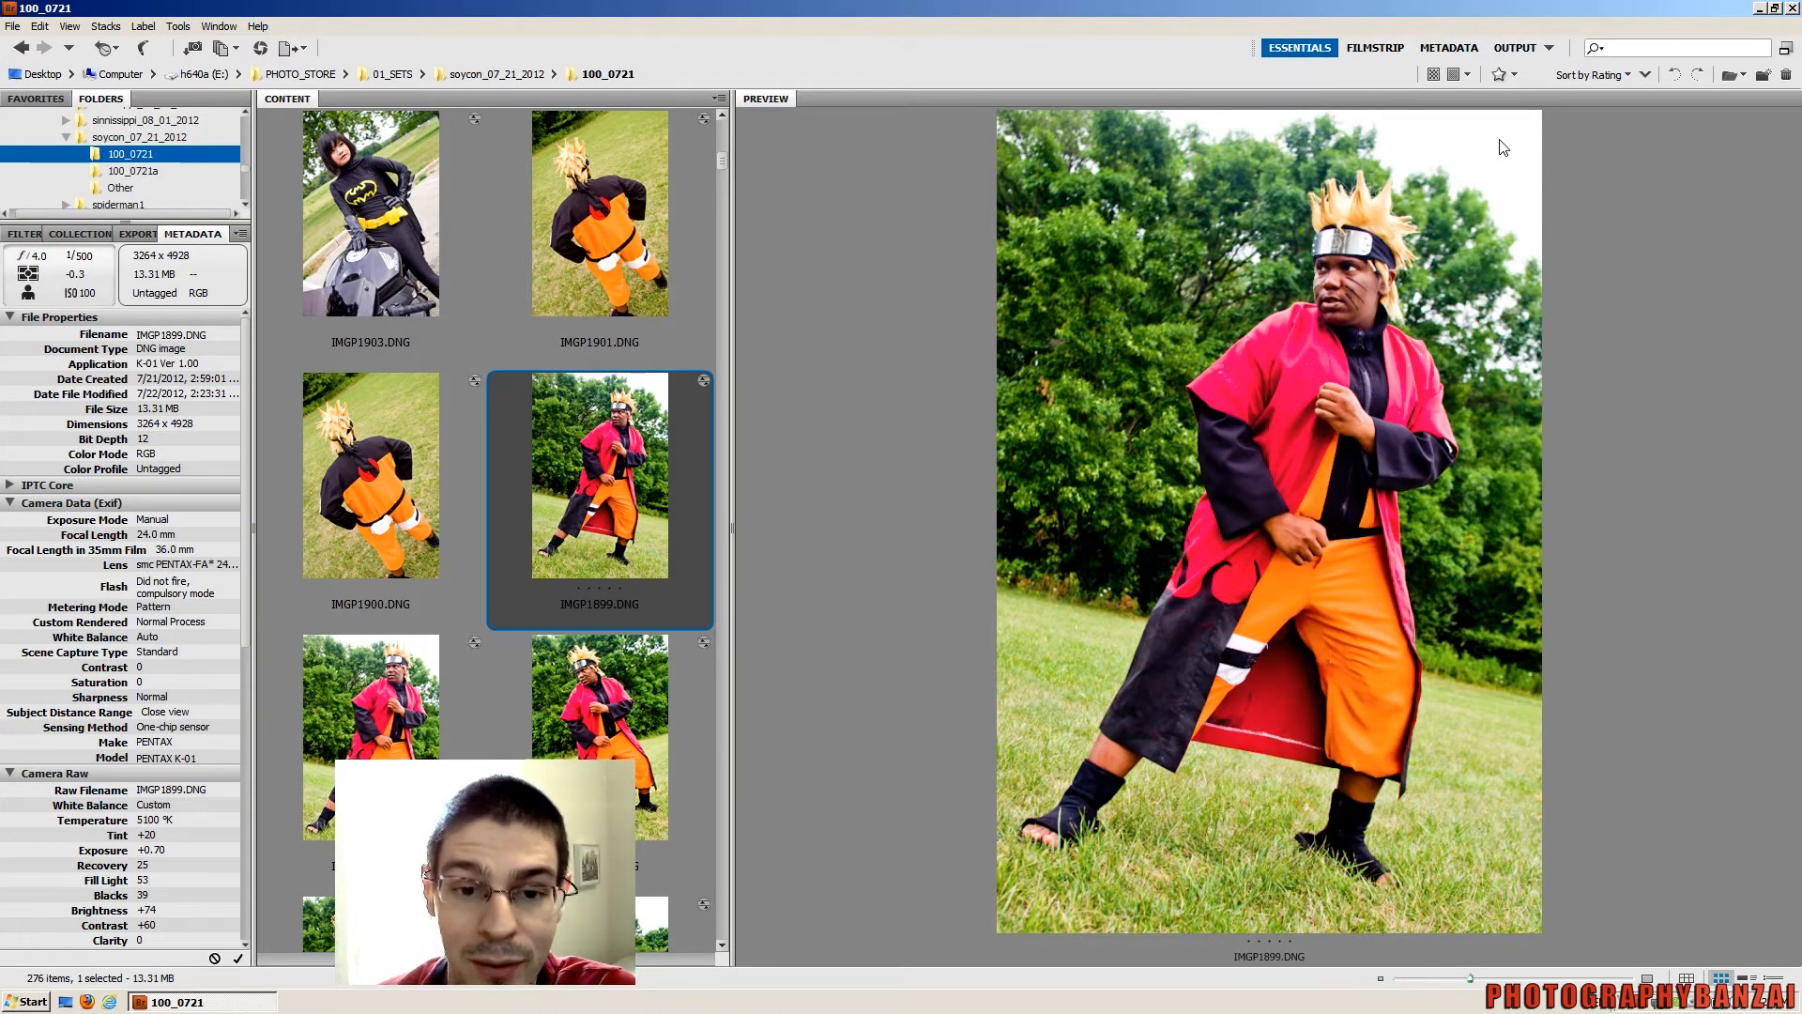
mouse_move(1462, 180)
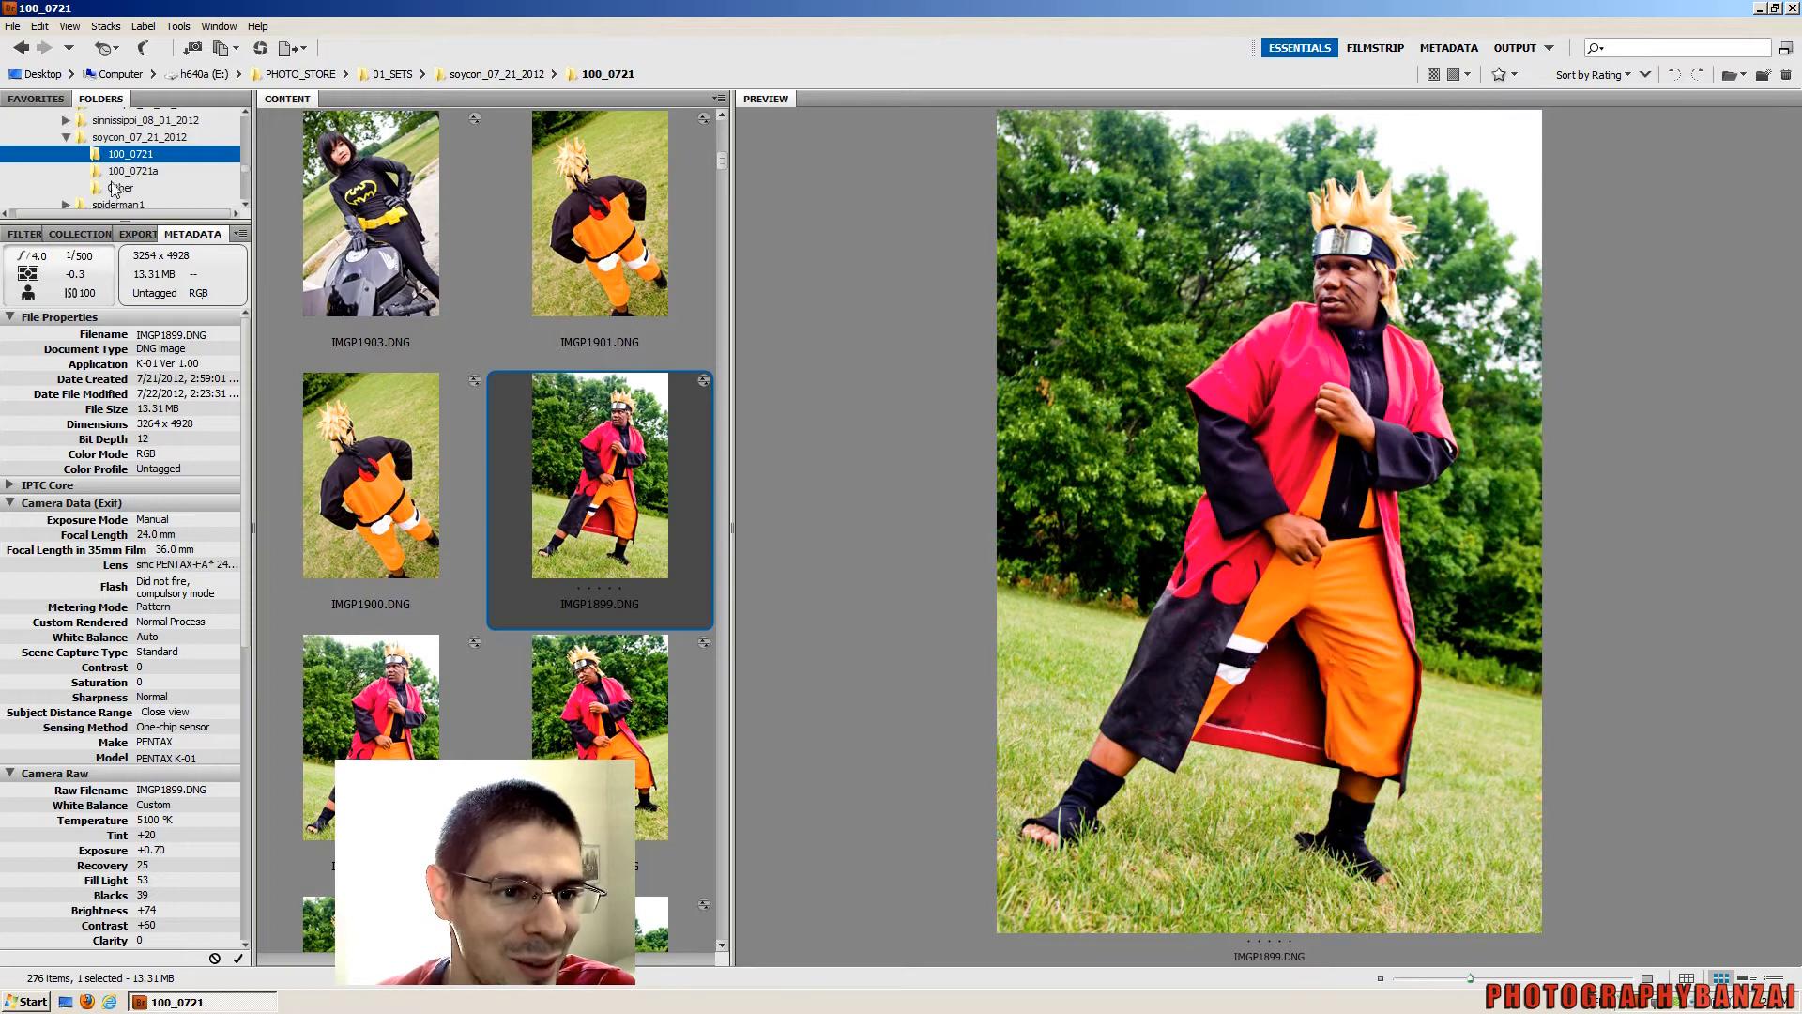
Switch to the 100_0721a folder and preview five-star caped rider IMGP1850.DNG
click(133, 169)
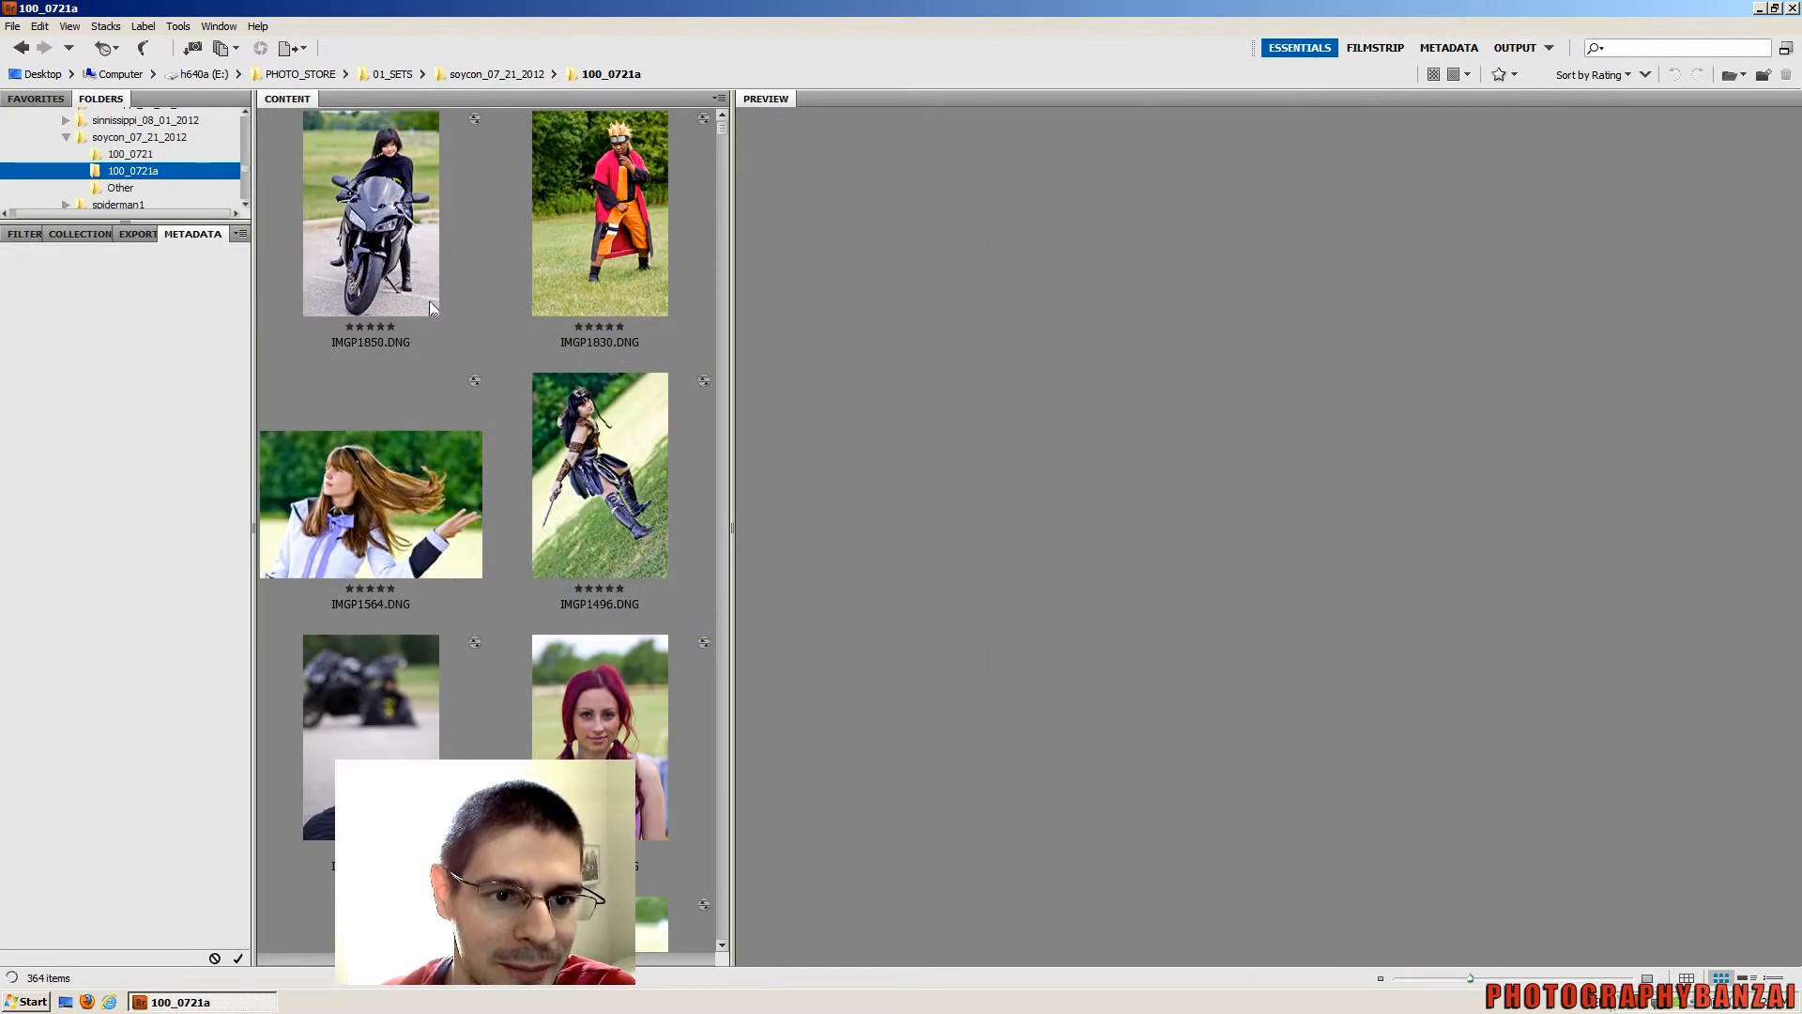
click(370, 213)
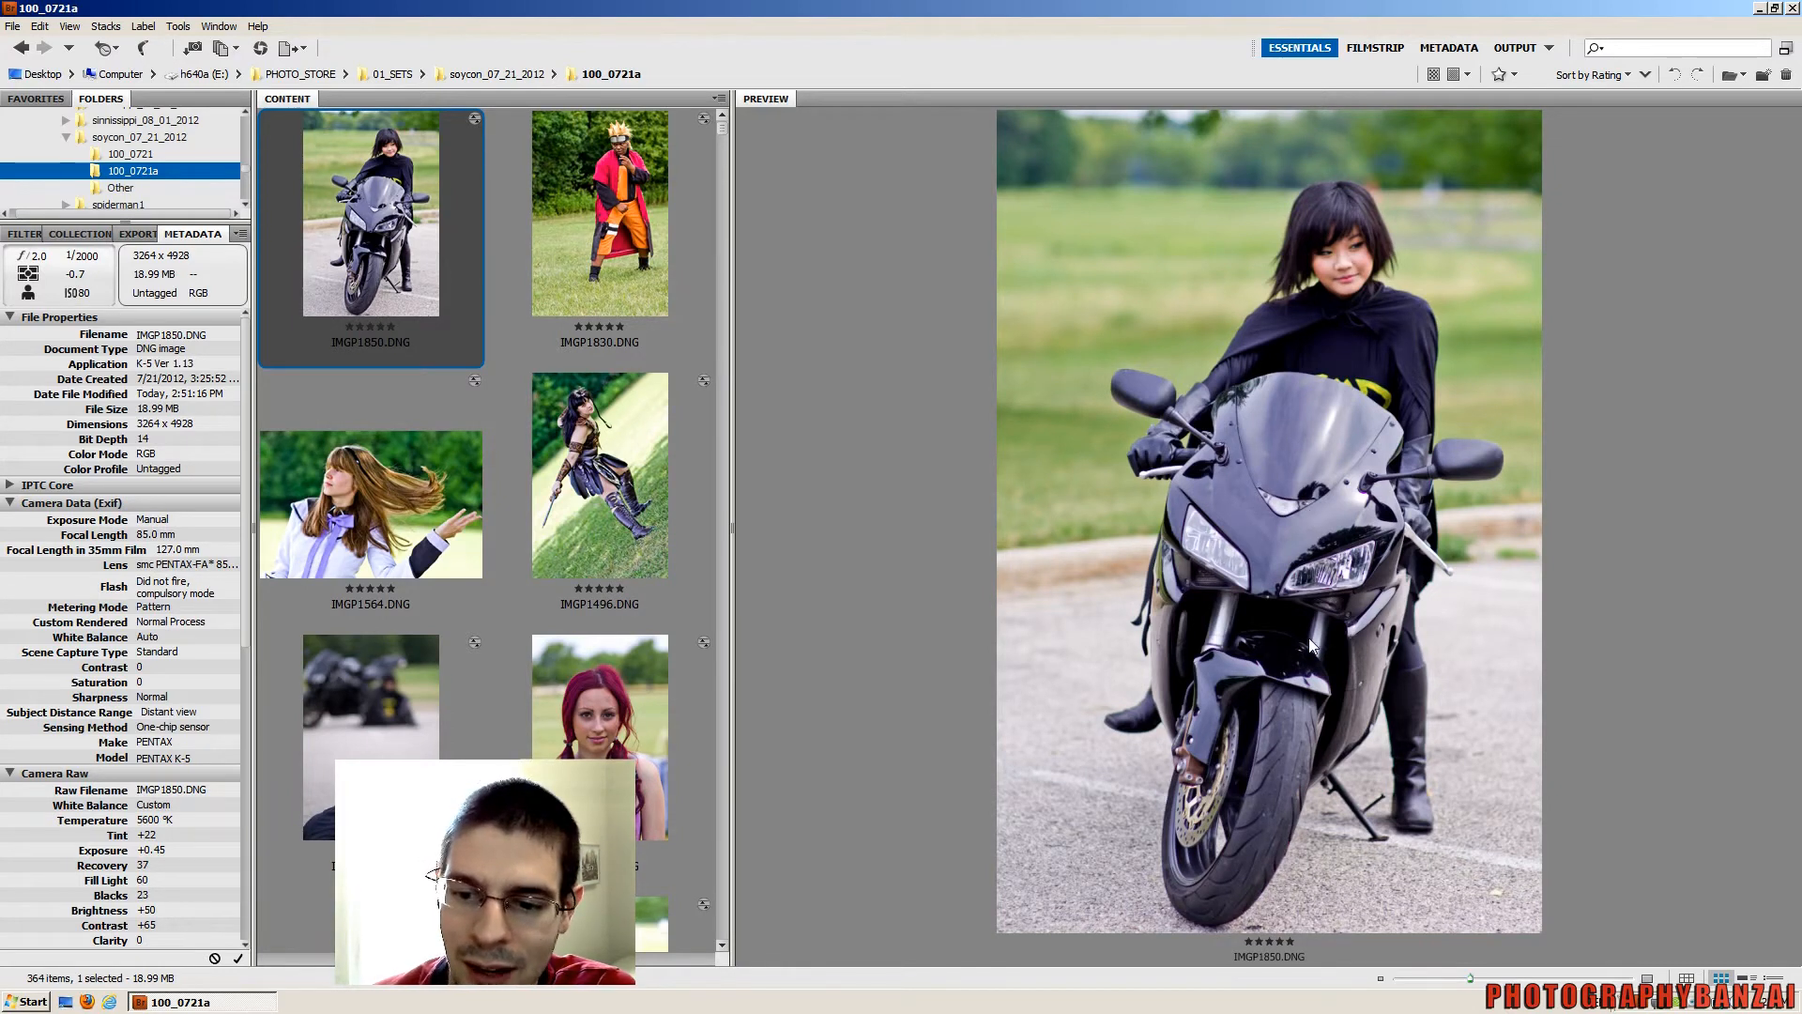
mouse_move(1320, 754)
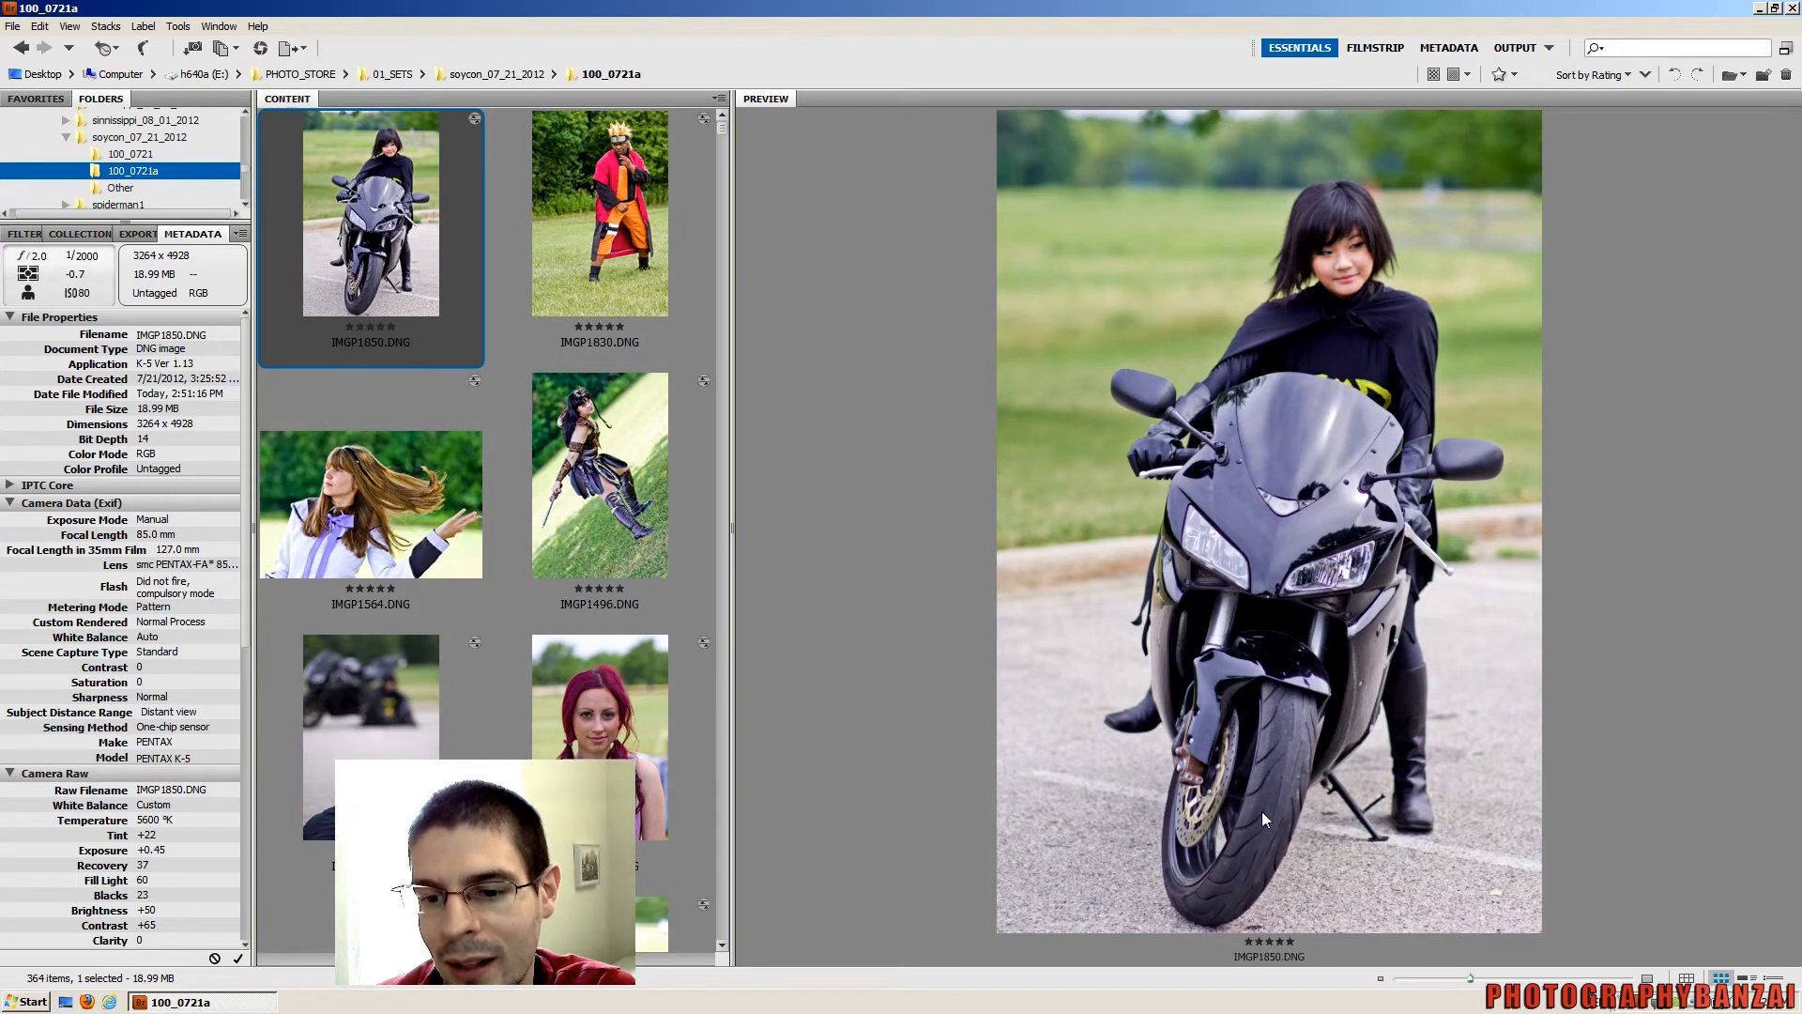
mouse_move(270, 586)
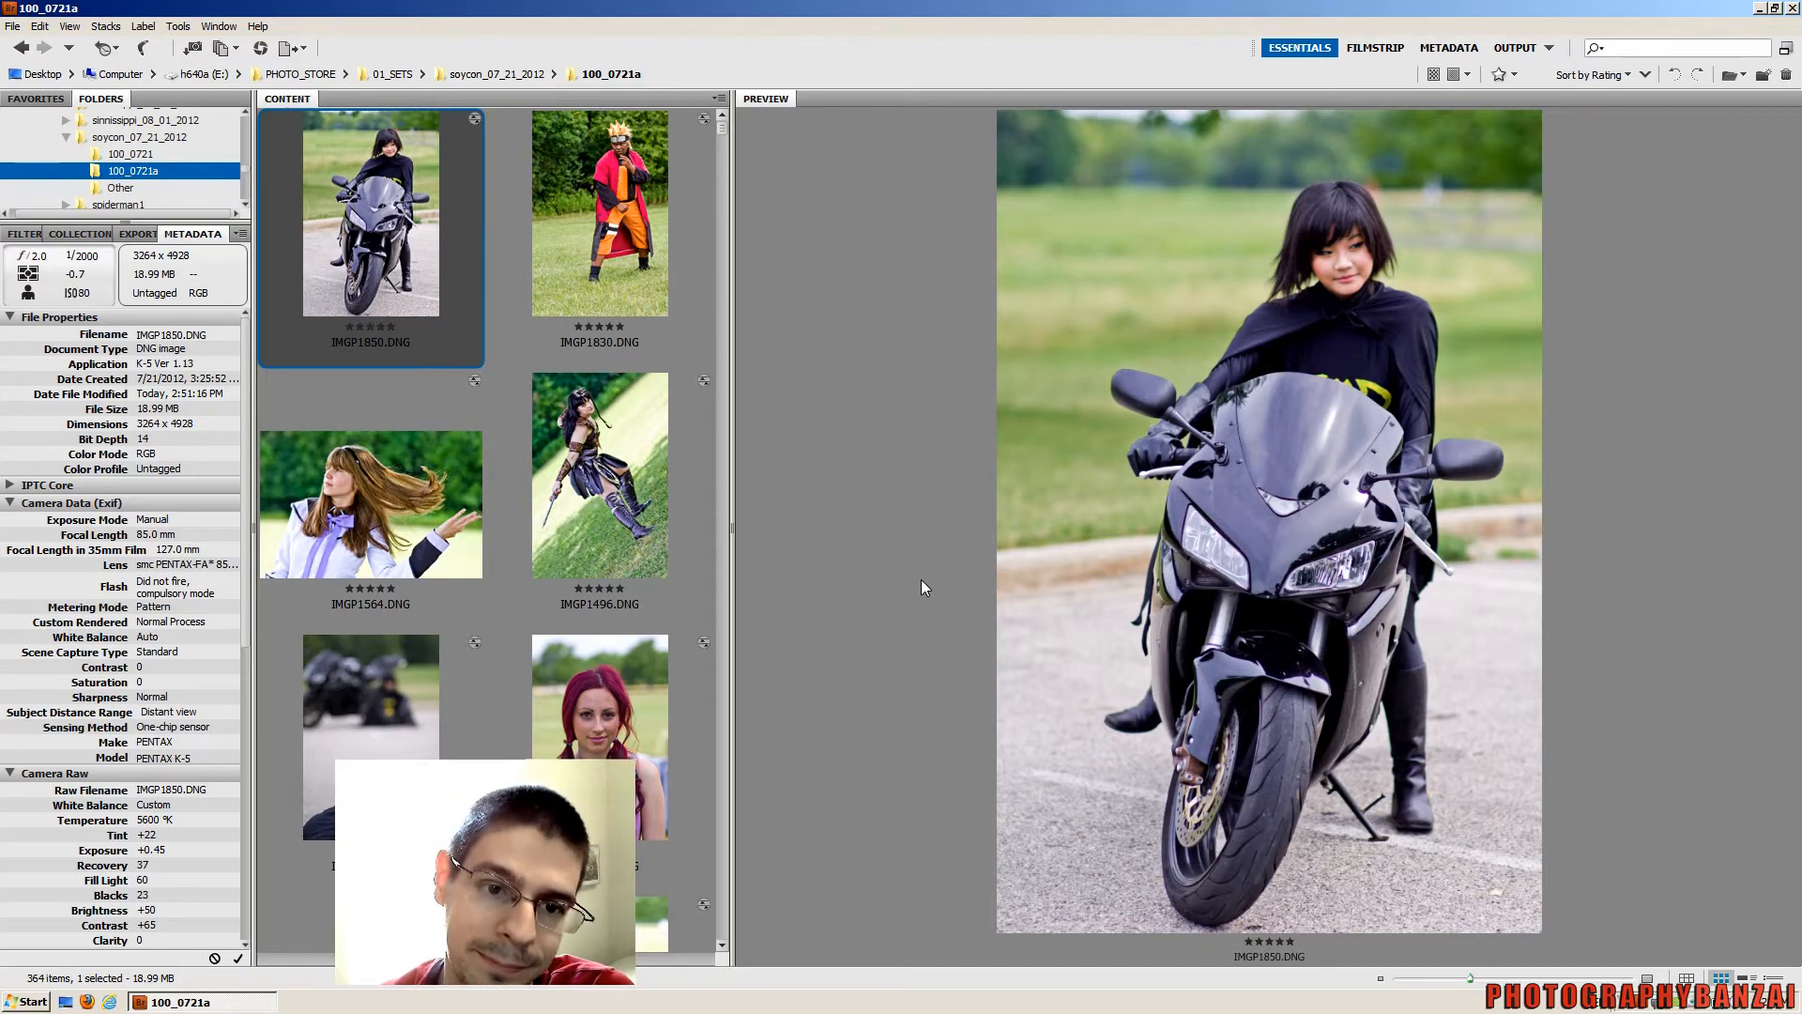
Load IMGP1830.DNG, the five-star ninja cosplayer on grass, into the preview
click(598, 213)
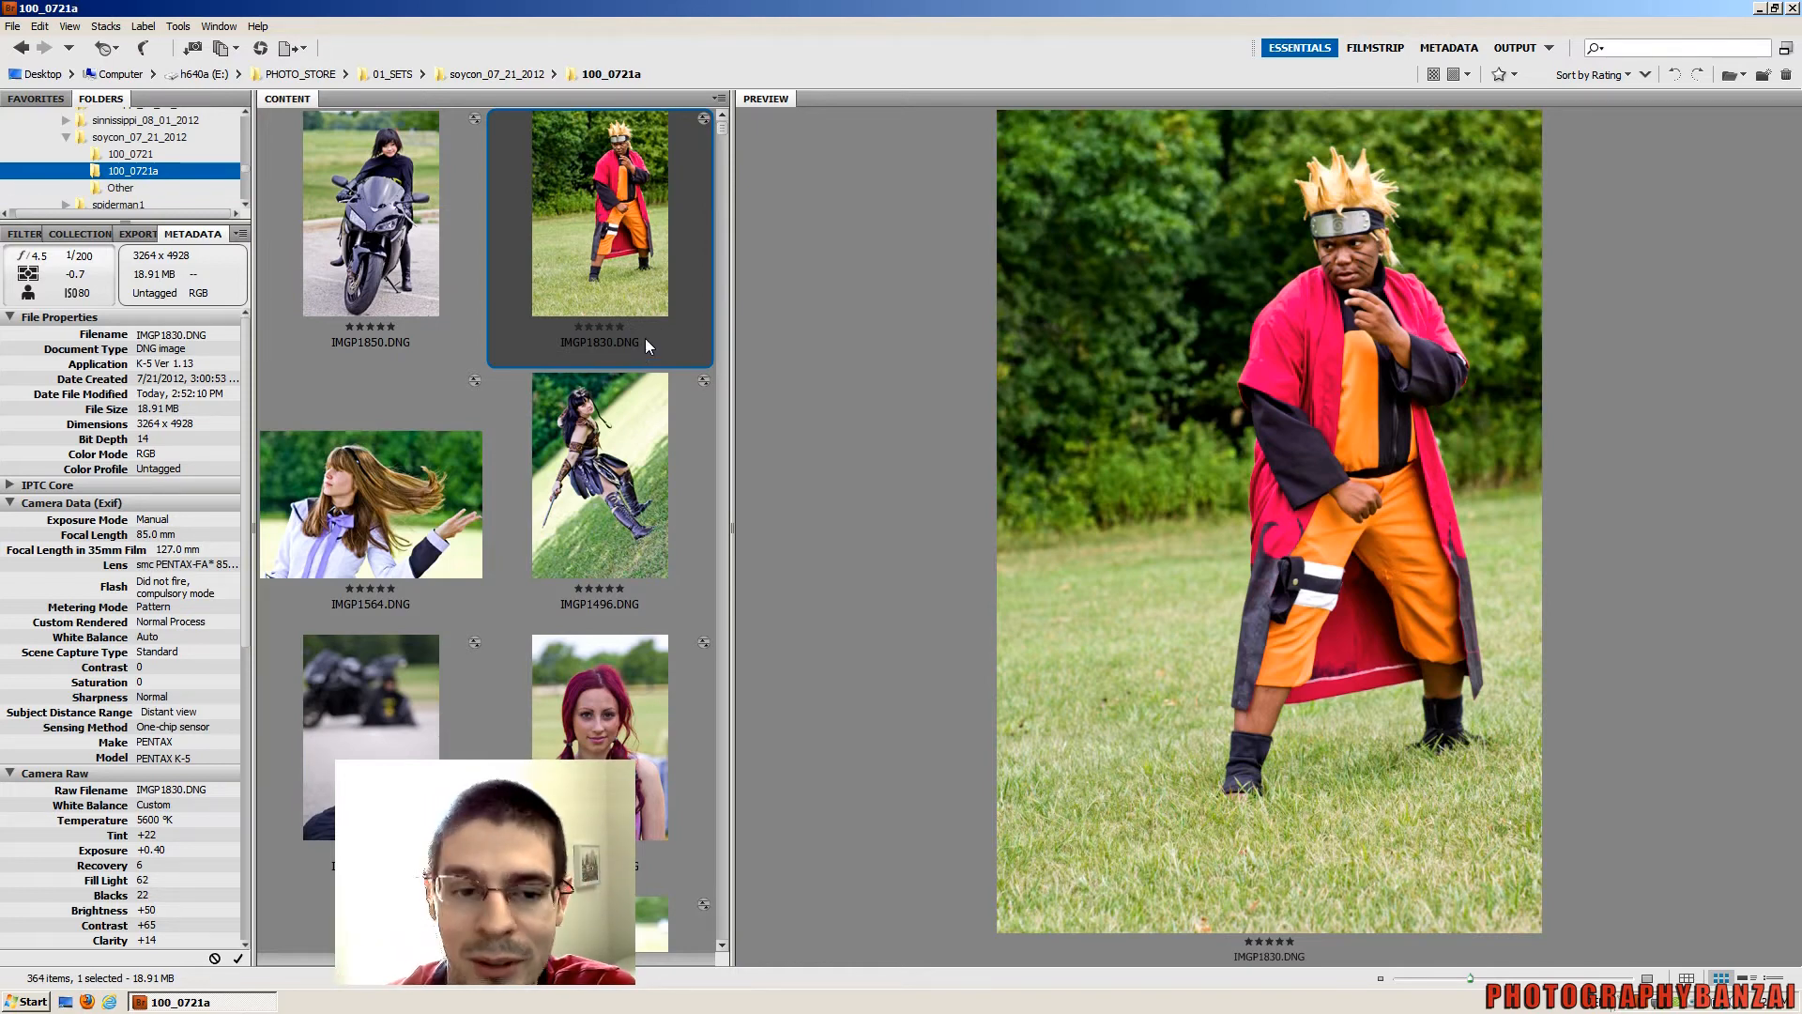
Load the five-star flying-hair shot IMGP1564.DNG into the preview
click(370, 503)
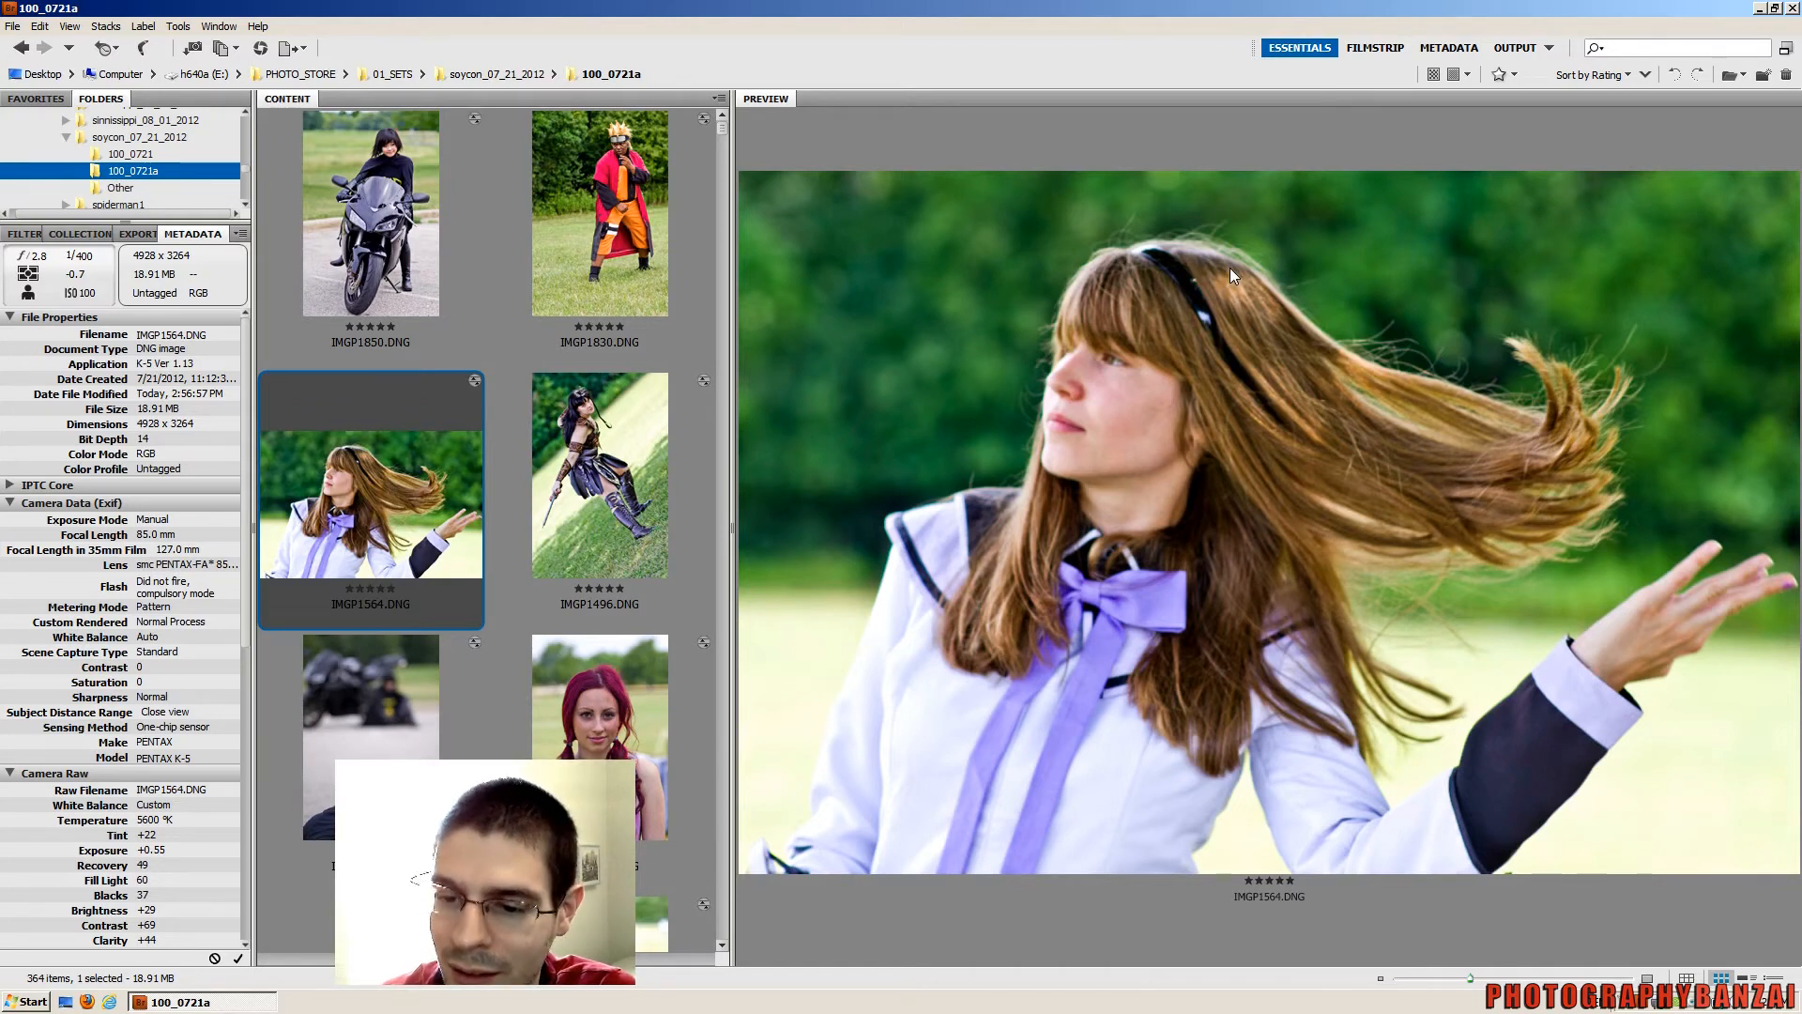
mouse_move(1218, 324)
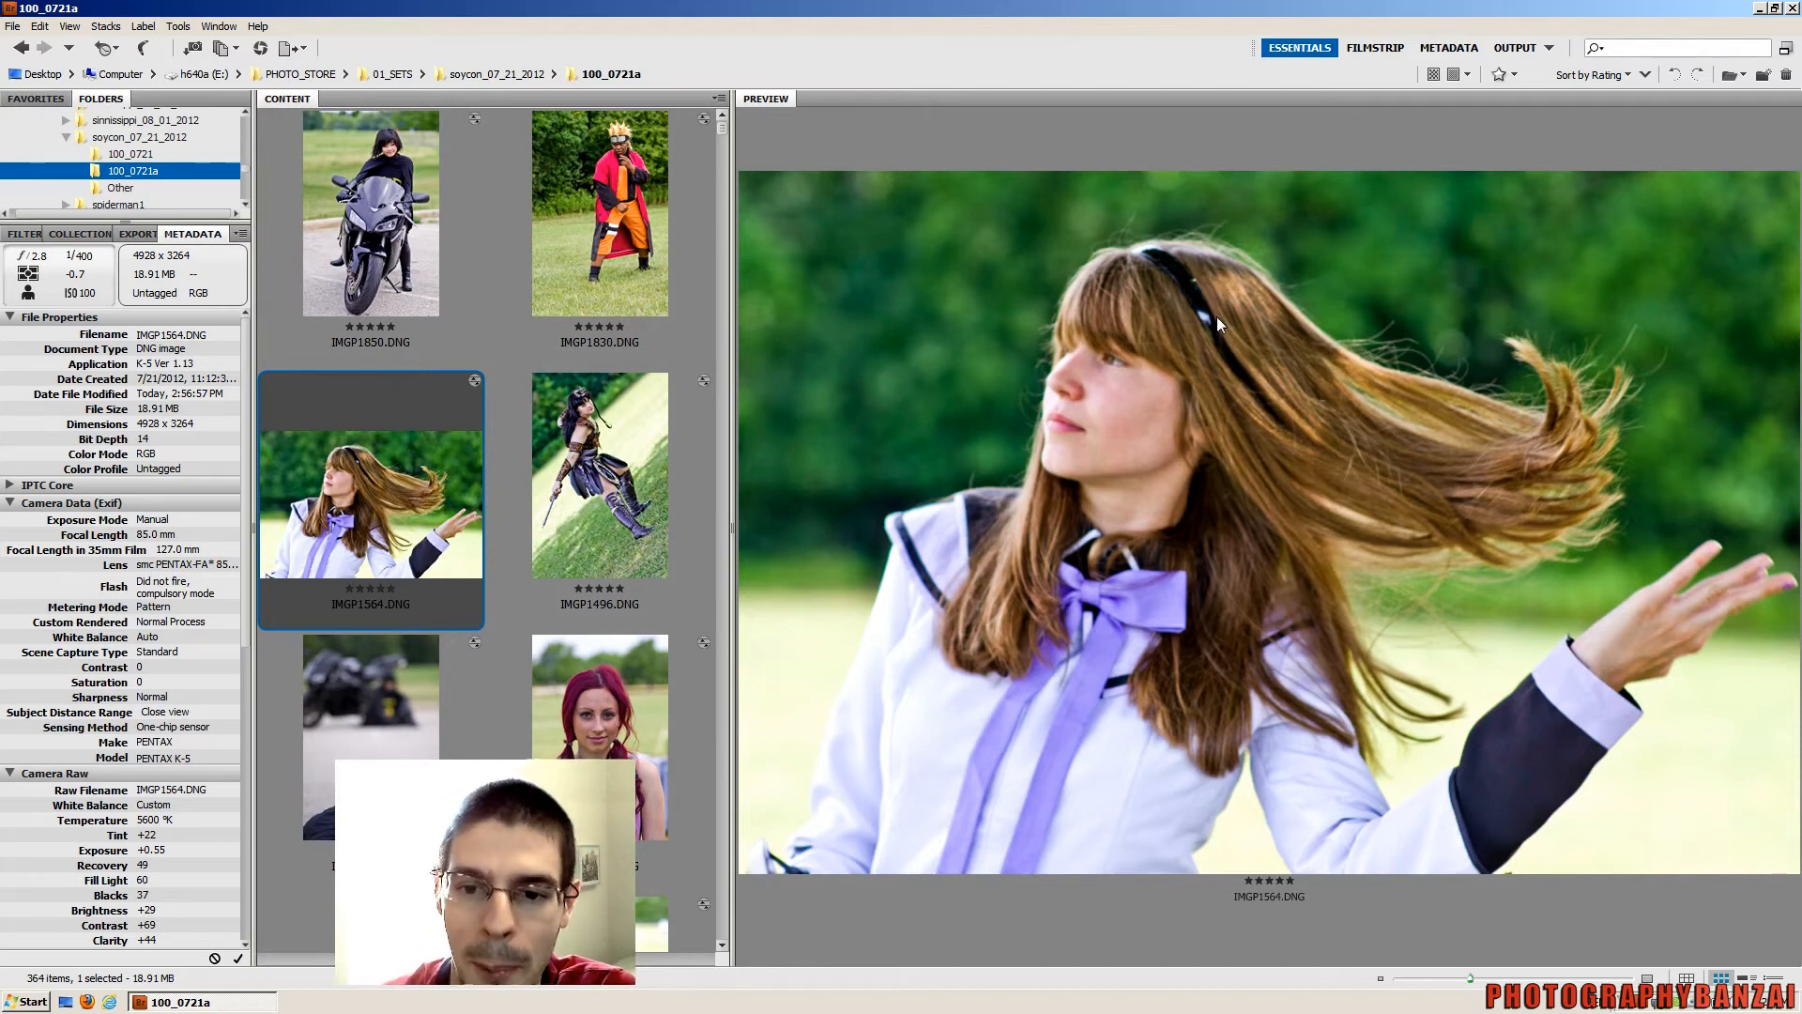
mouse_move(1058, 501)
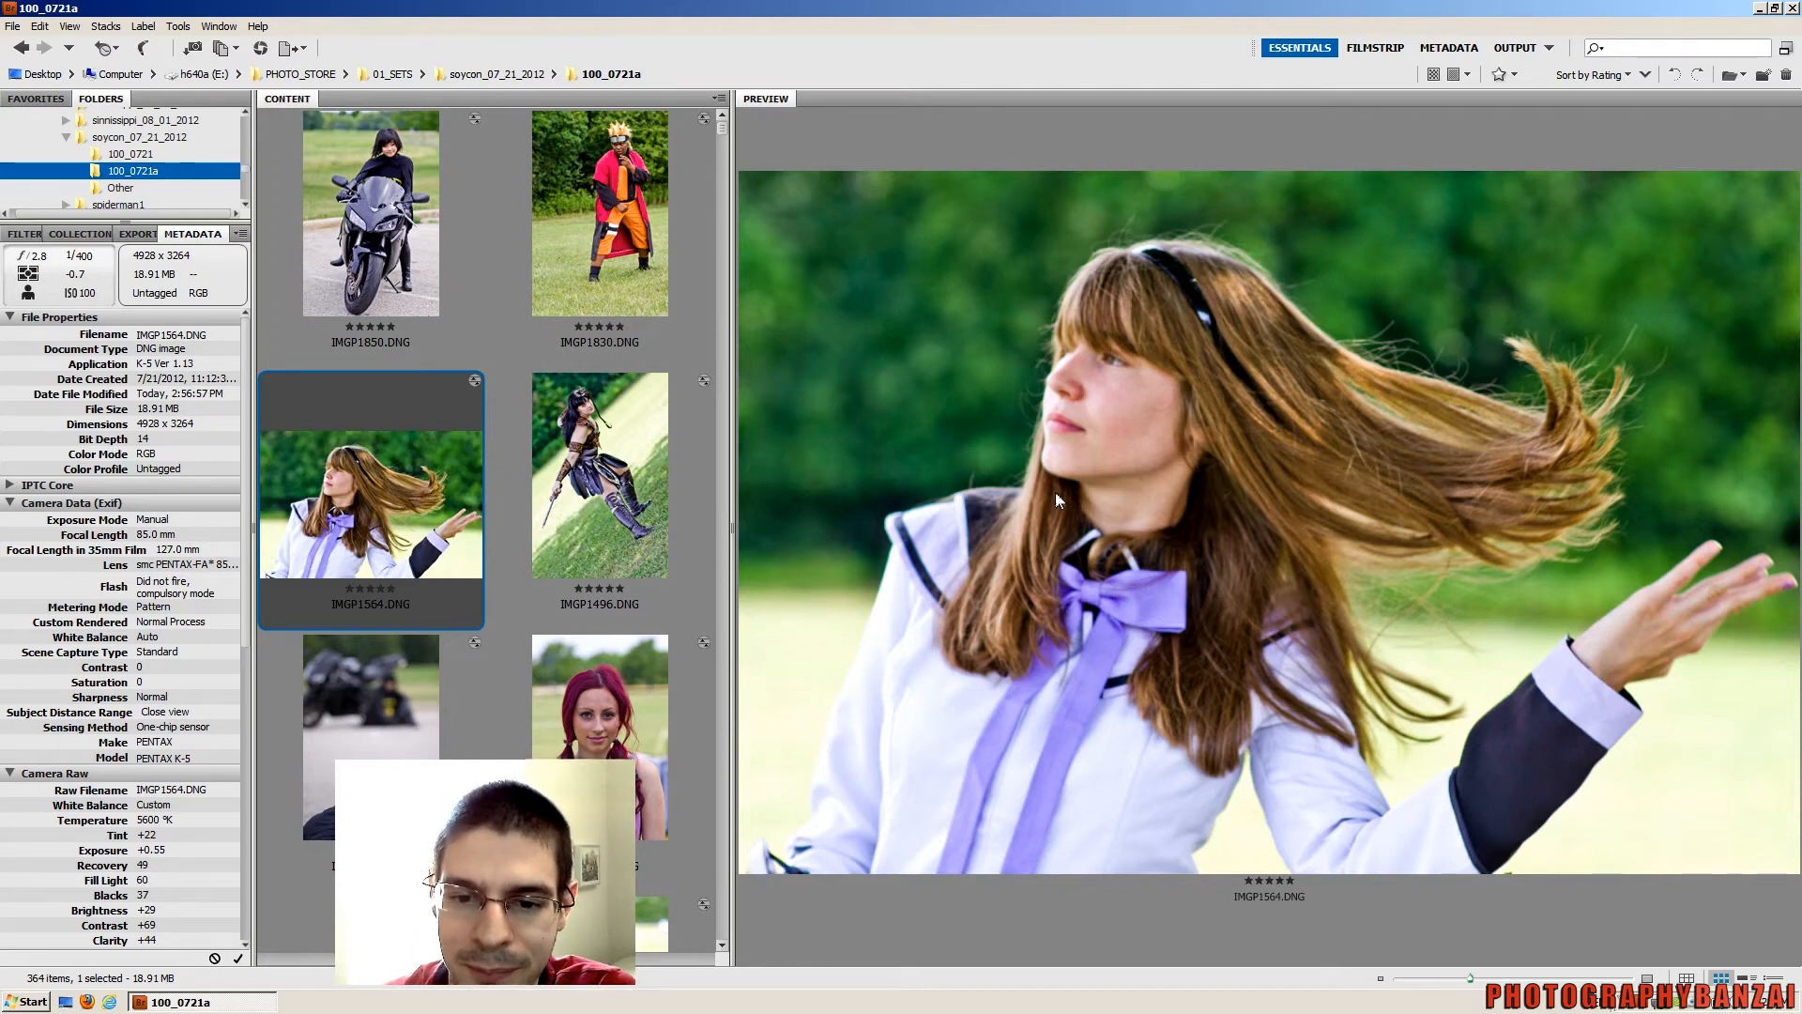
mouse_move(695, 606)
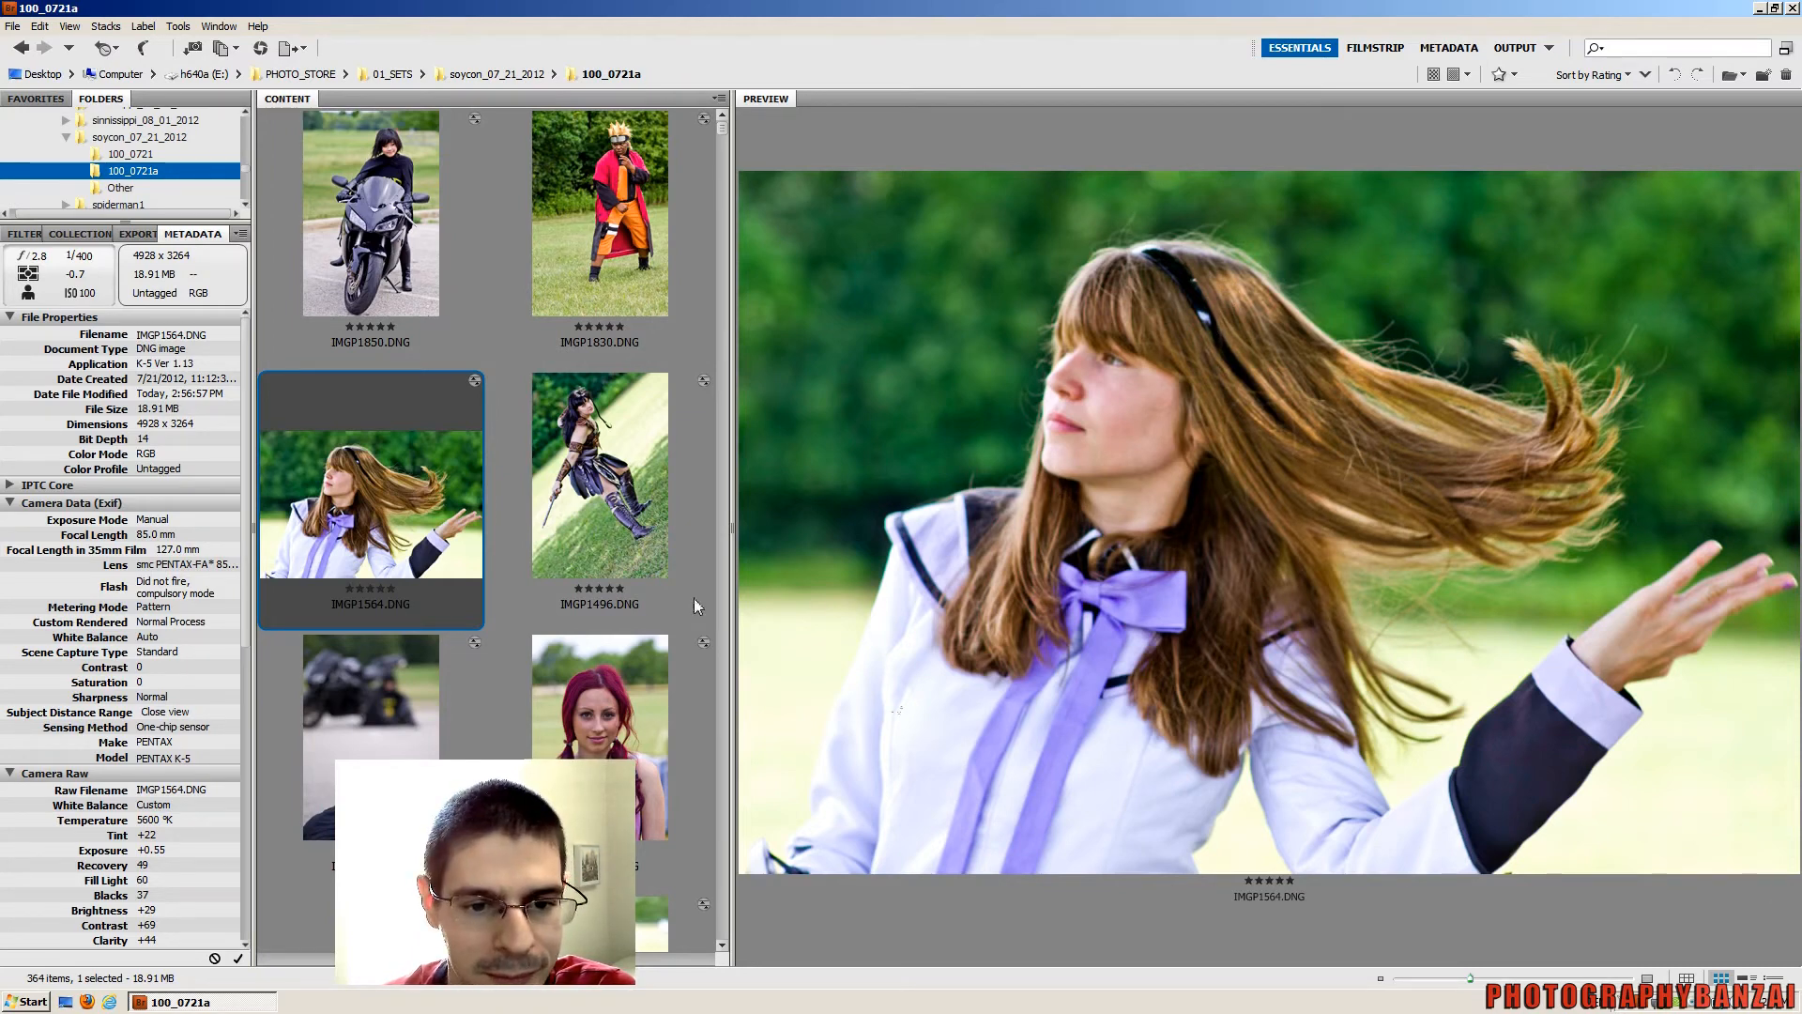
Load IMGP1496.DNG, the tilted five-star sword warrior shot, into the preview
click(599, 475)
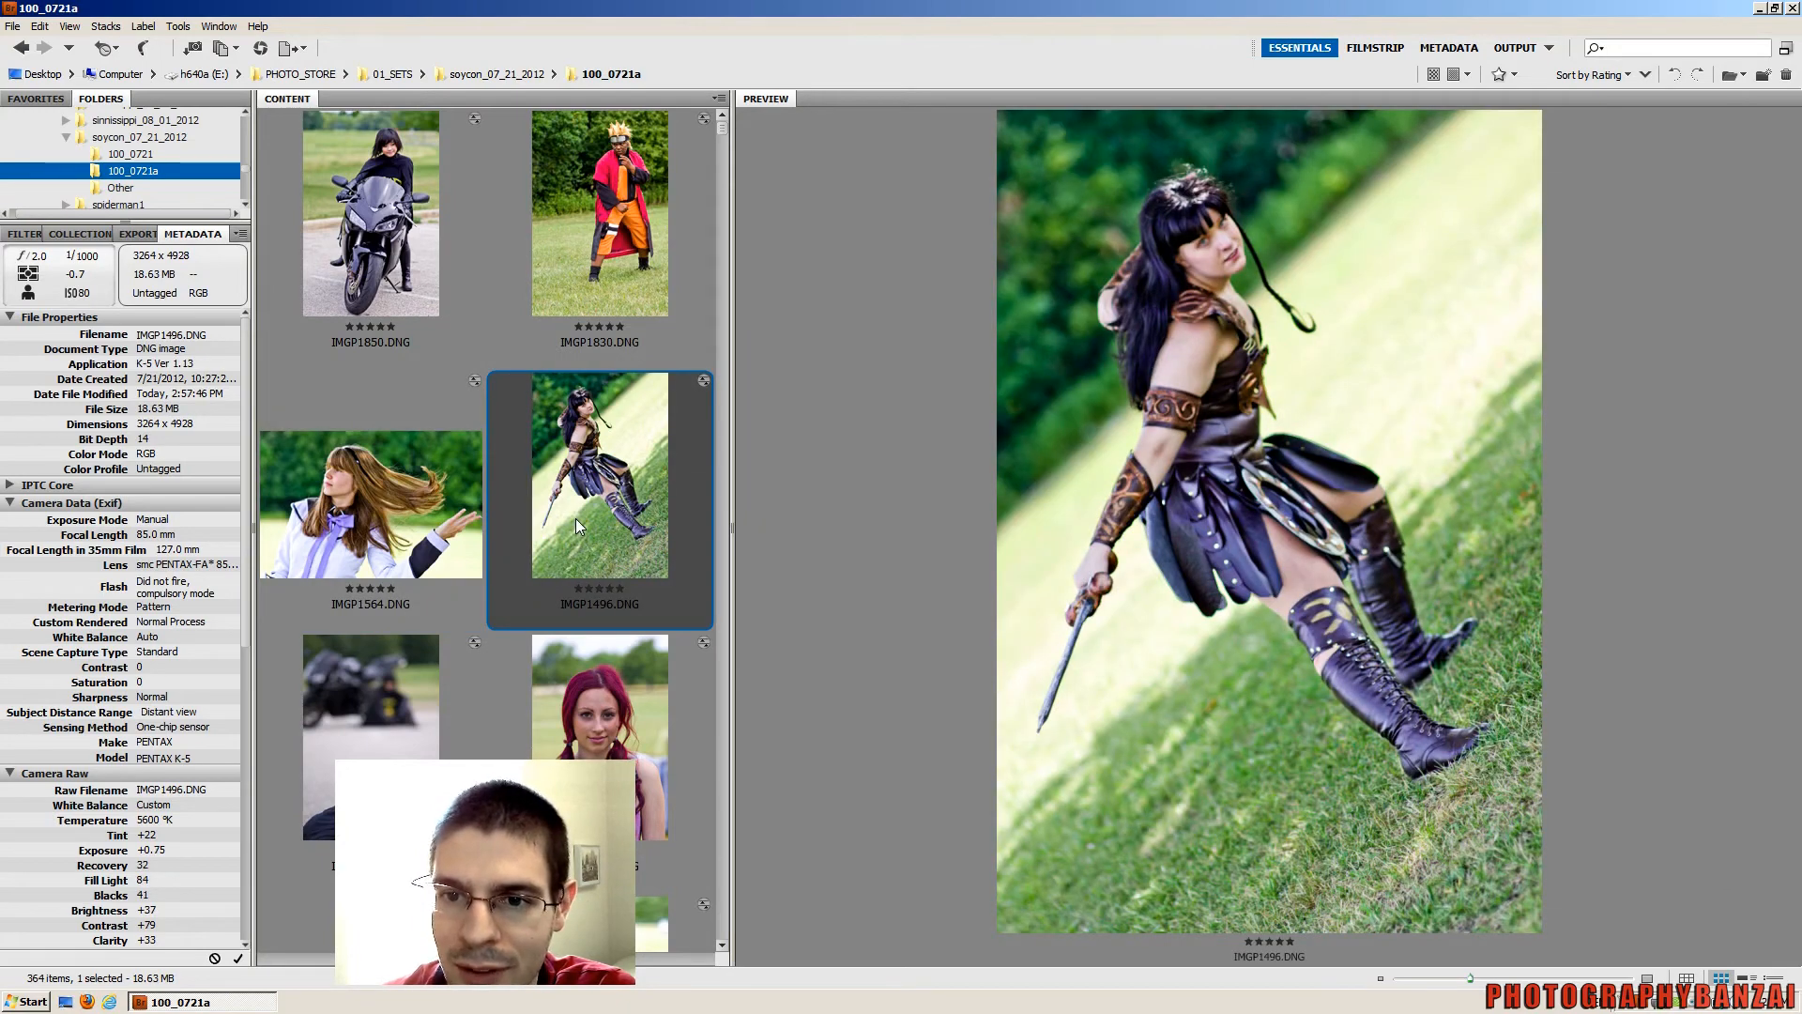
mouse_move(1111, 642)
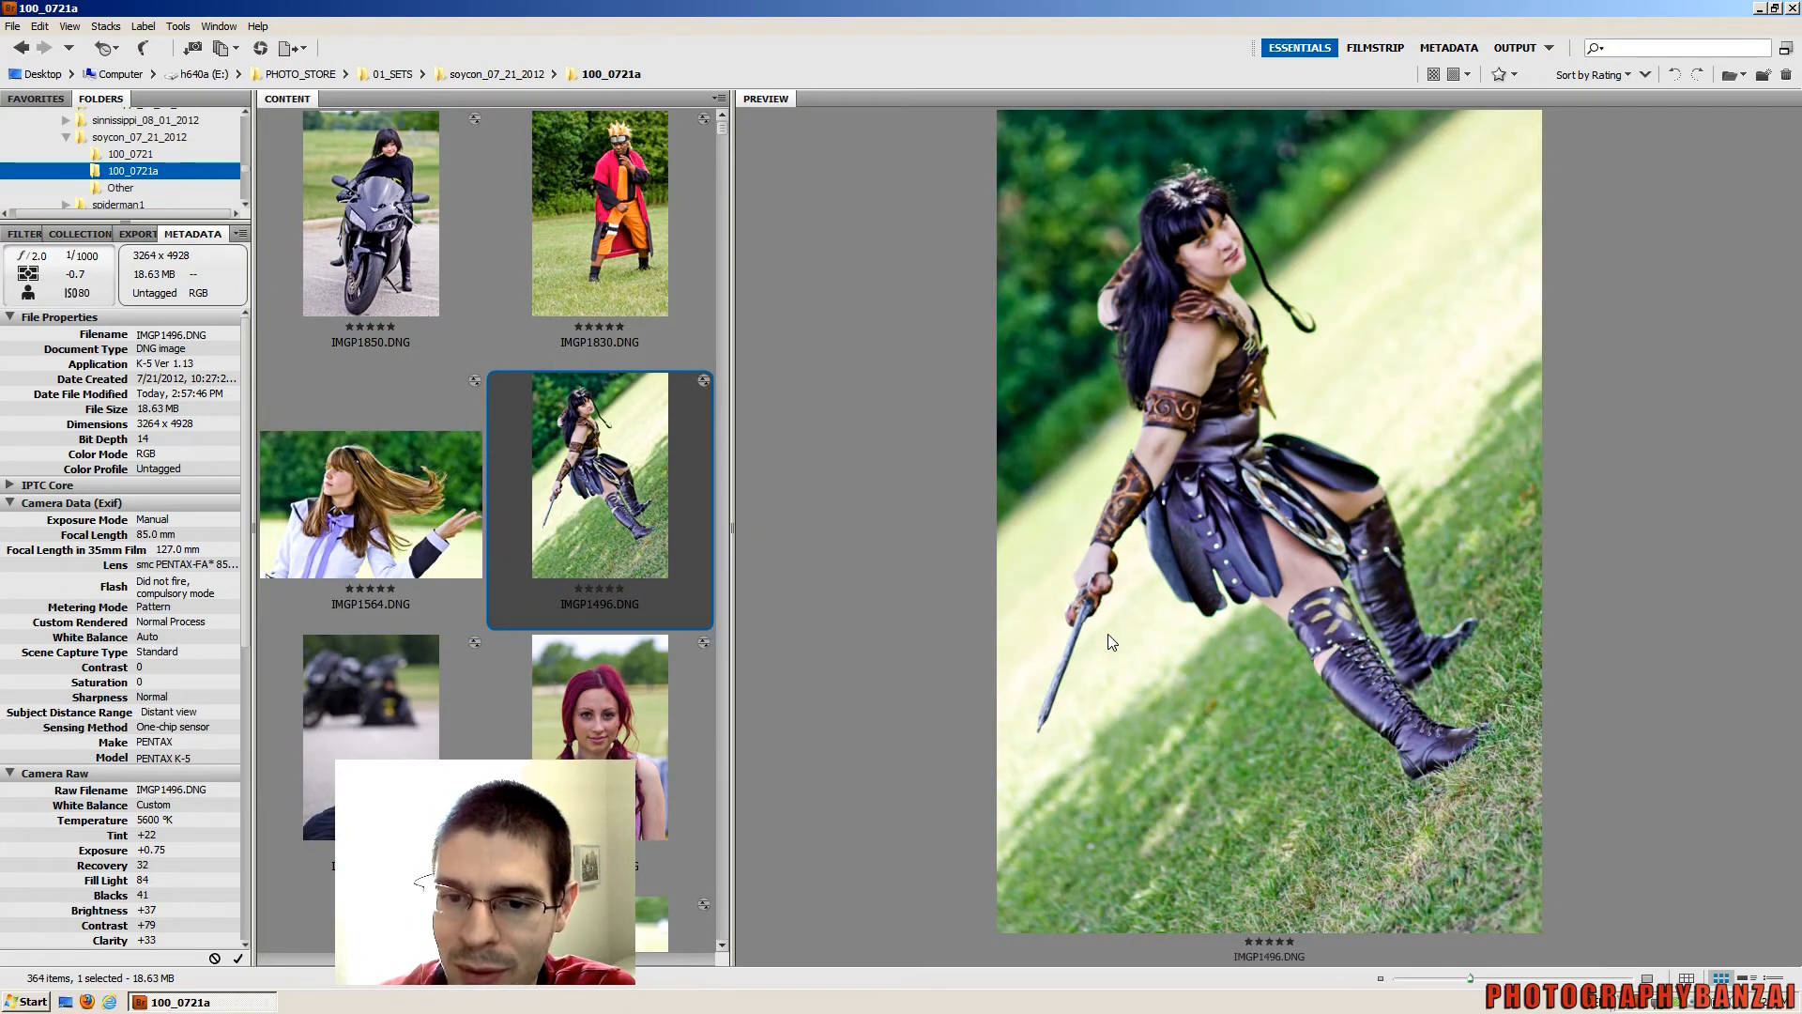
mouse_move(1060, 665)
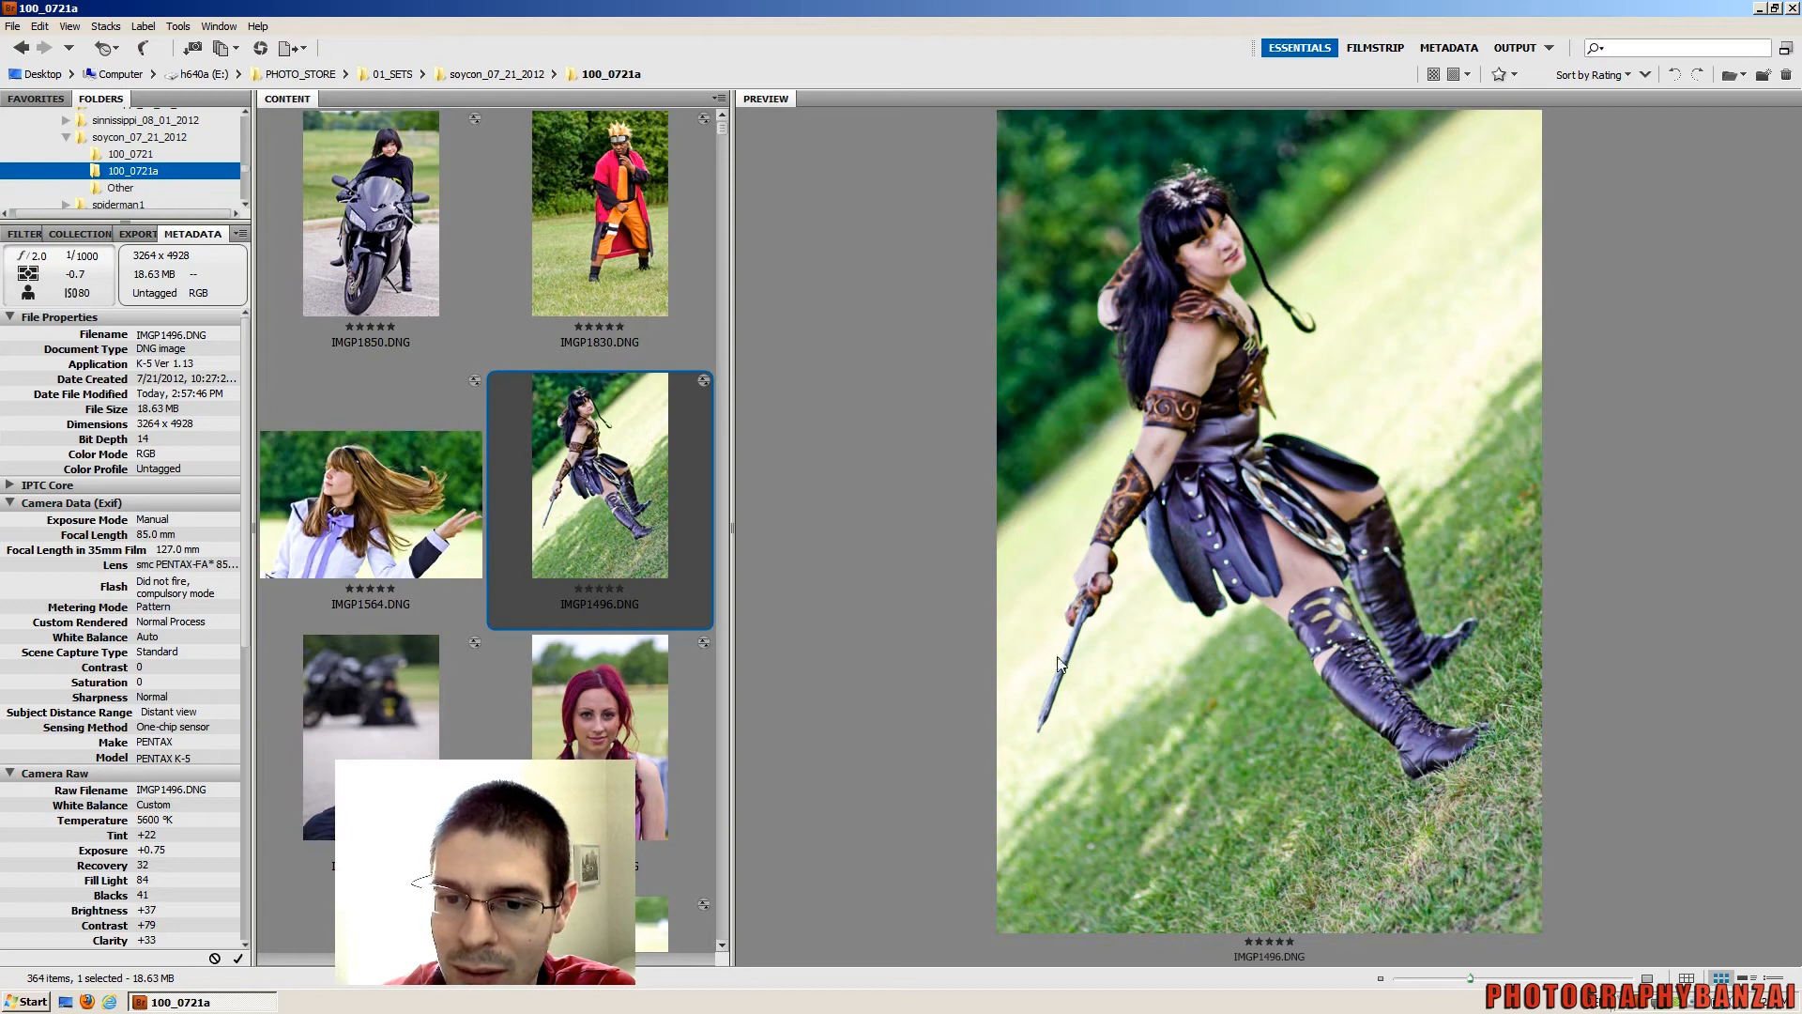
mouse_move(1285, 245)
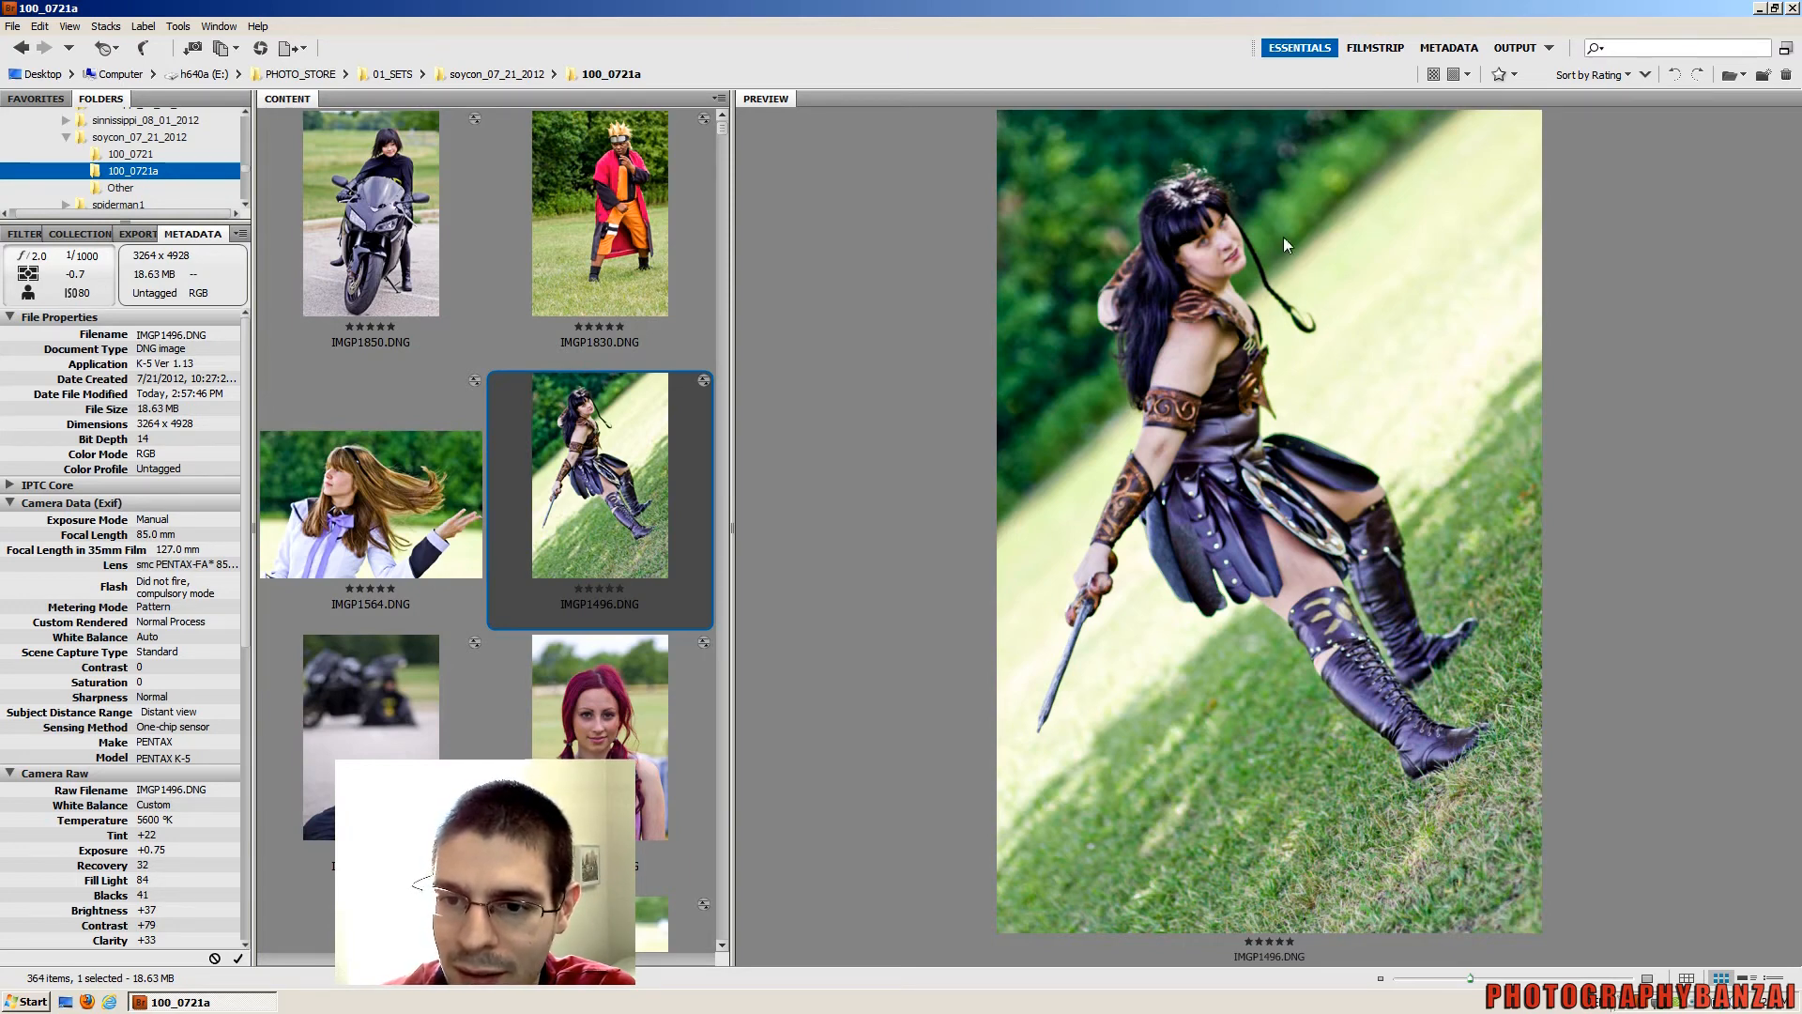
mouse_move(1147, 303)
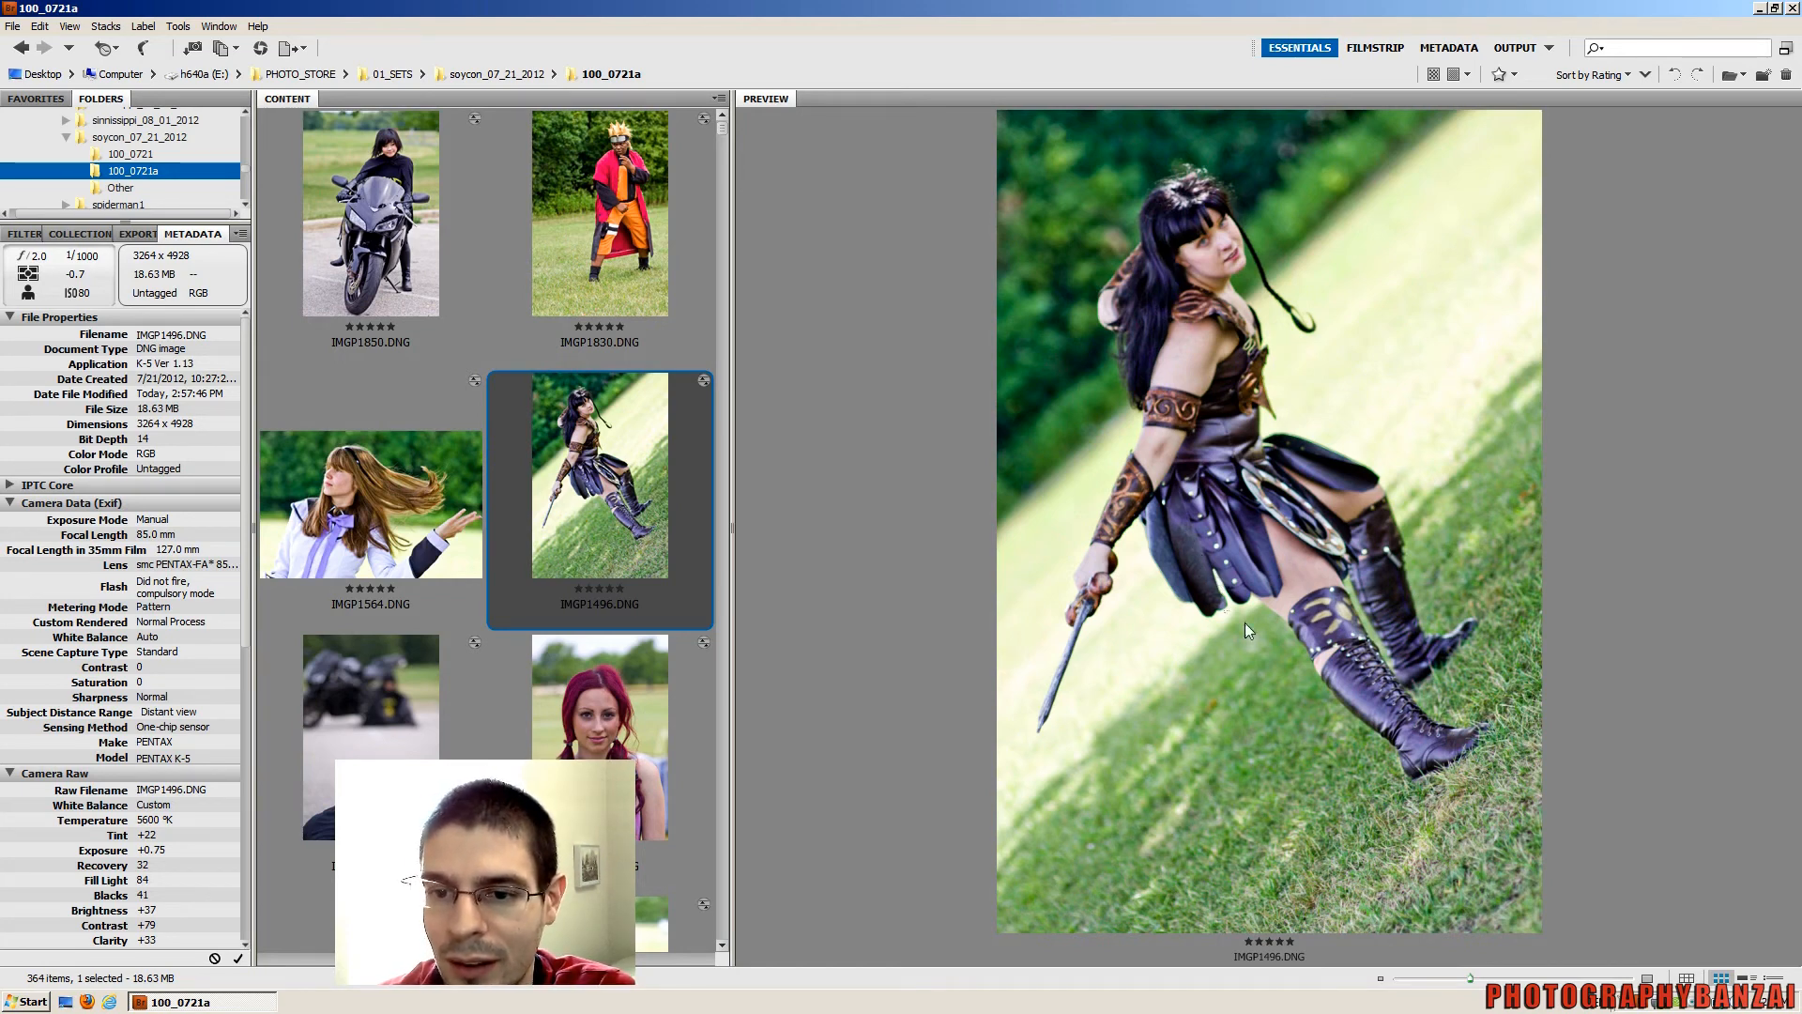
mouse_move(1451, 803)
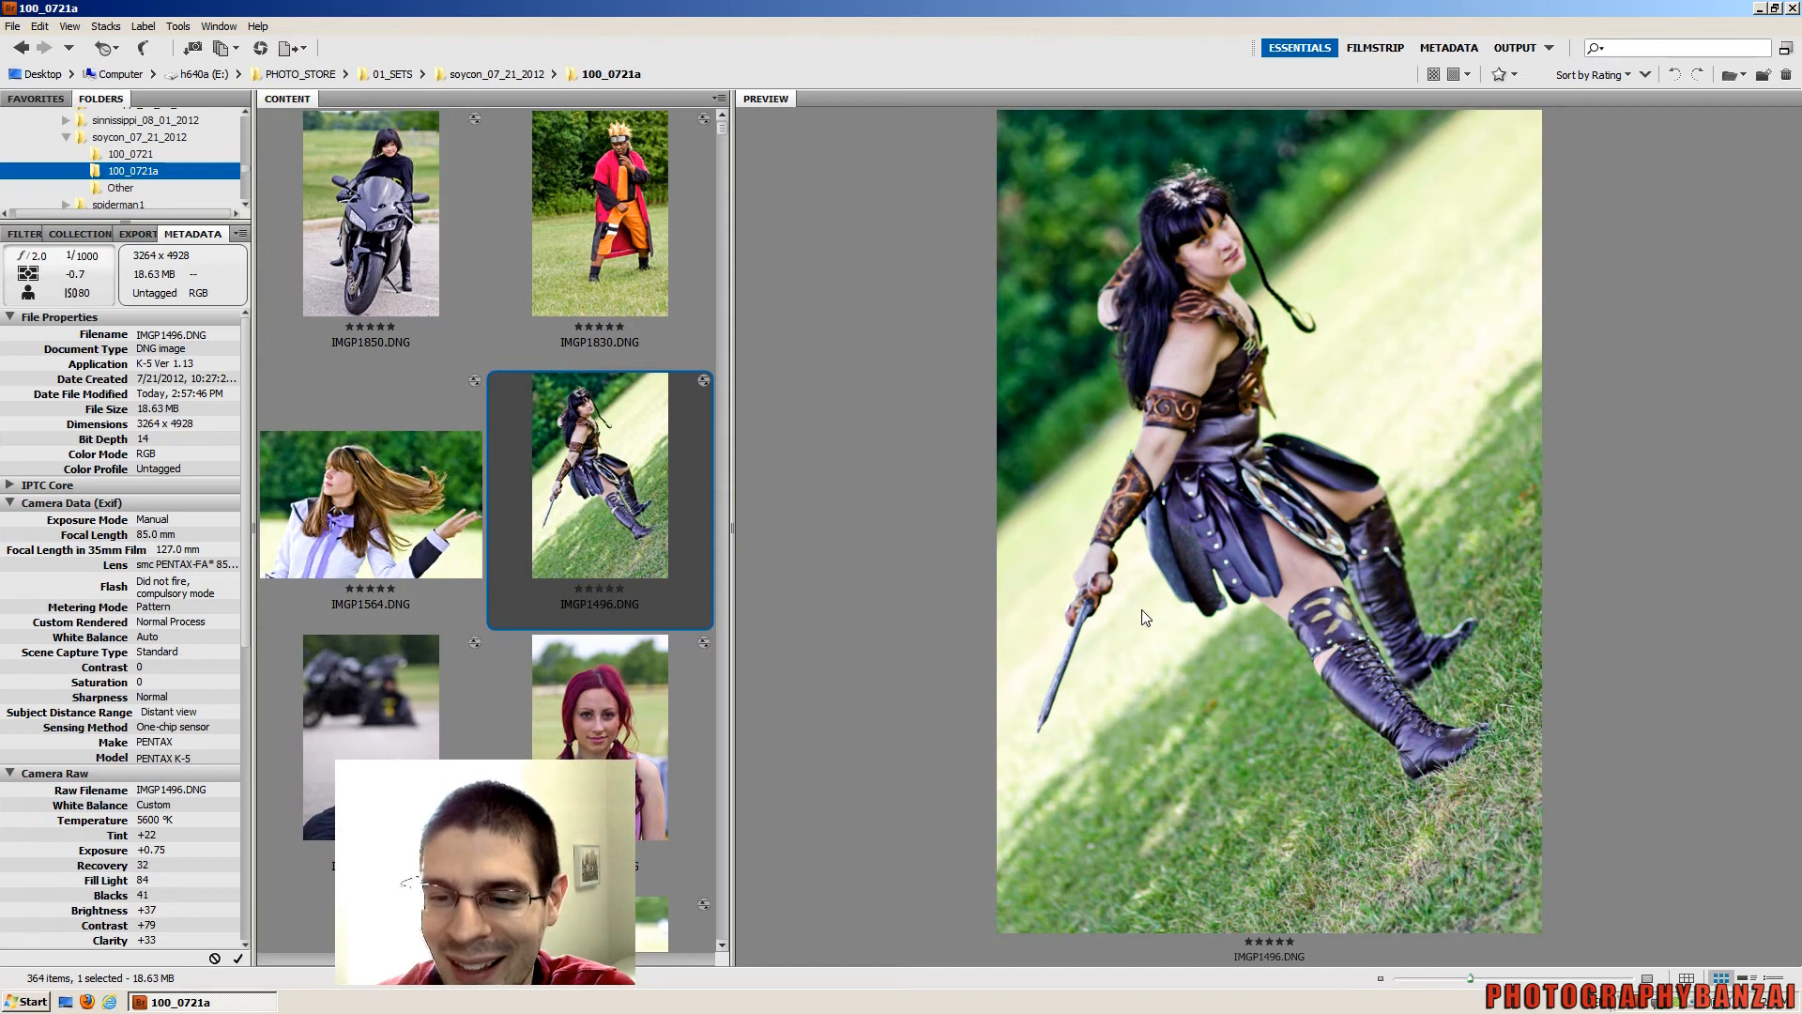
mouse_move(1059, 615)
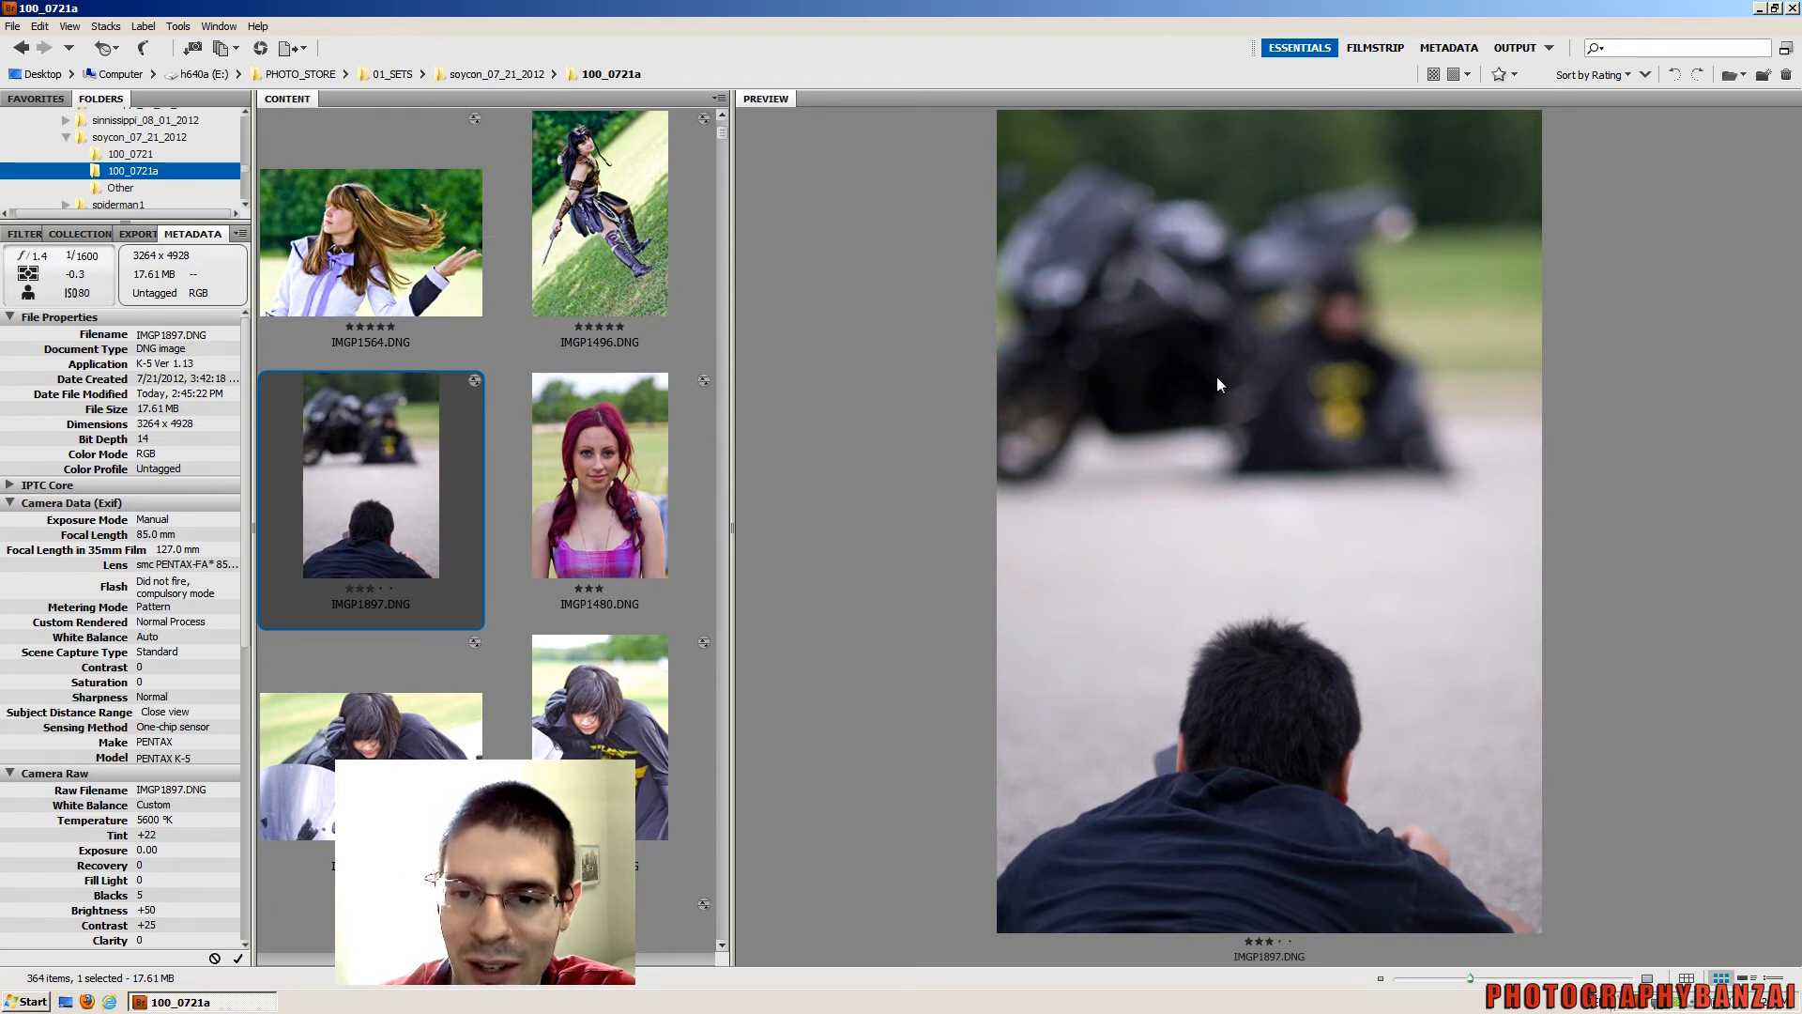
mouse_move(1172, 282)
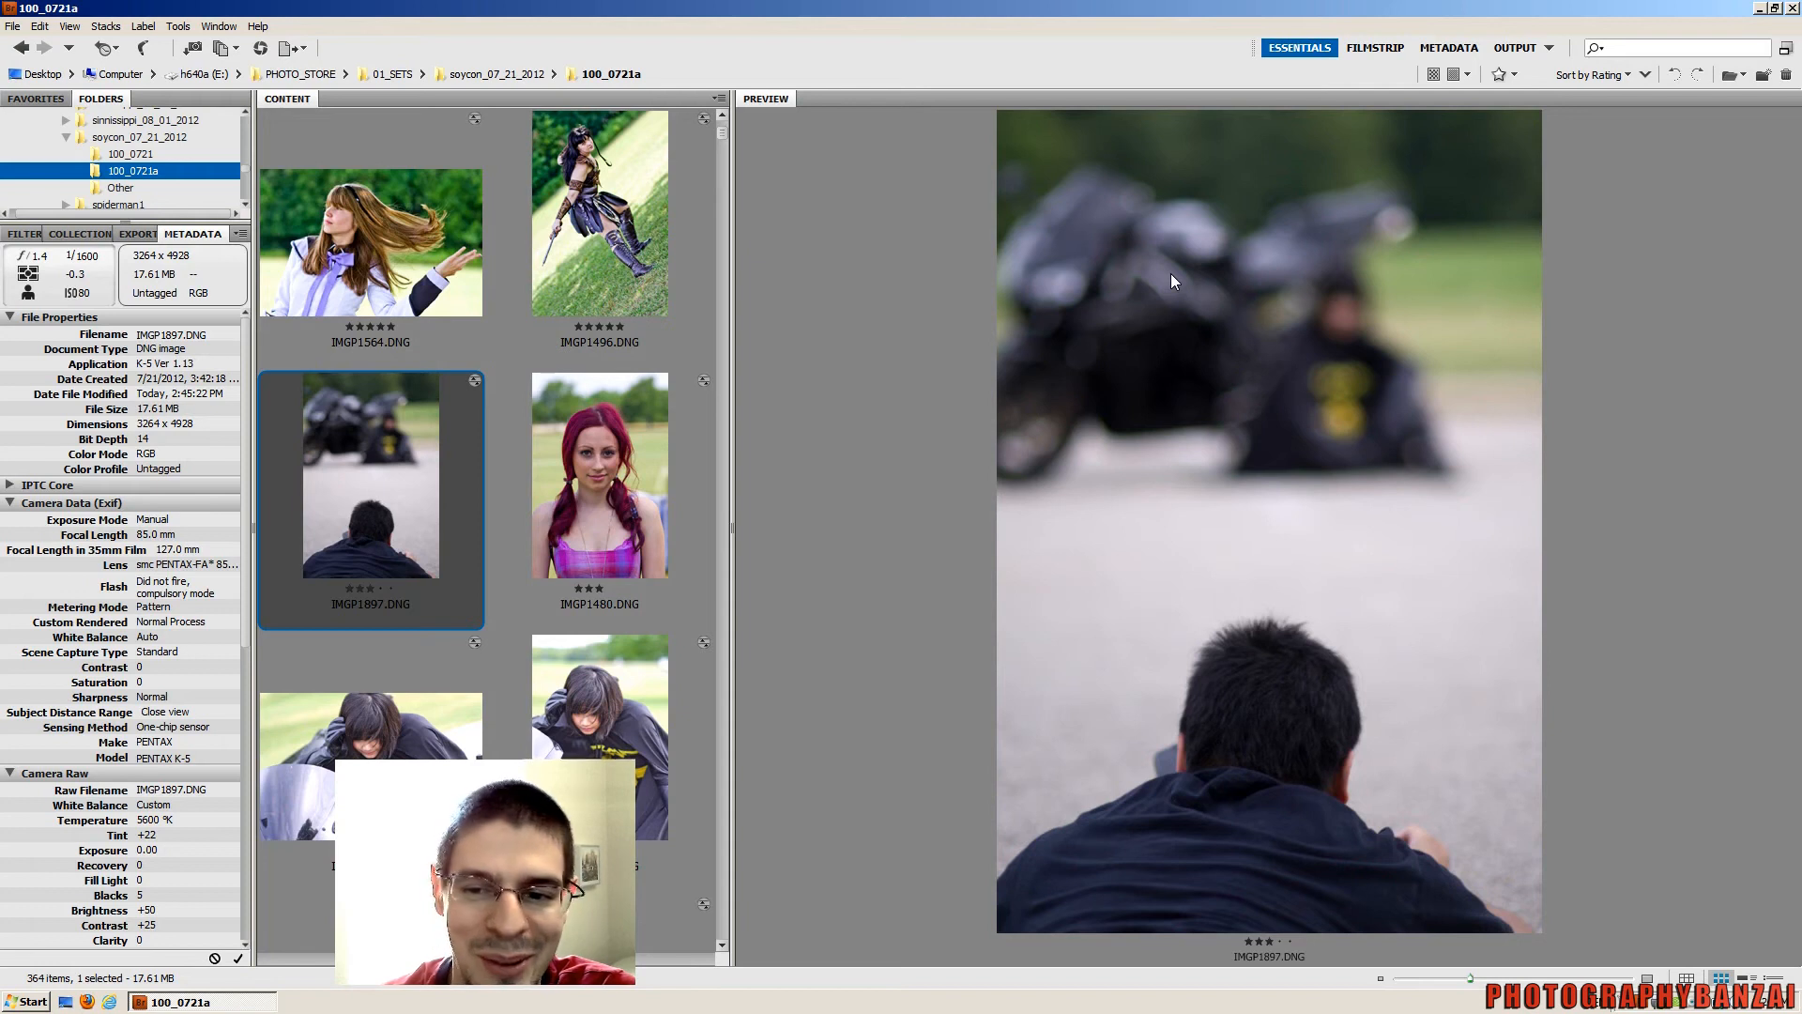
mouse_move(1222, 286)
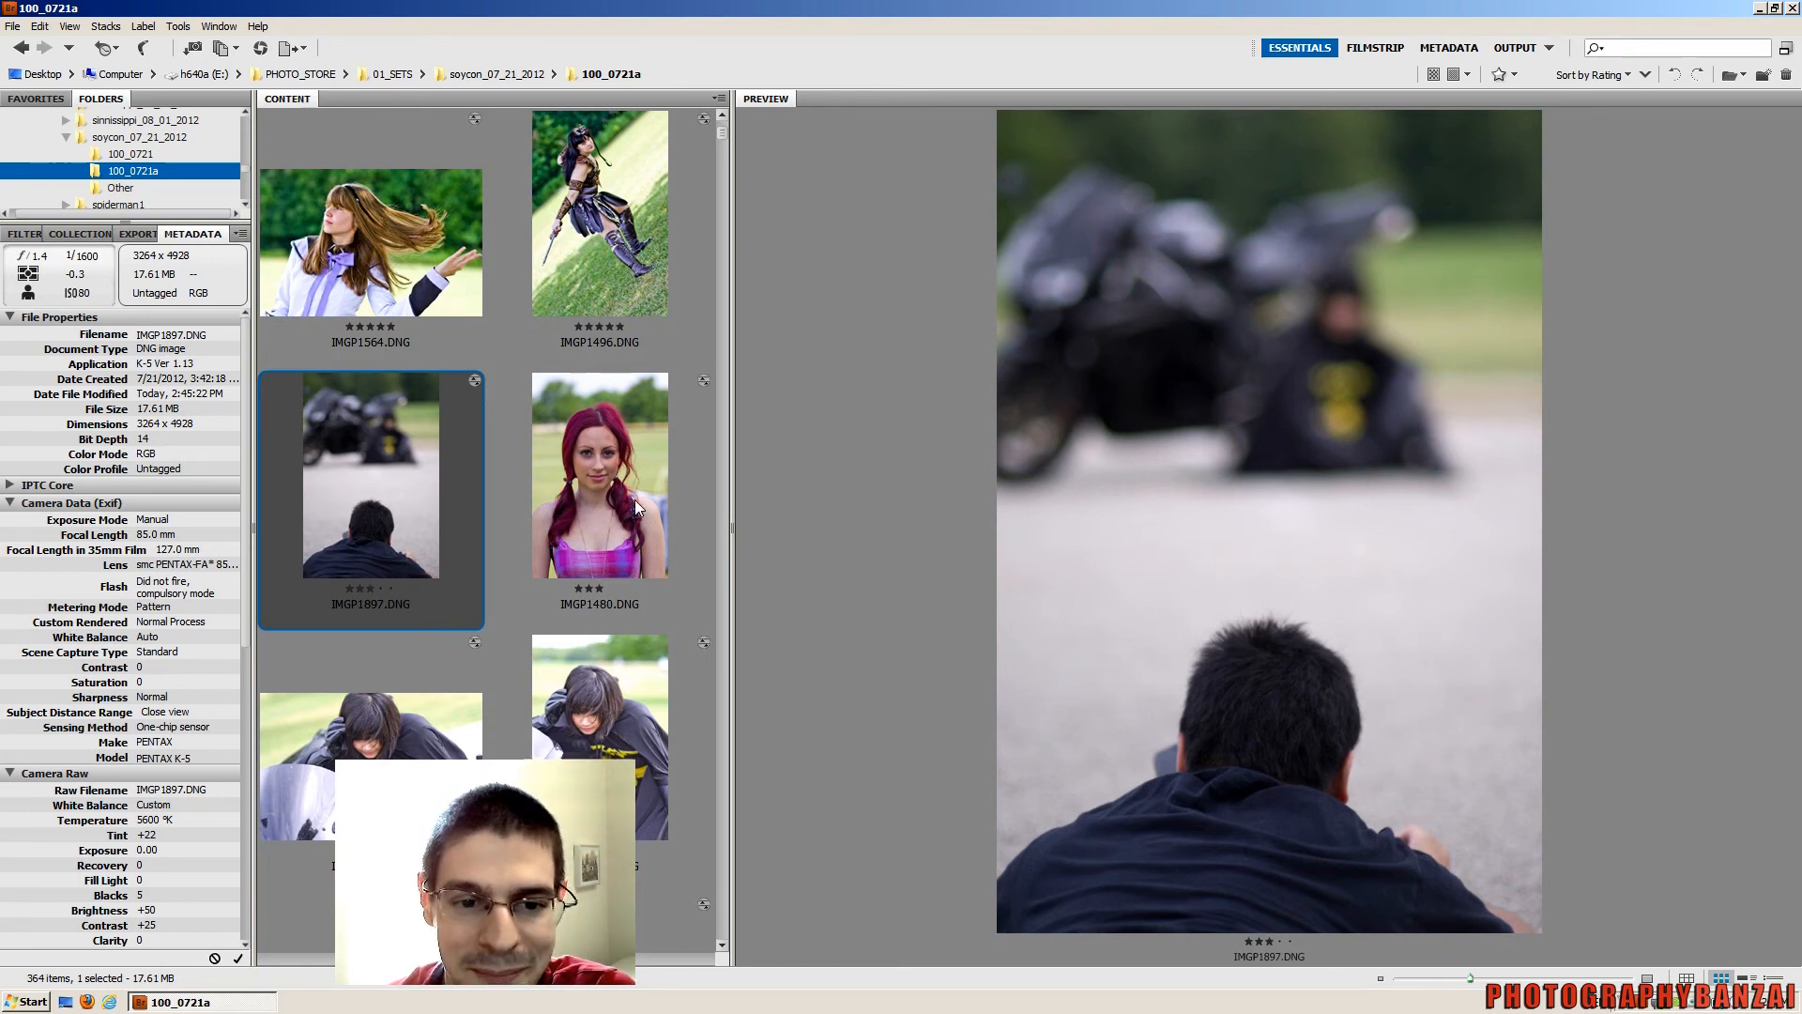
mouse_move(789, 531)
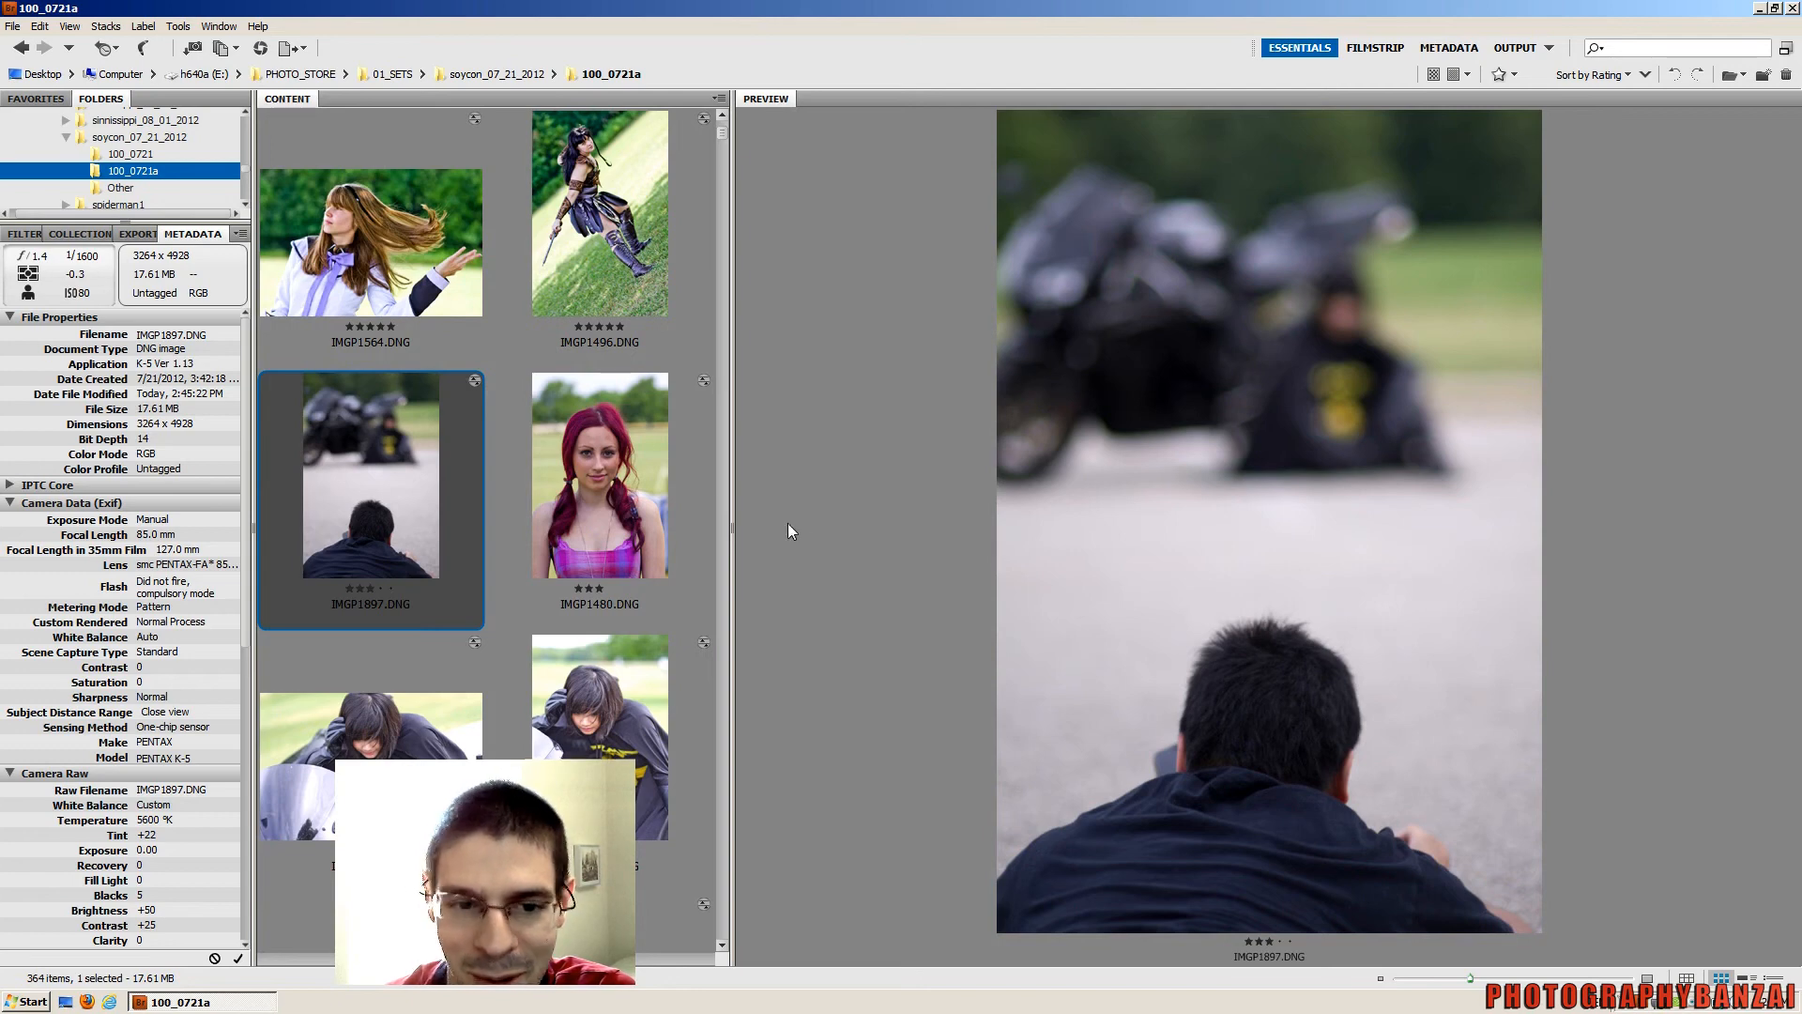
Load the three-star pigtailed portrait IMGP1480.DNG into the preview
click(599, 475)
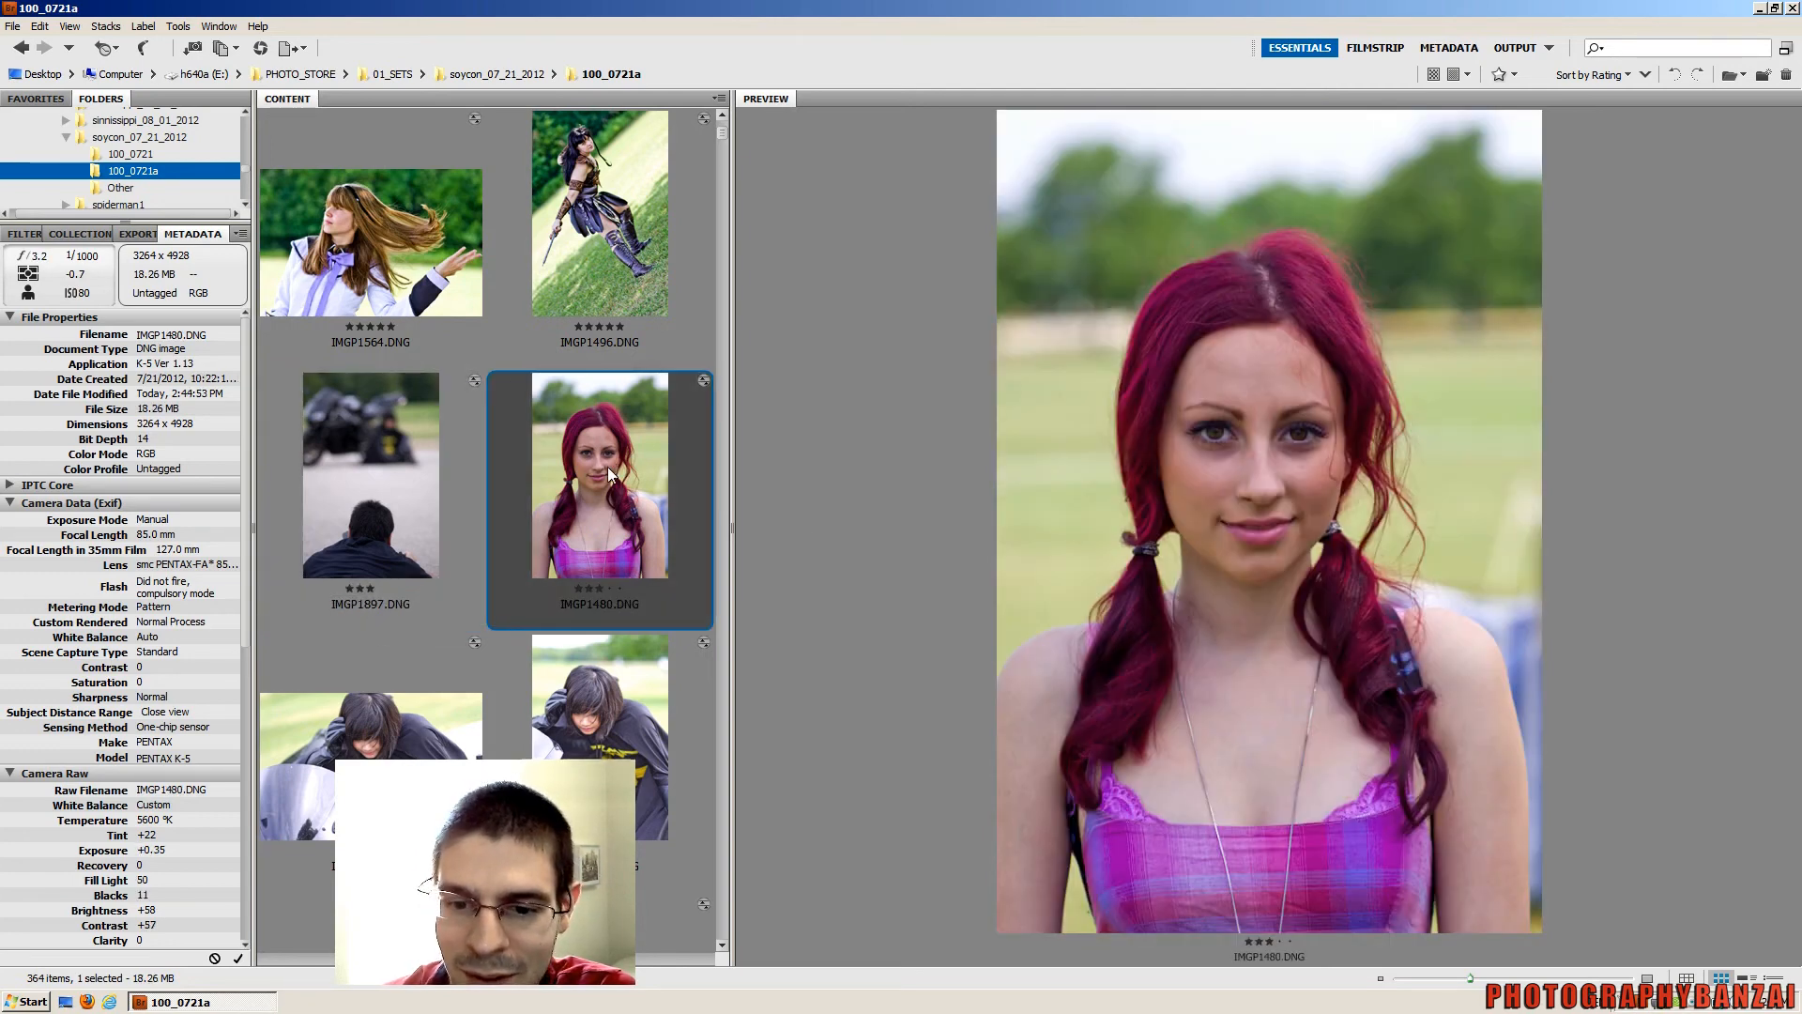
mouse_move(579, 485)
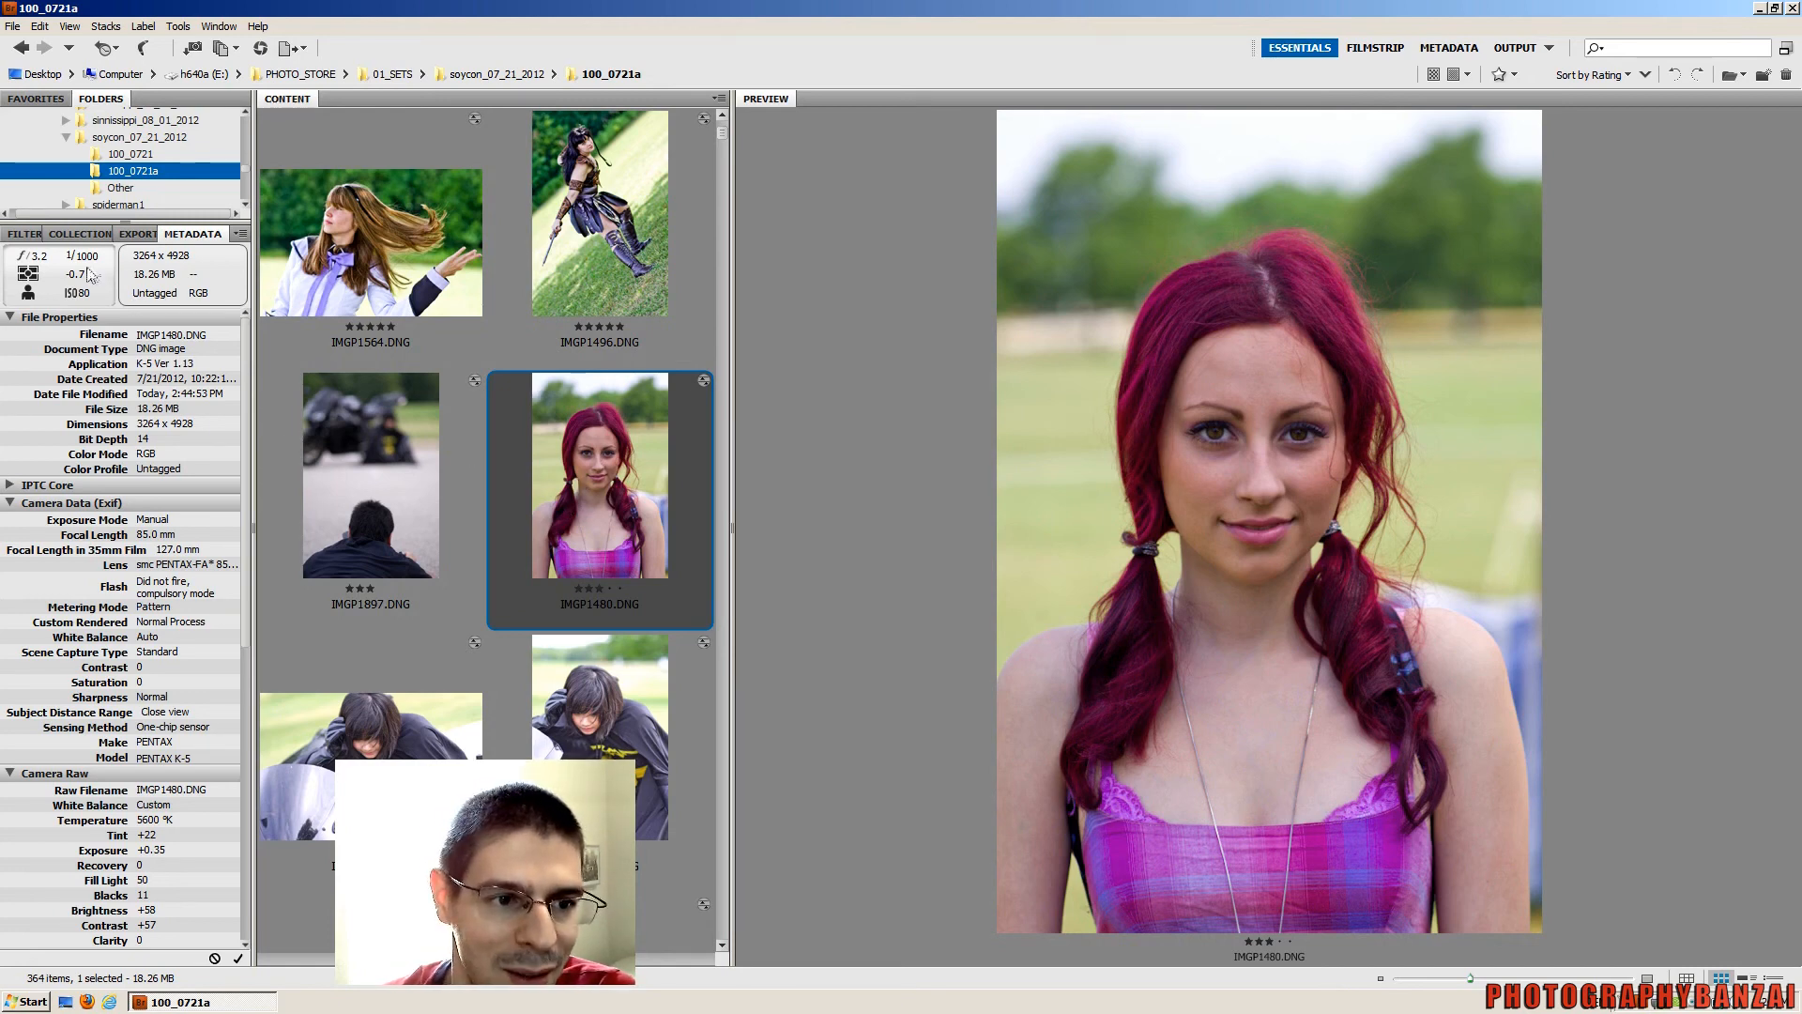
mouse_move(1020, 572)
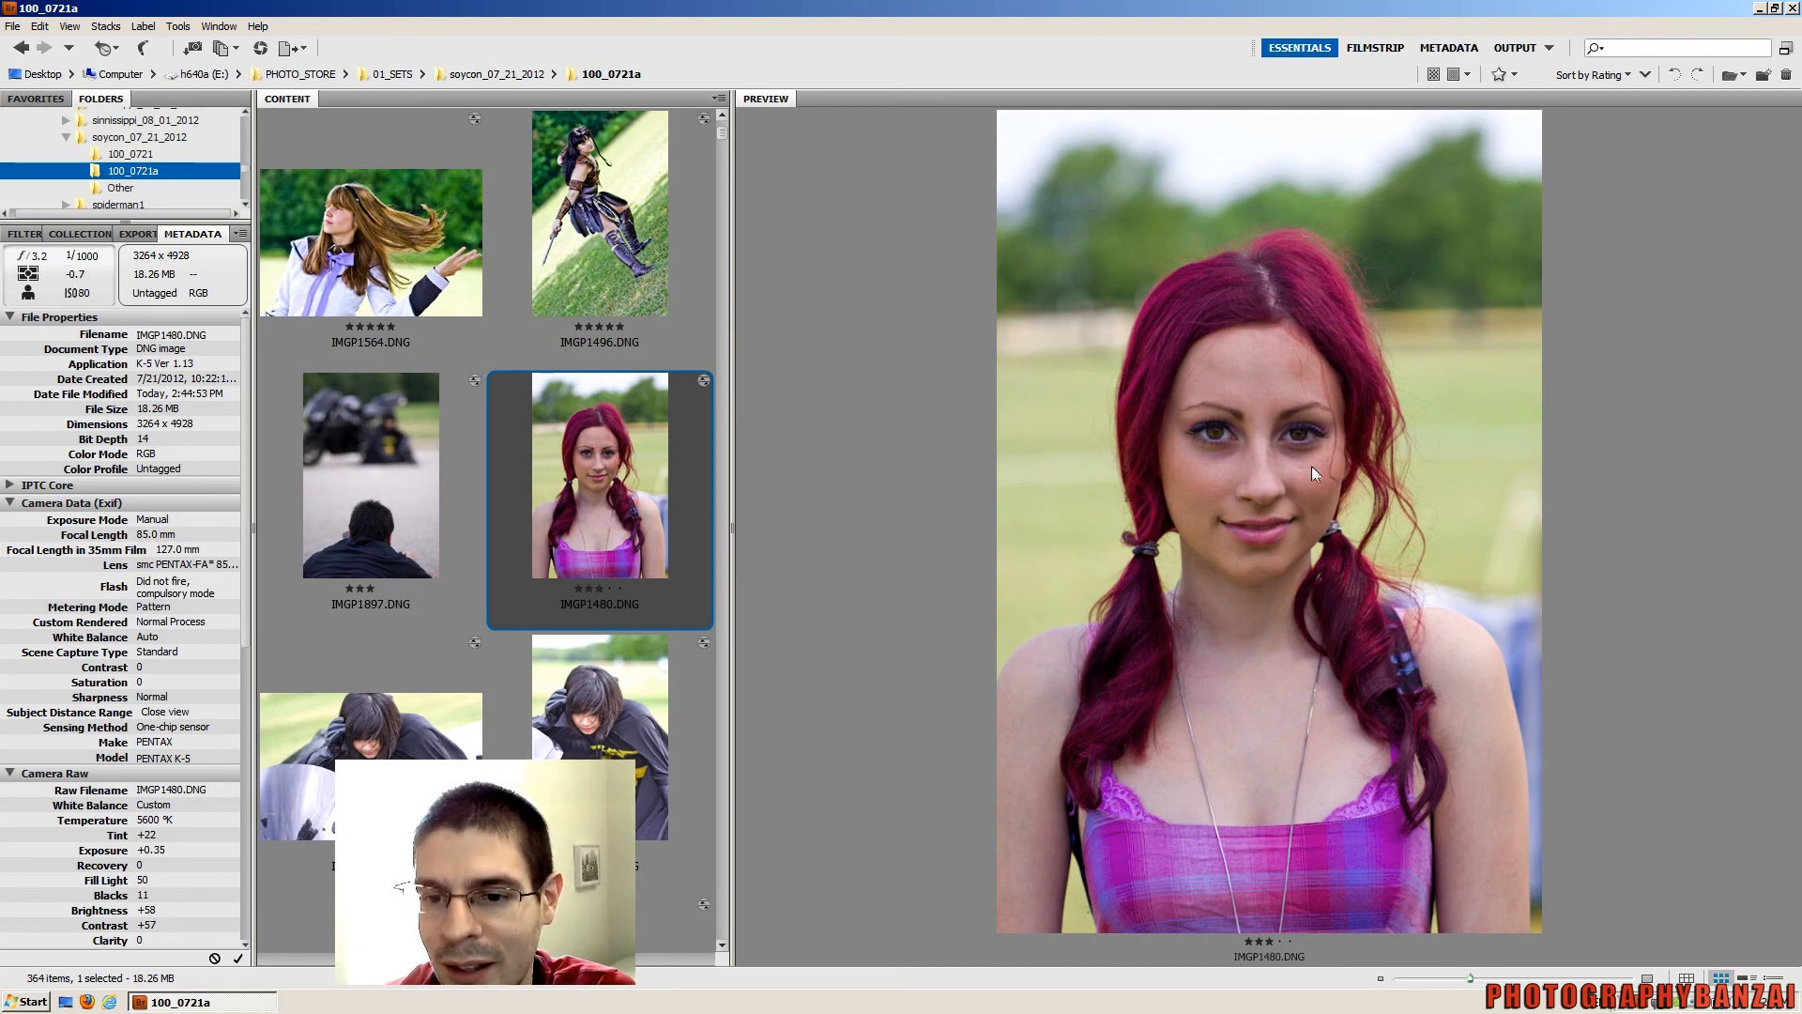
mouse_move(1386, 430)
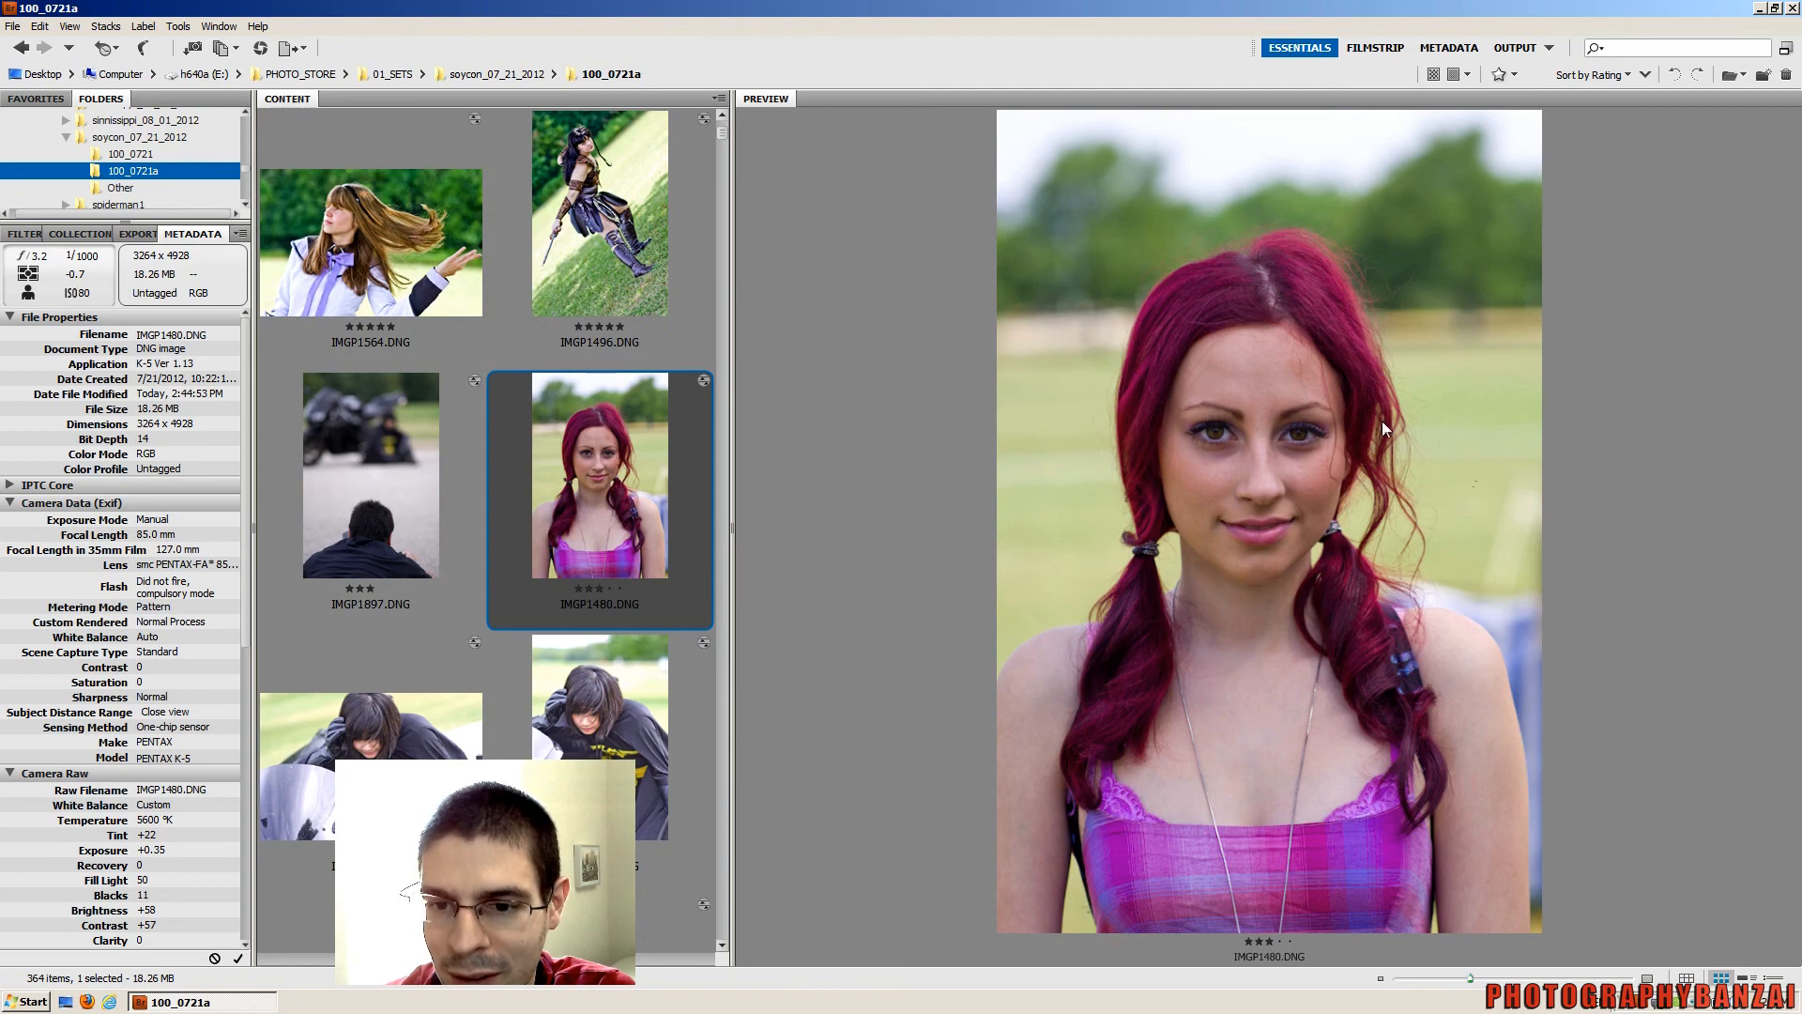
mouse_move(998, 656)
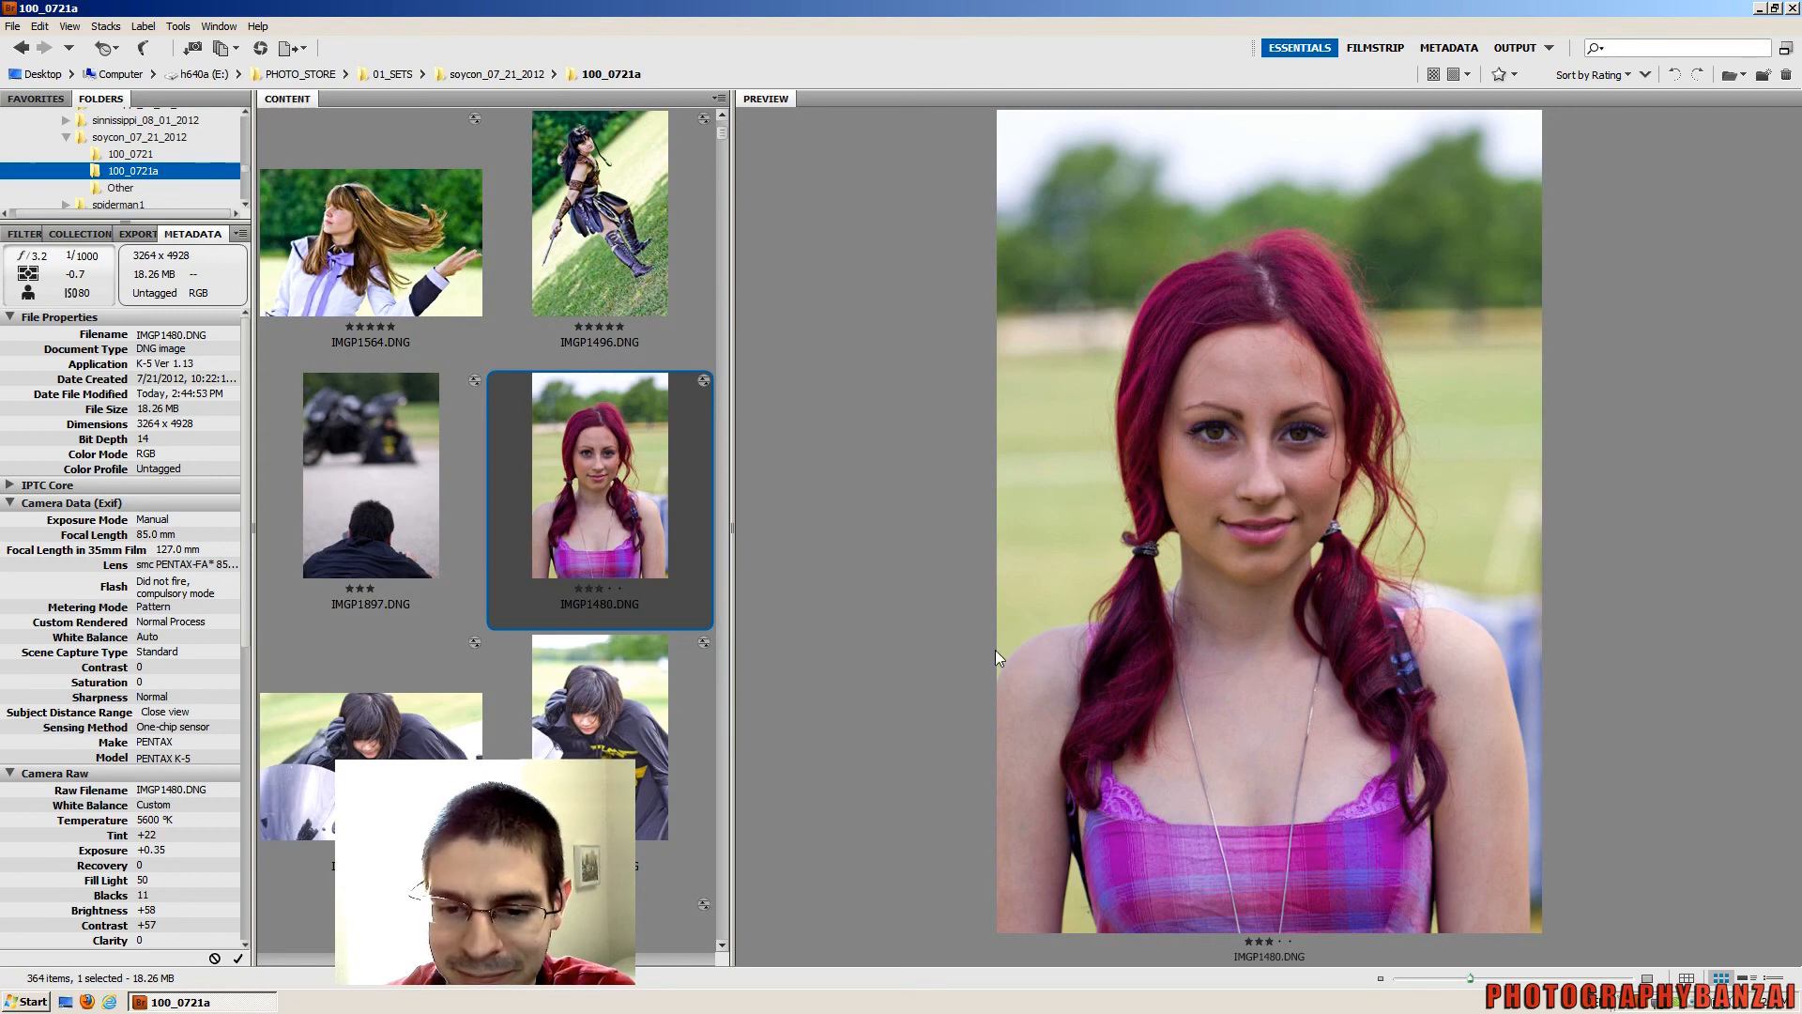
mouse_move(1043, 687)
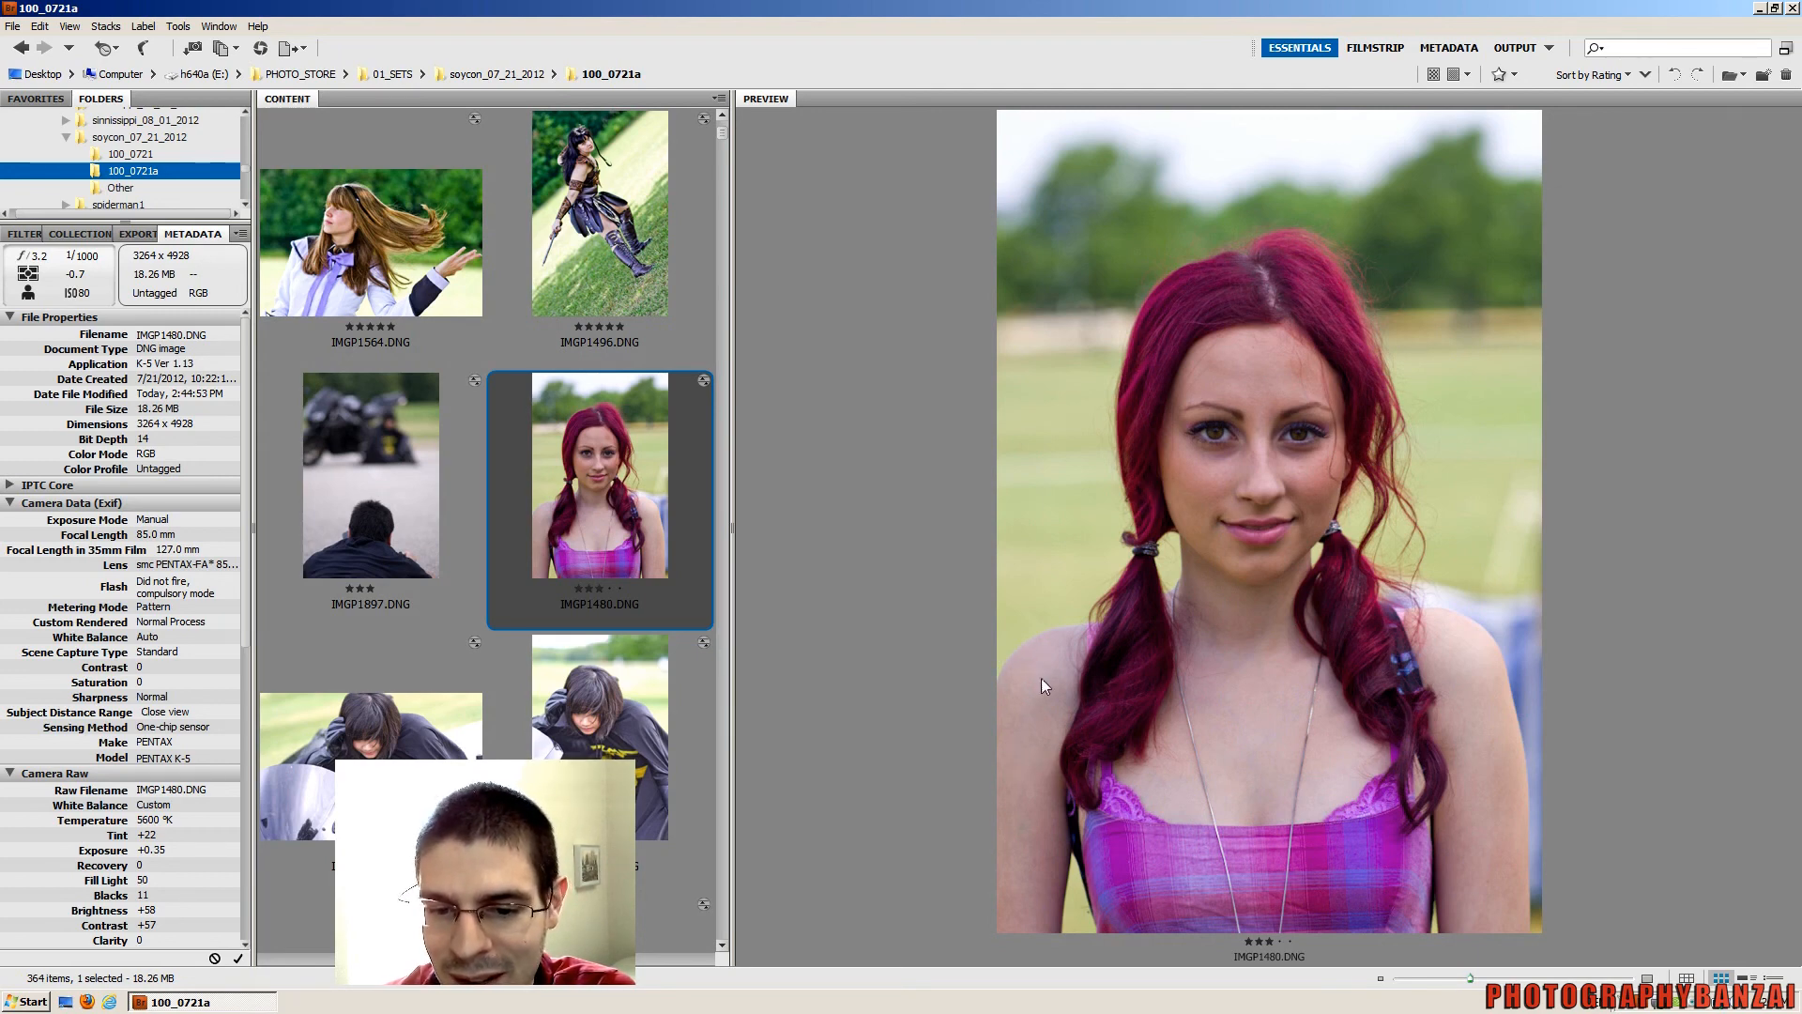
mouse_move(1015, 707)
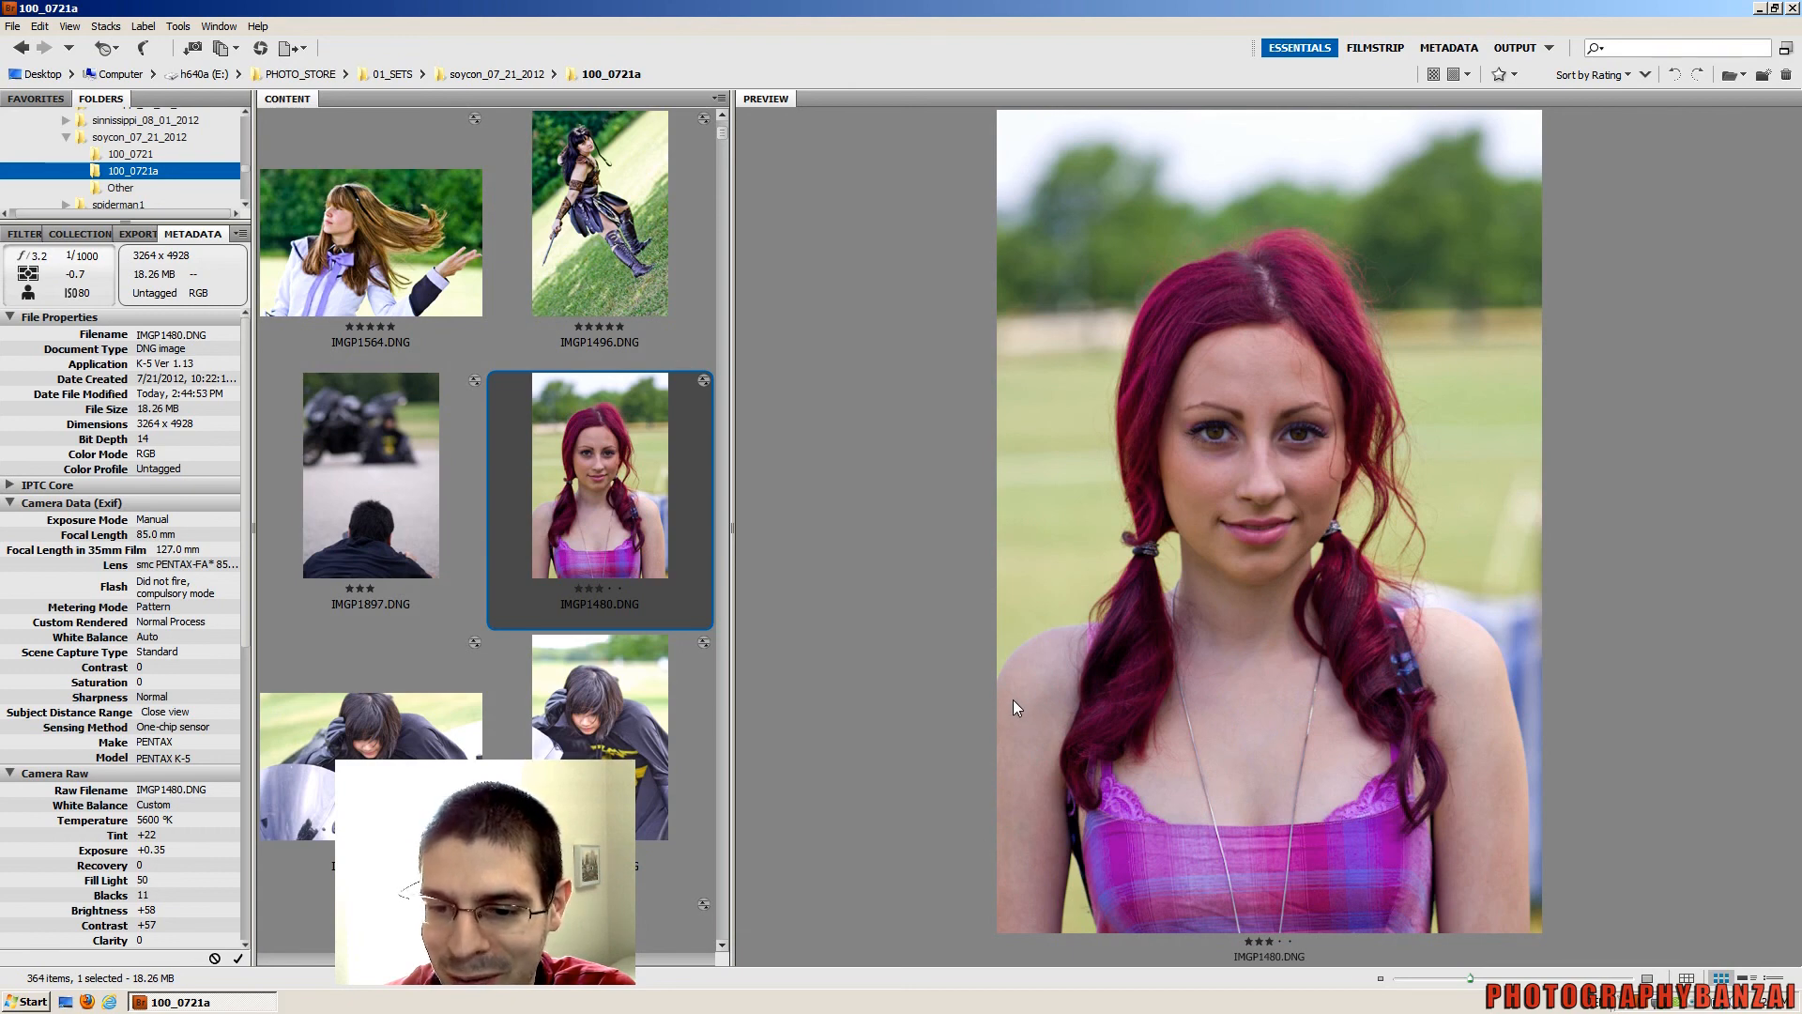
mouse_move(621, 513)
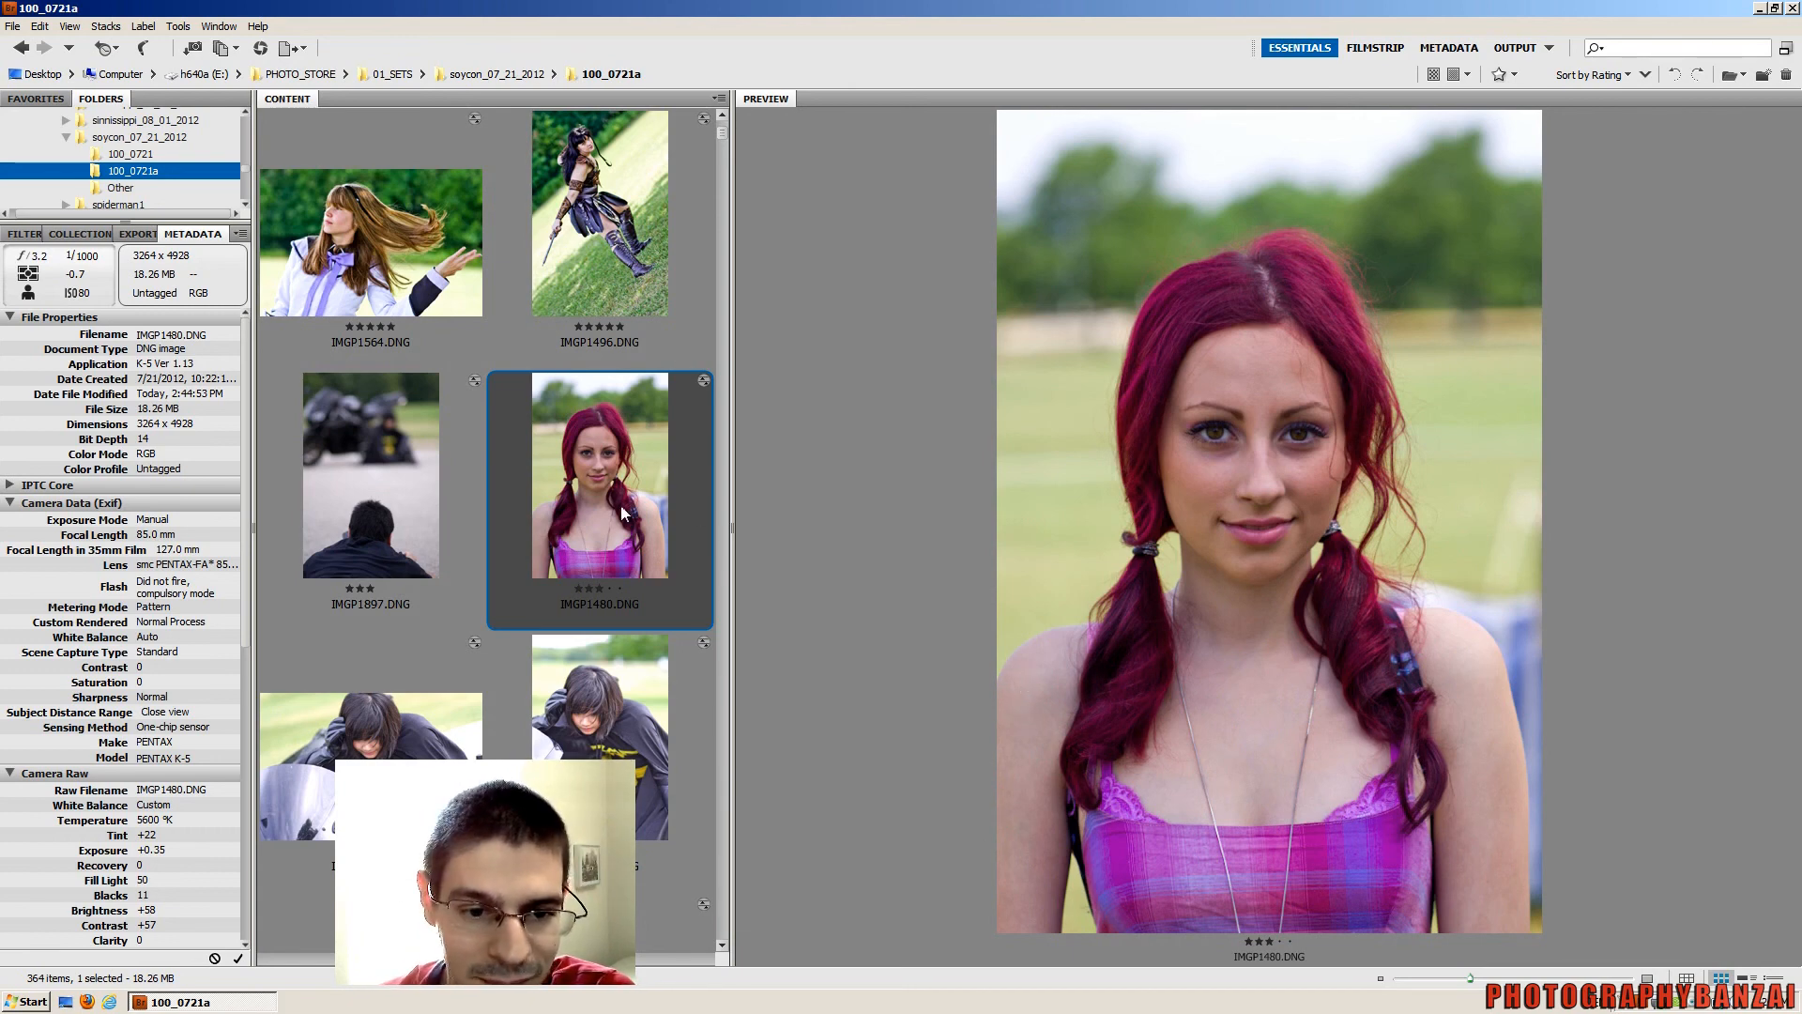
Scroll the Content panel down to the Batgirl cosplayer-with-motorcycle shot, IMGP1882.DNG
scroll(down, 3)
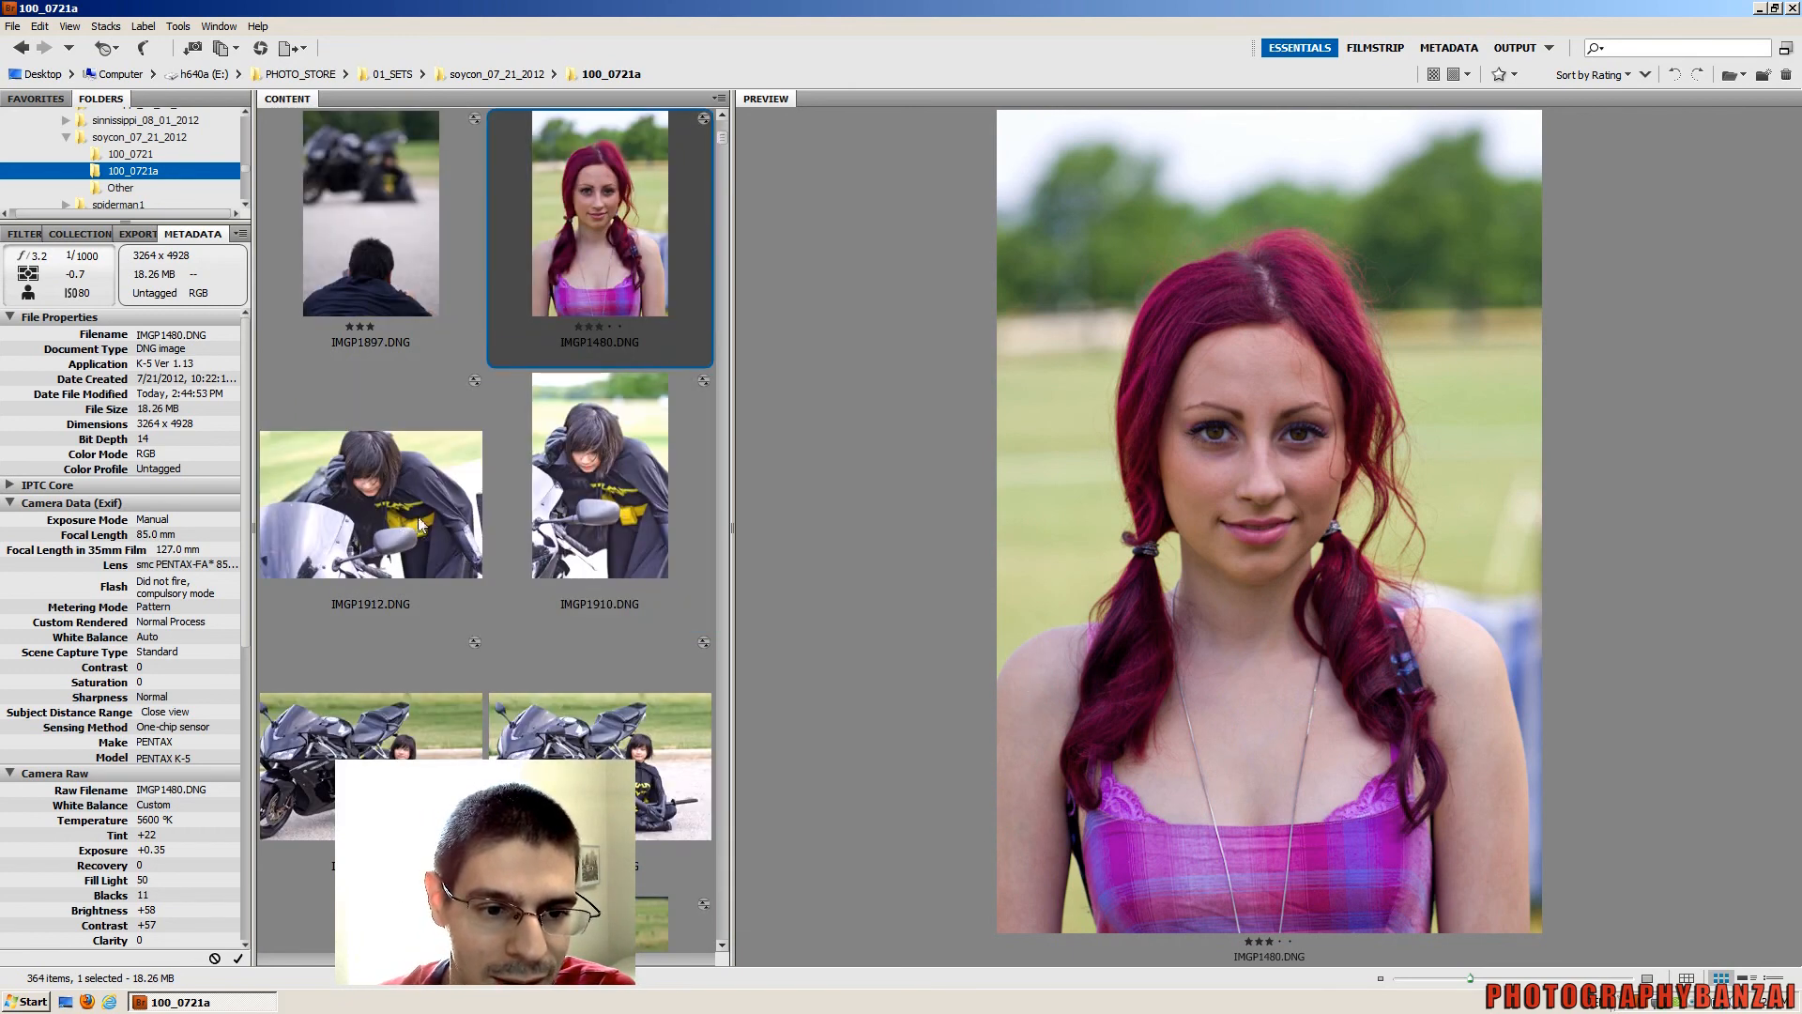
scroll(down, 3)
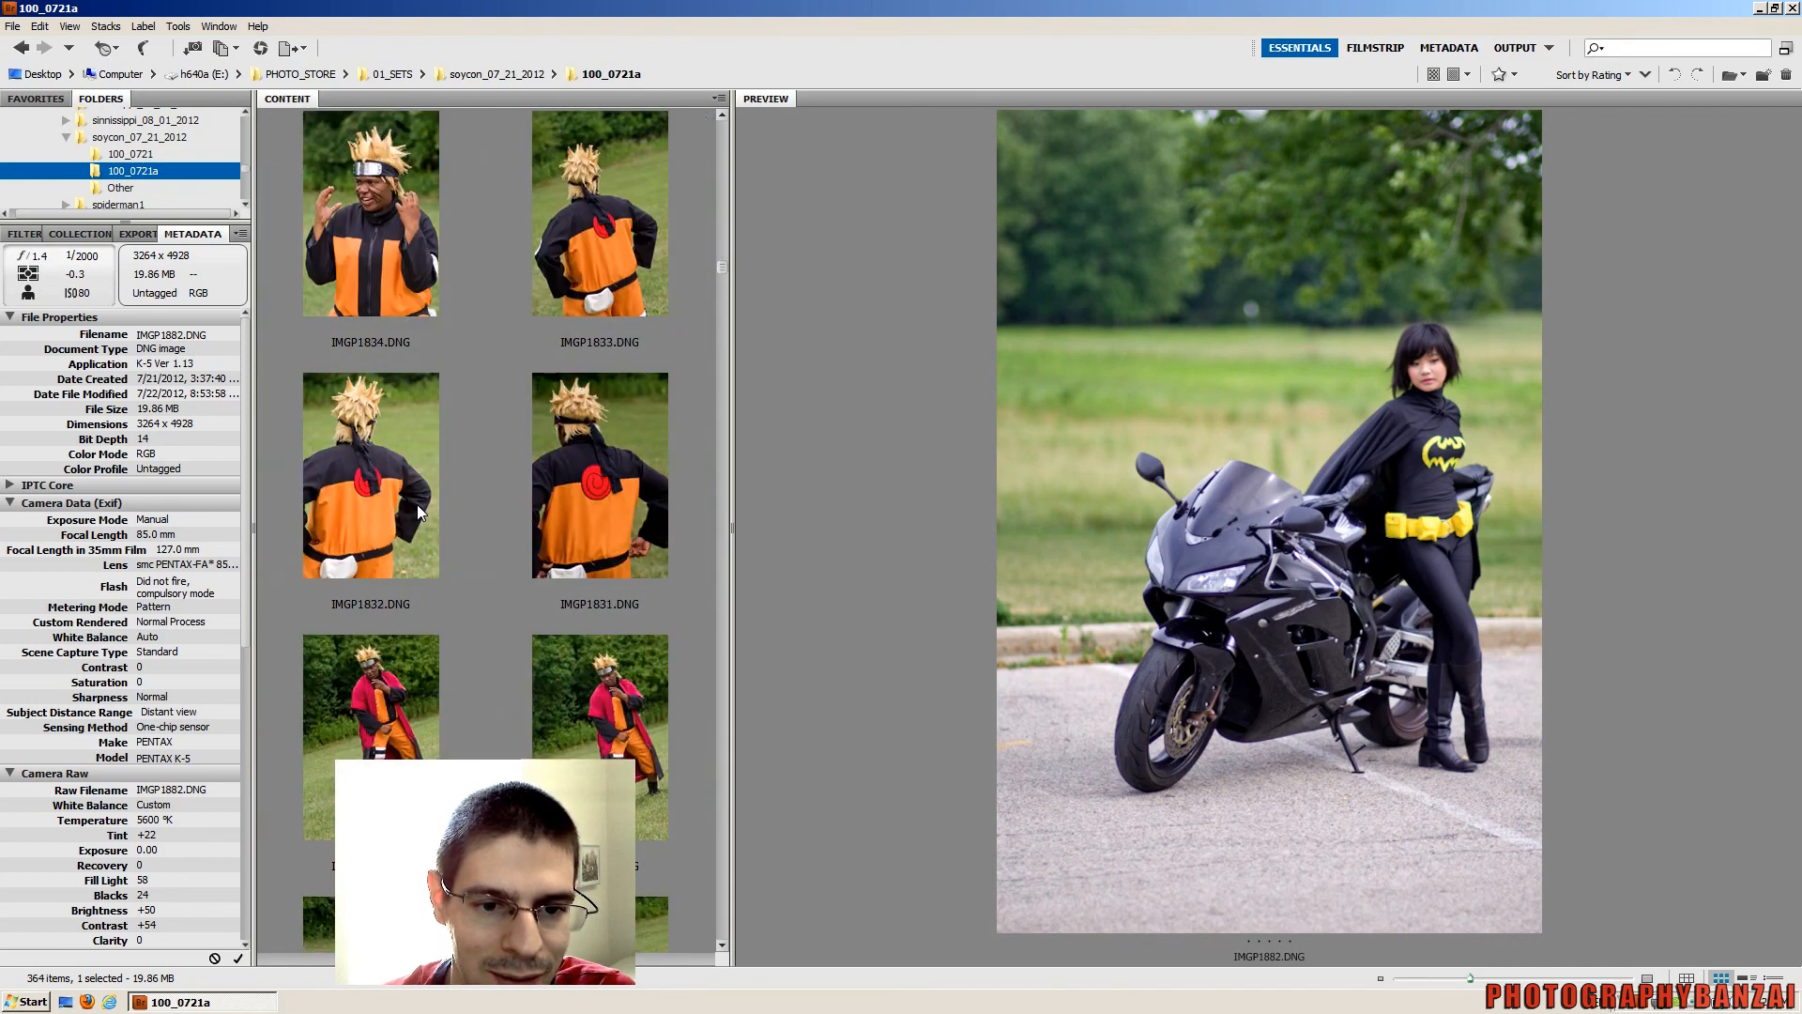
scroll(down, 3)
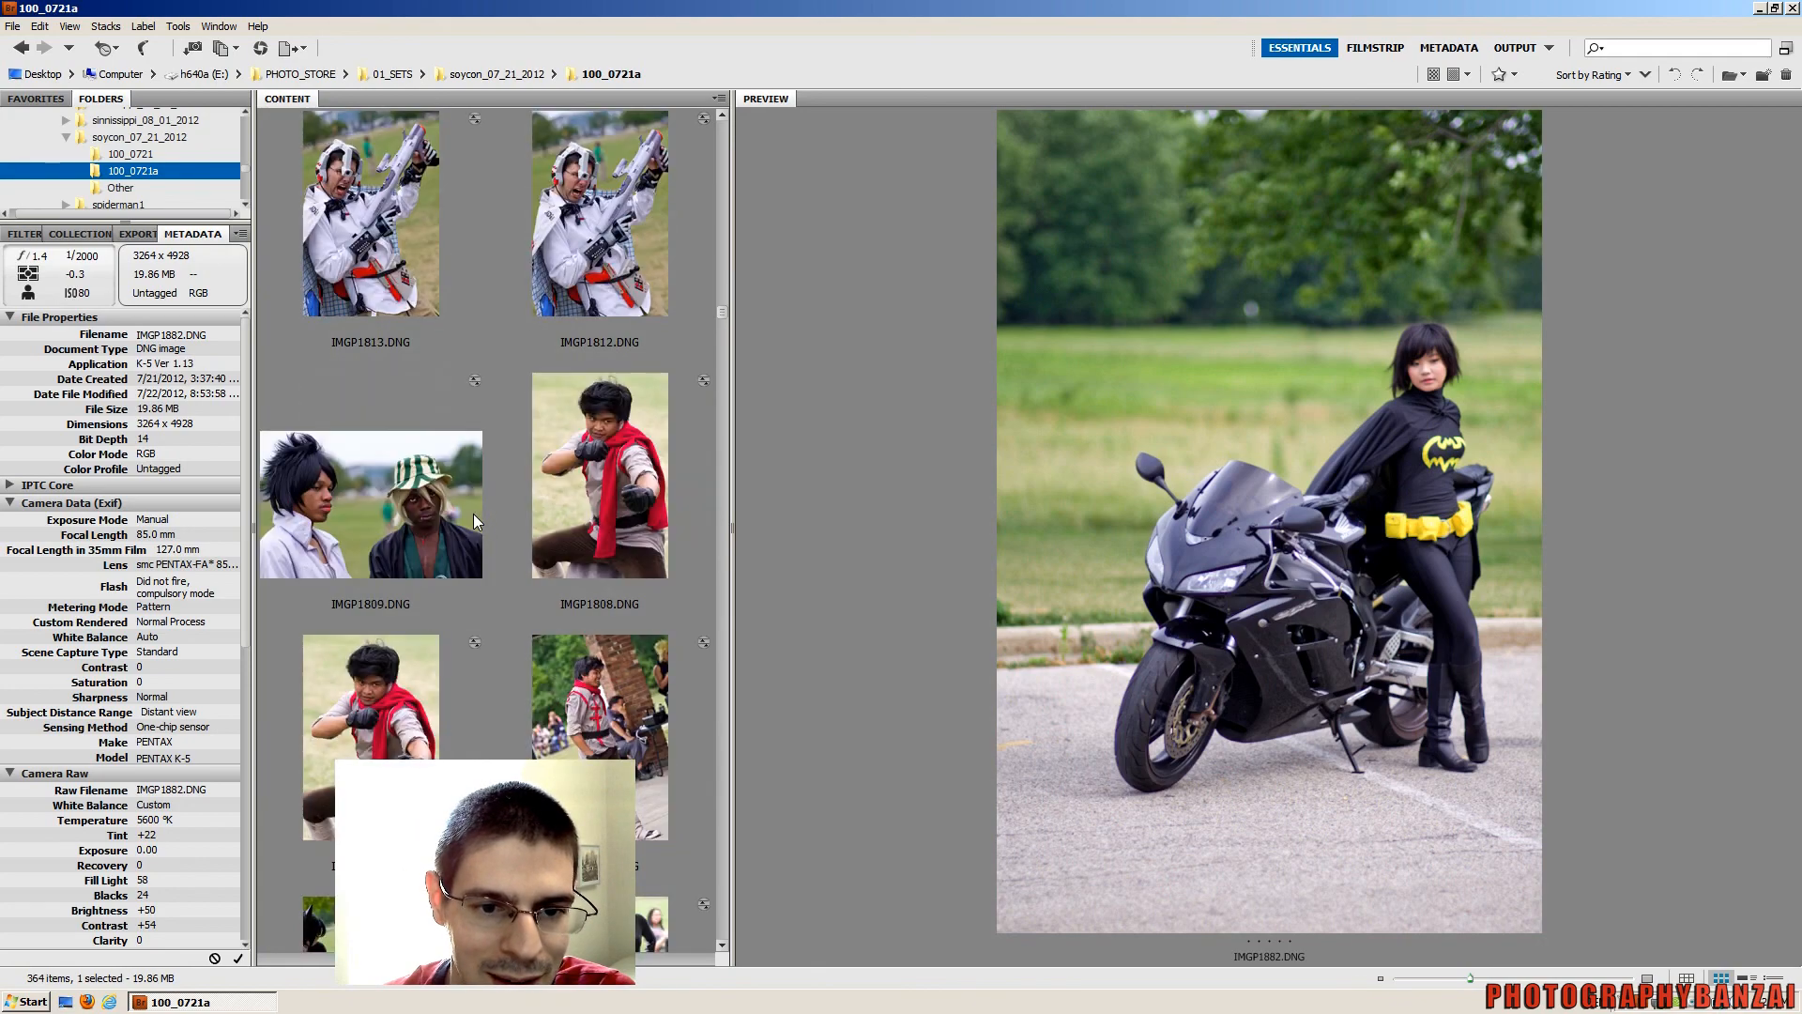